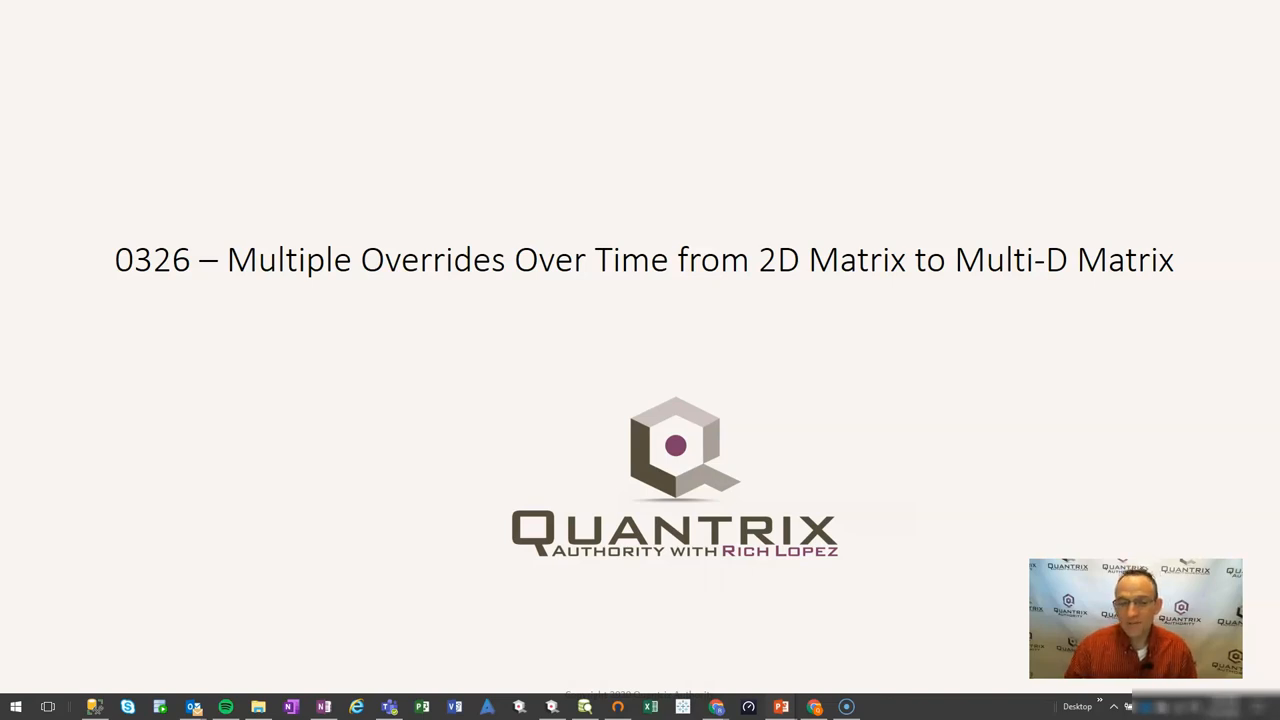
pyautogui.moveTo(52, 676)
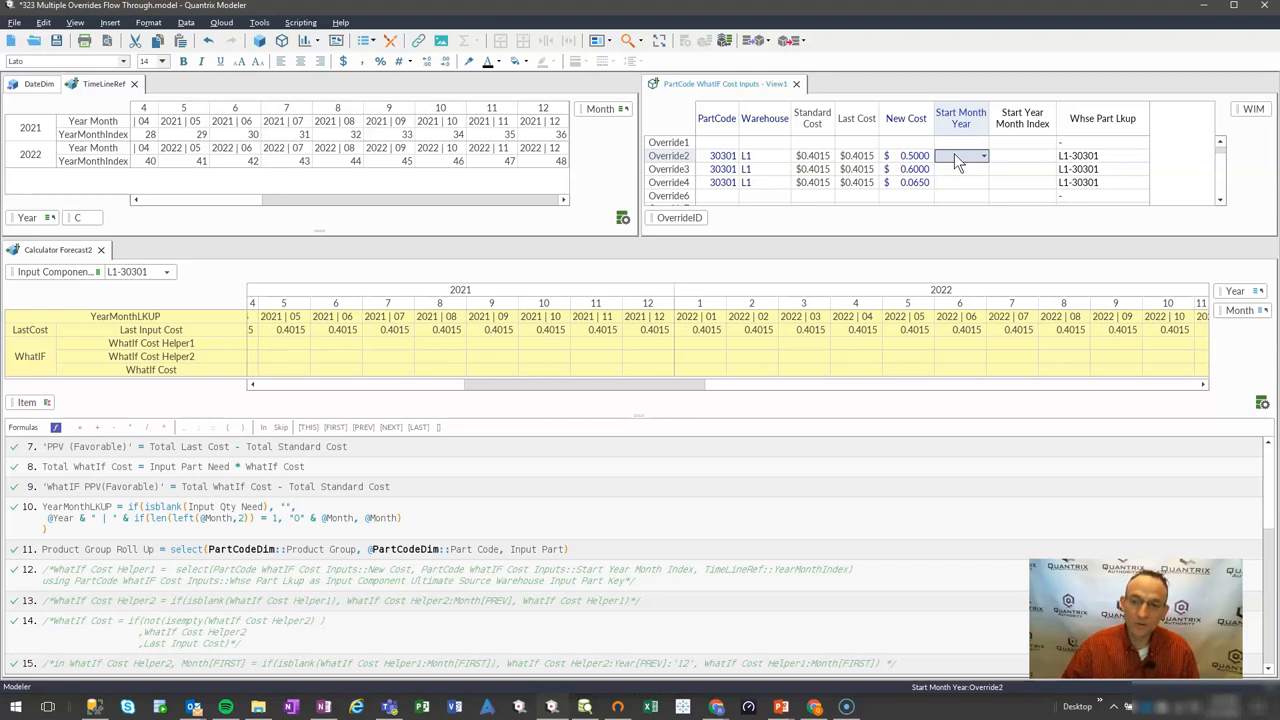
pyautogui.click(764, 156)
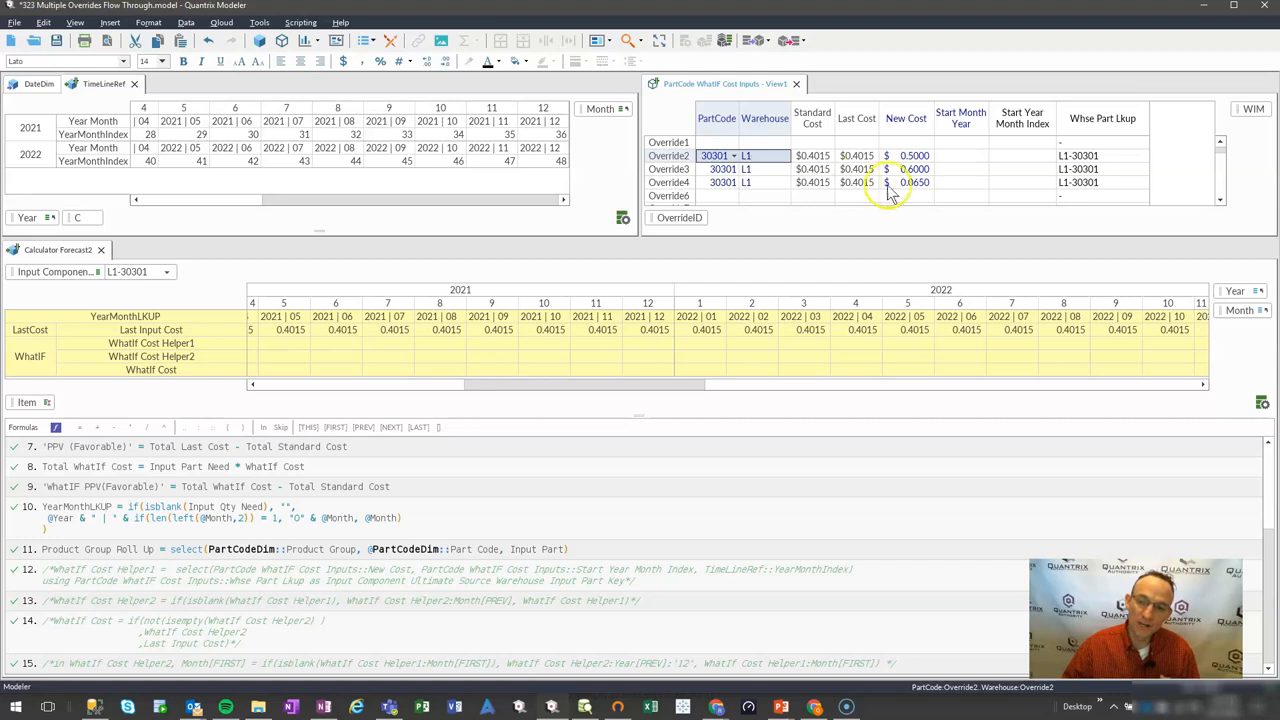
pyautogui.click(960, 156)
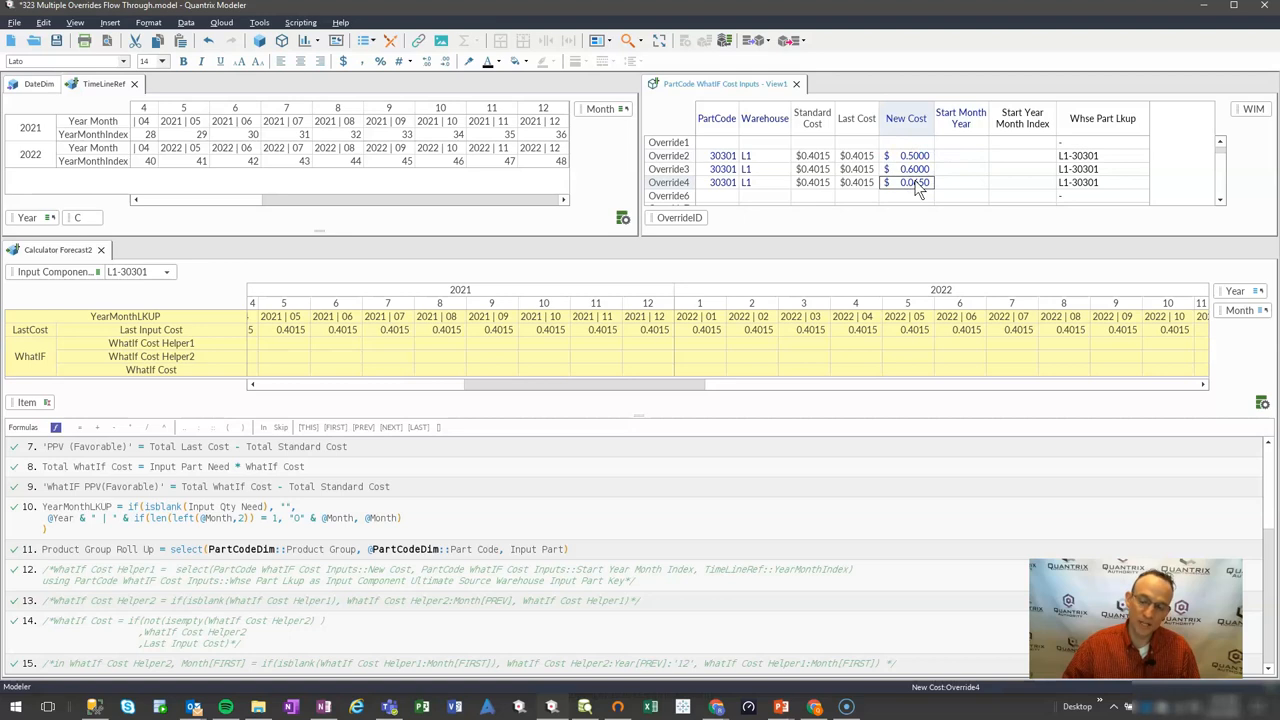
pyautogui.click(912, 184)
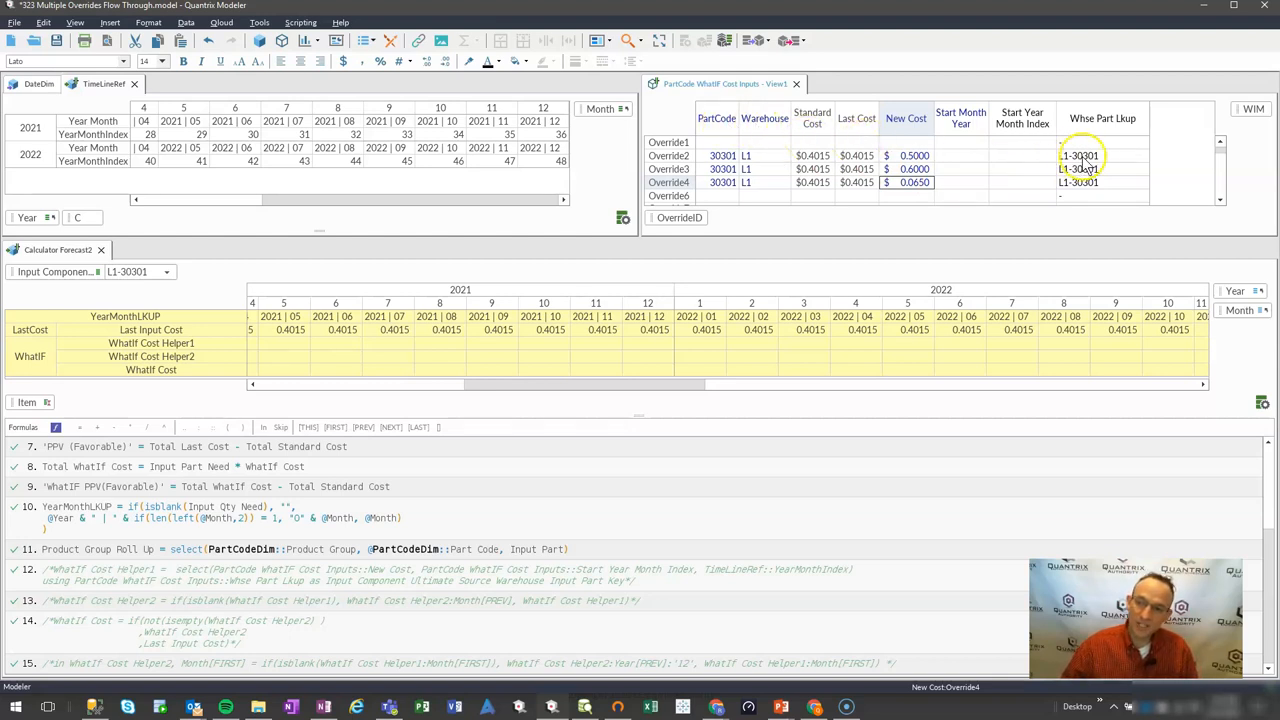
pyautogui.click(1100, 156)
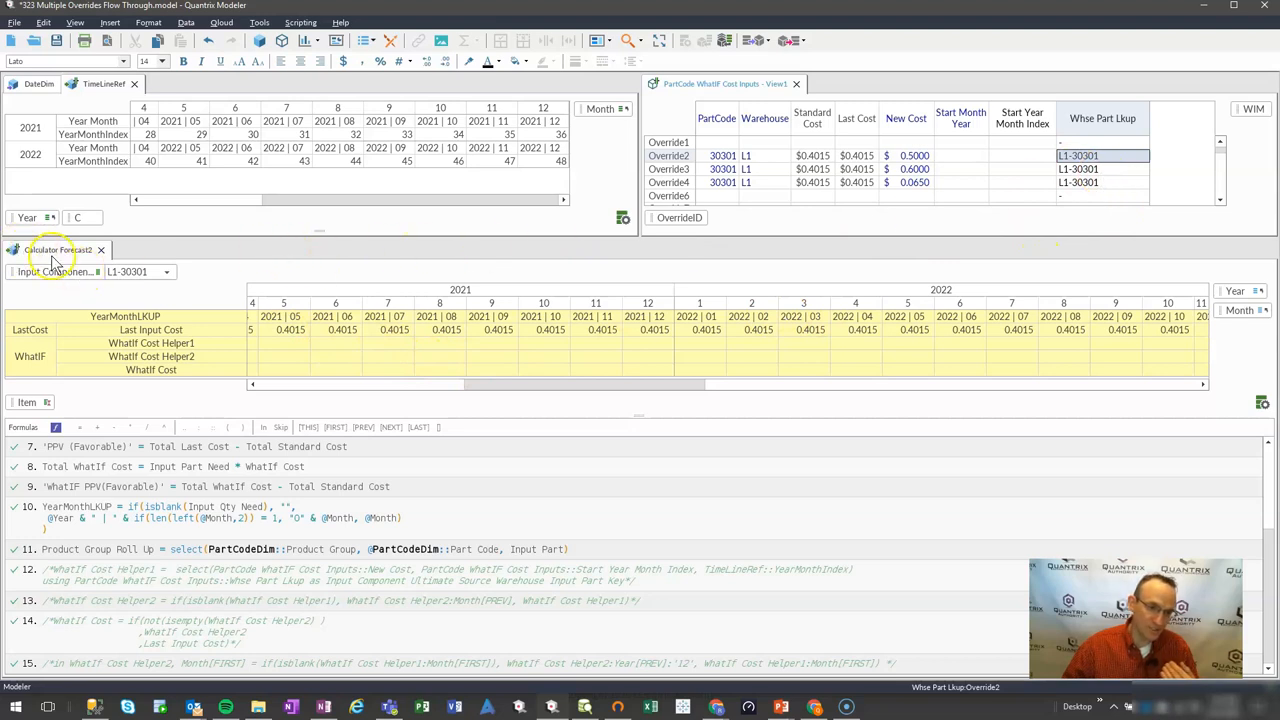
pyautogui.moveTo(460, 388)
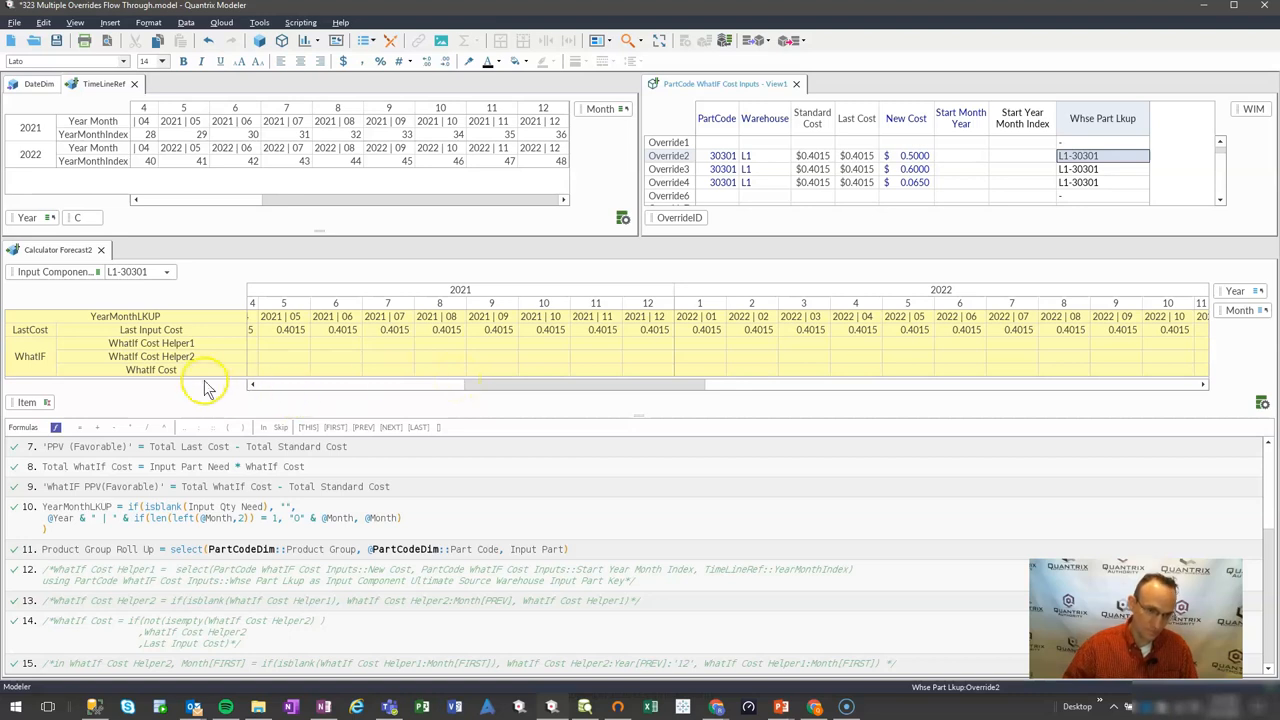
pyautogui.moveTo(98, 290)
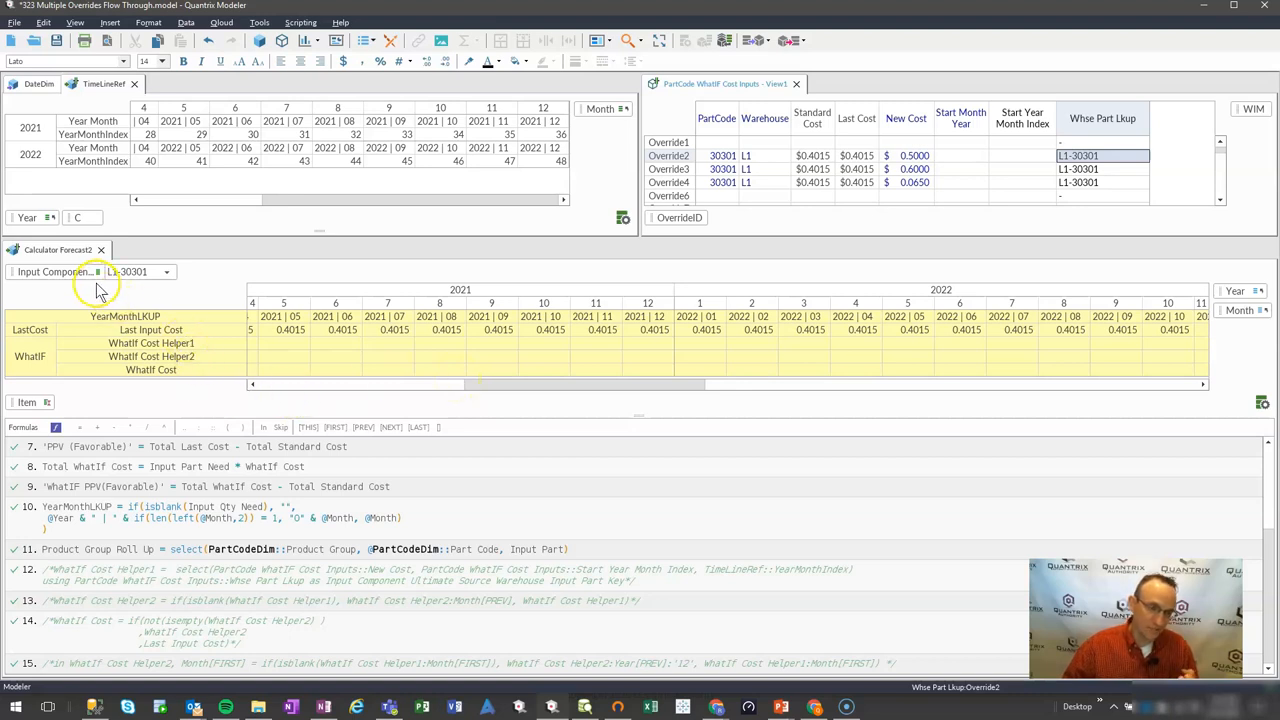
pyautogui.click(168, 272)
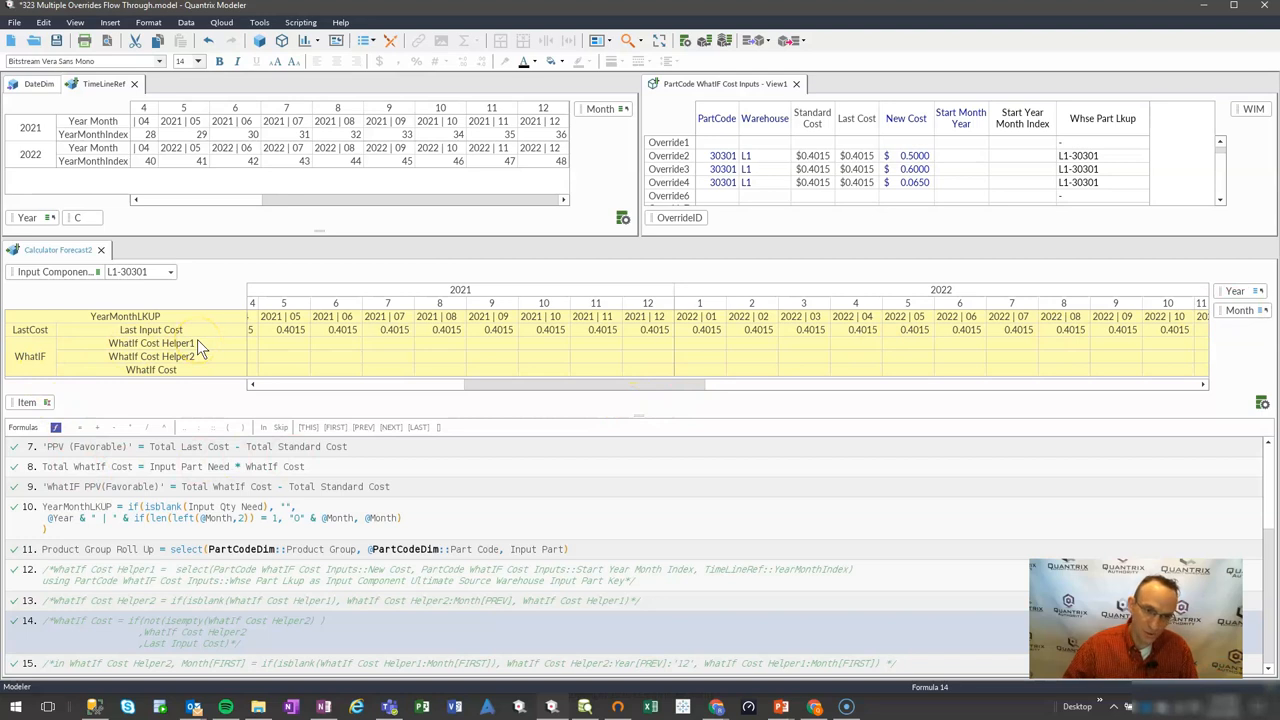
pyautogui.click(150, 330)
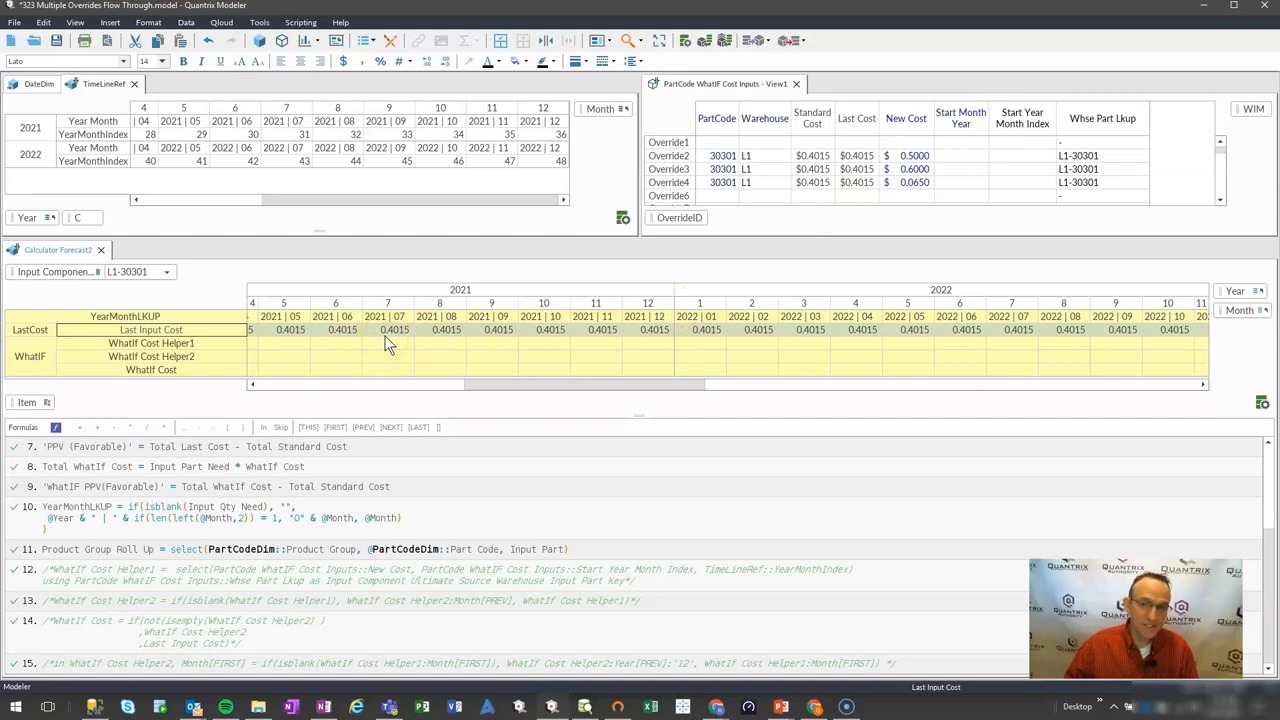
pyautogui.moveTo(590, 230)
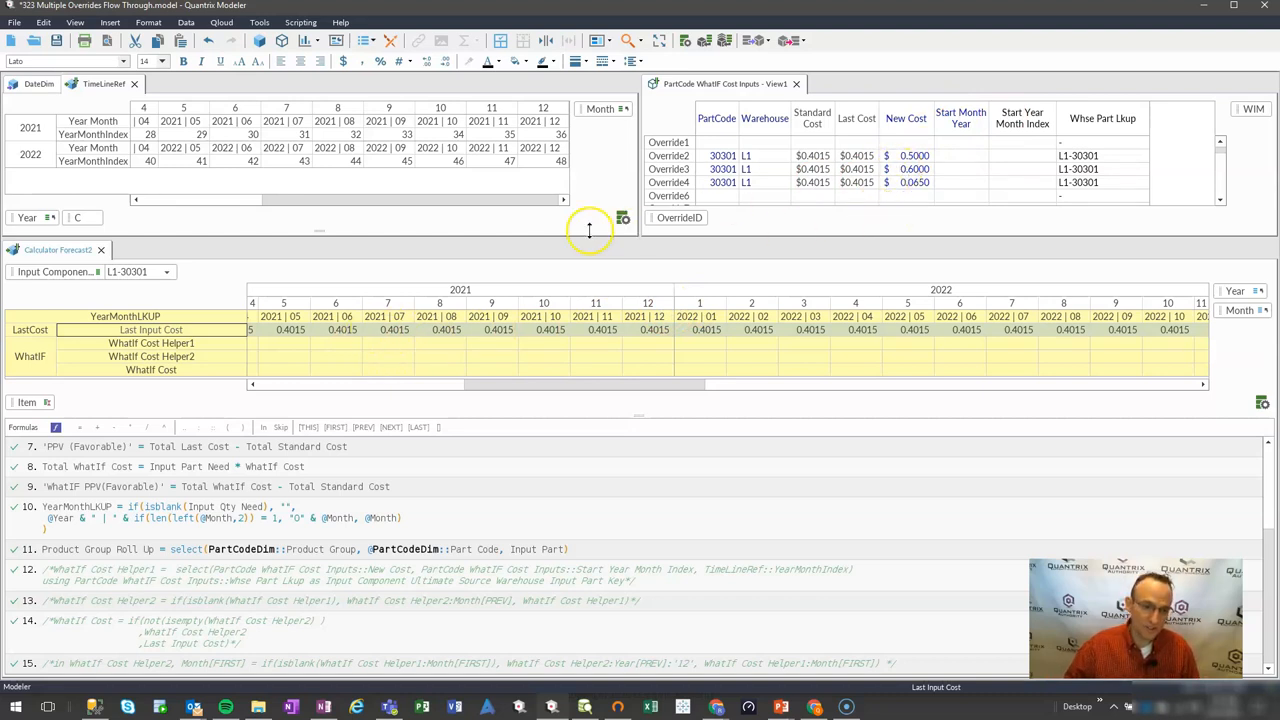
pyautogui.click(152, 356)
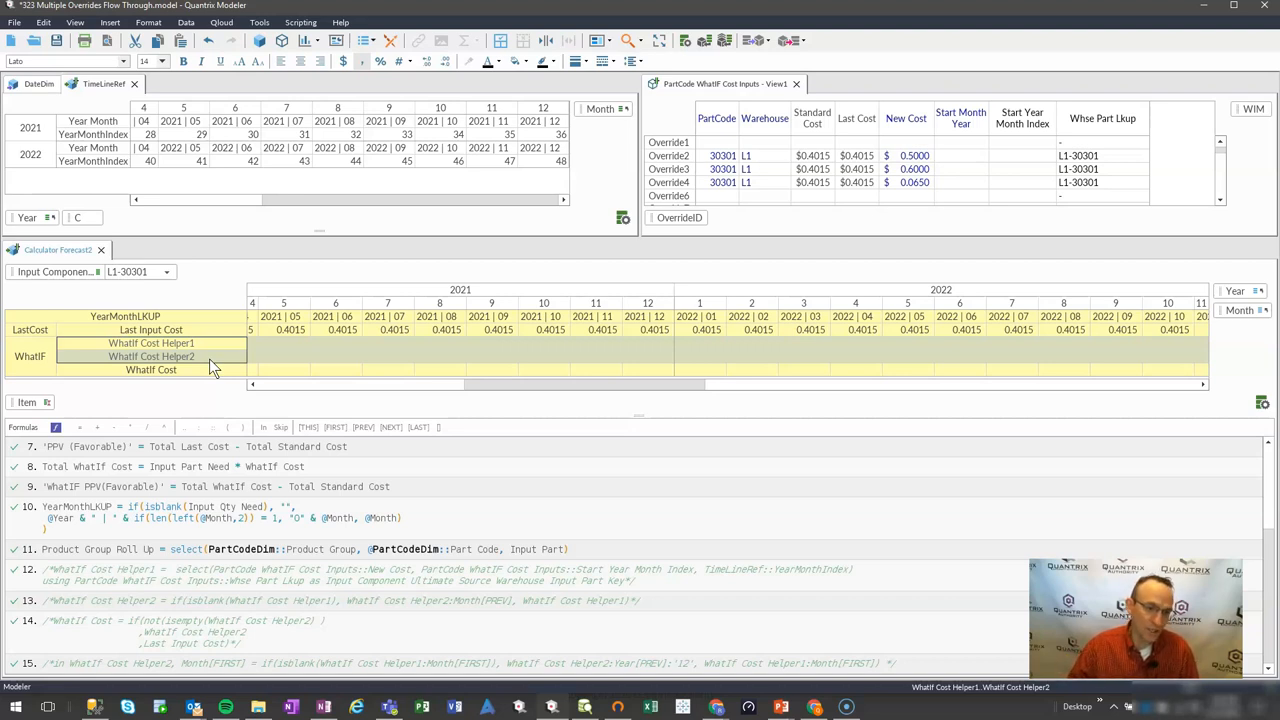
pyautogui.moveTo(580, 256)
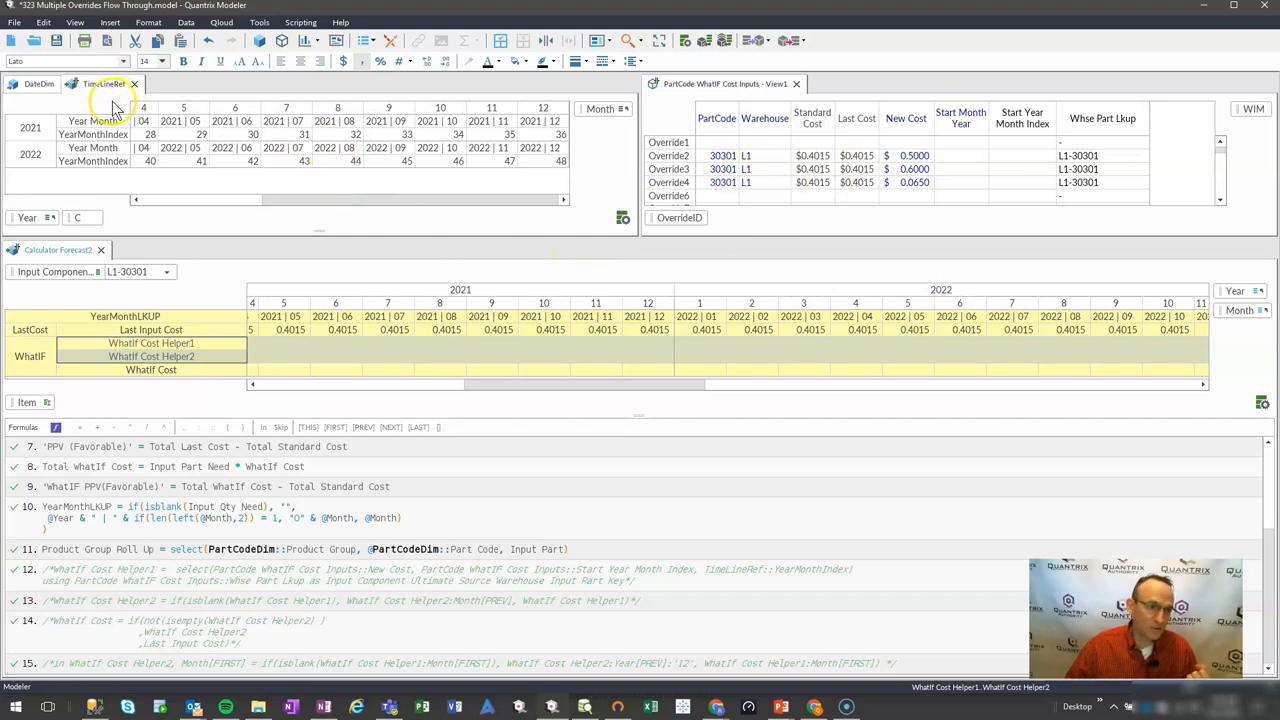
pyautogui.moveTo(112, 104)
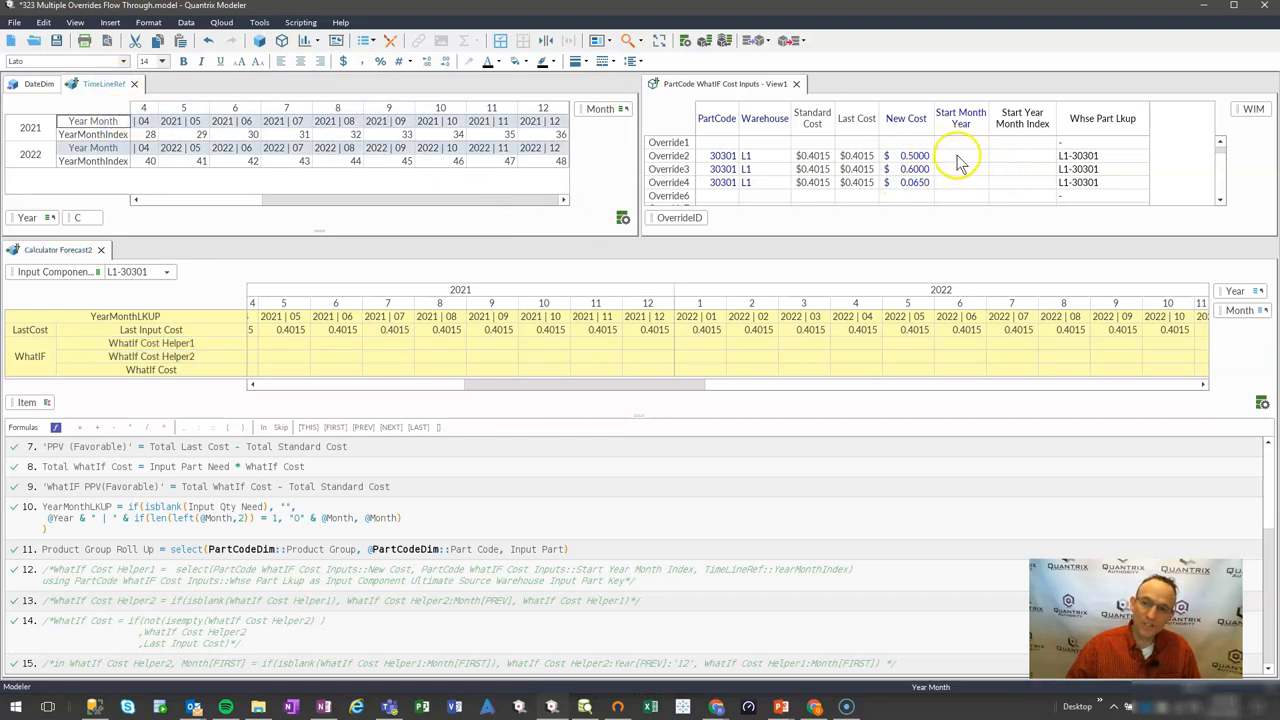
# - Set Override2's Start Month Year to 2021 | 05 and confirm its index 29 in TimeLineRef
pyautogui.click(988, 156)
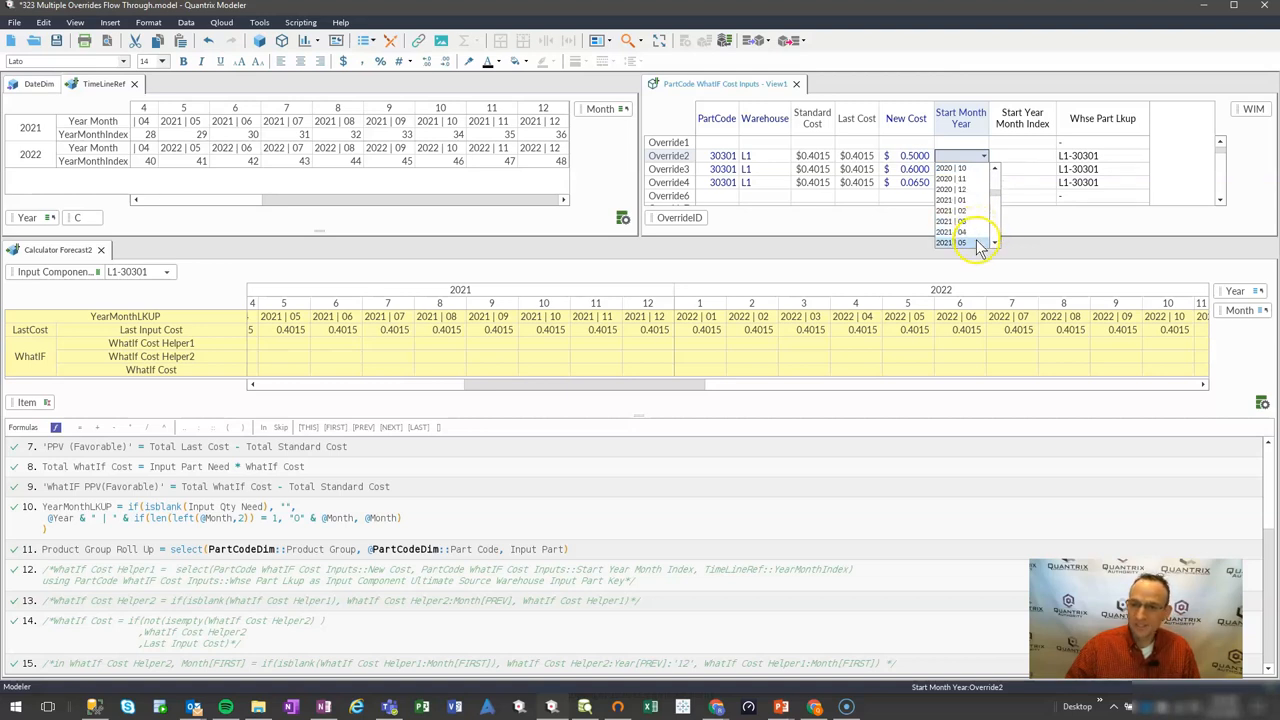
pyautogui.click(958, 242)
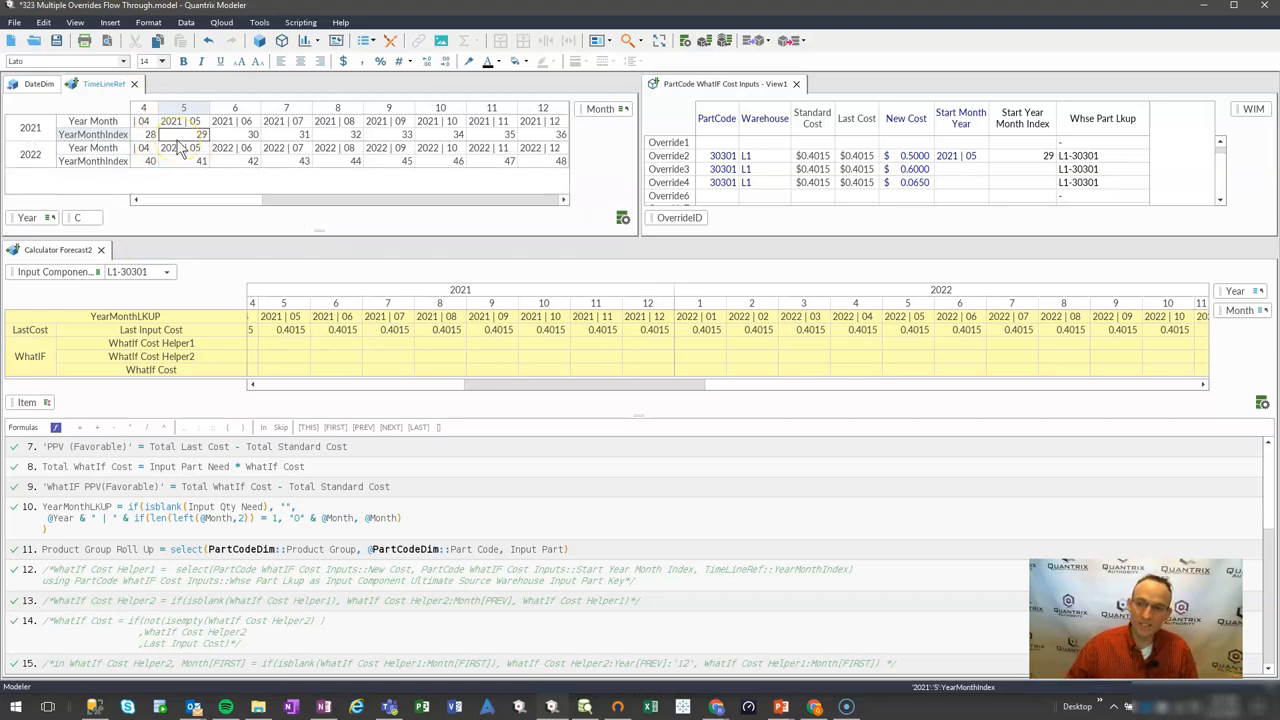
pyautogui.click(1022, 156)
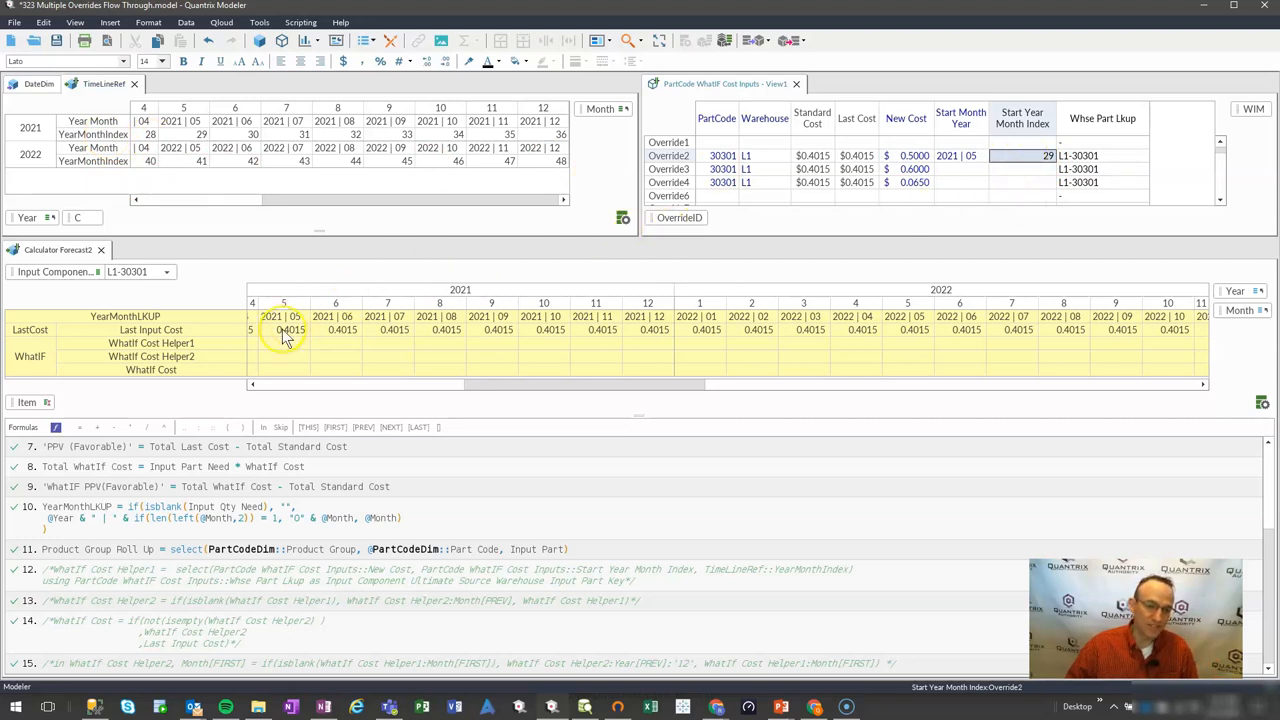
pyautogui.moveTo(604, 316)
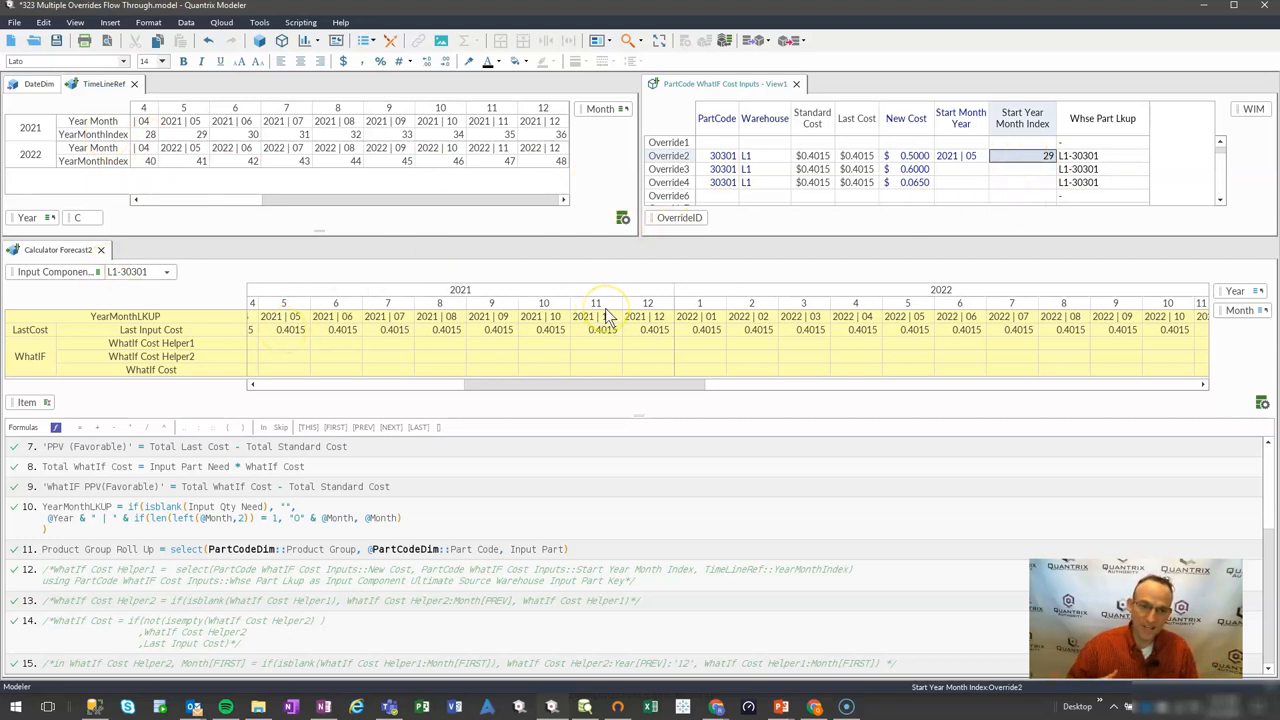
pyautogui.moveTo(576, 414)
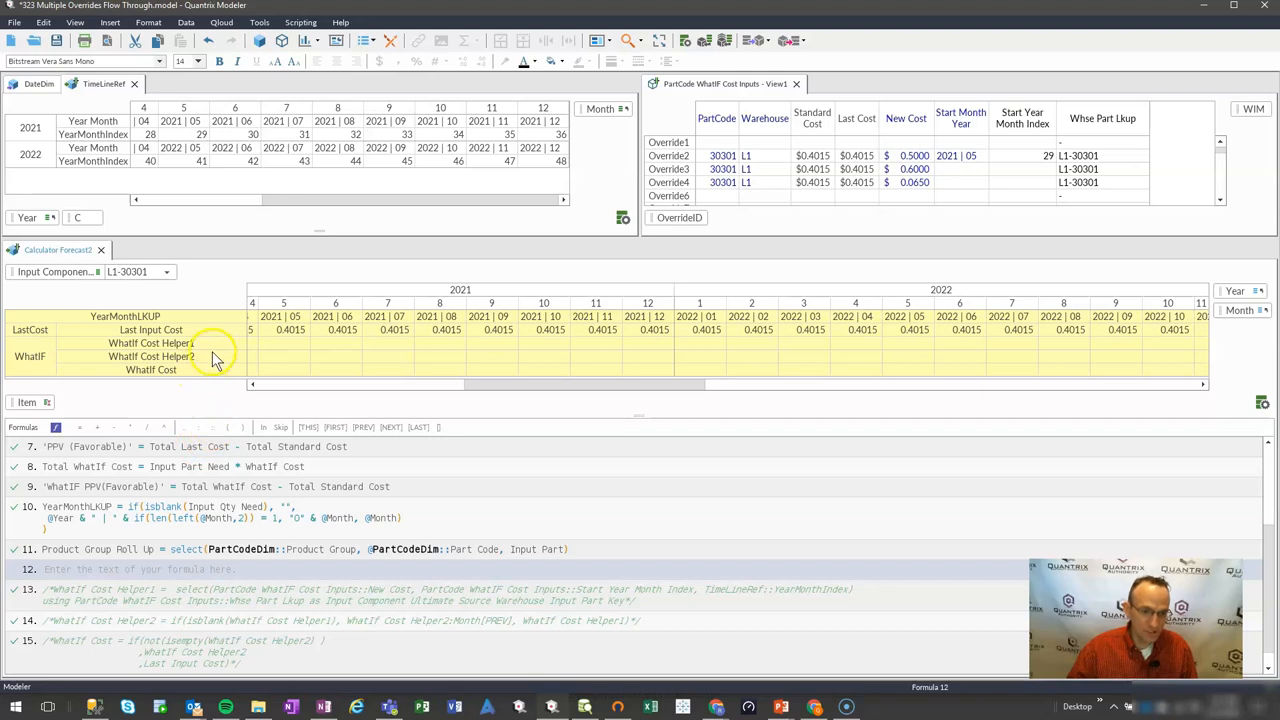
# - Write WhatIf Cost Helper1 = select(New Cost, Start Year Month Index, TimeLineRef::YearMonthIndex) with a using clause for Whse Part Ukup
pyautogui.click(152, 344)
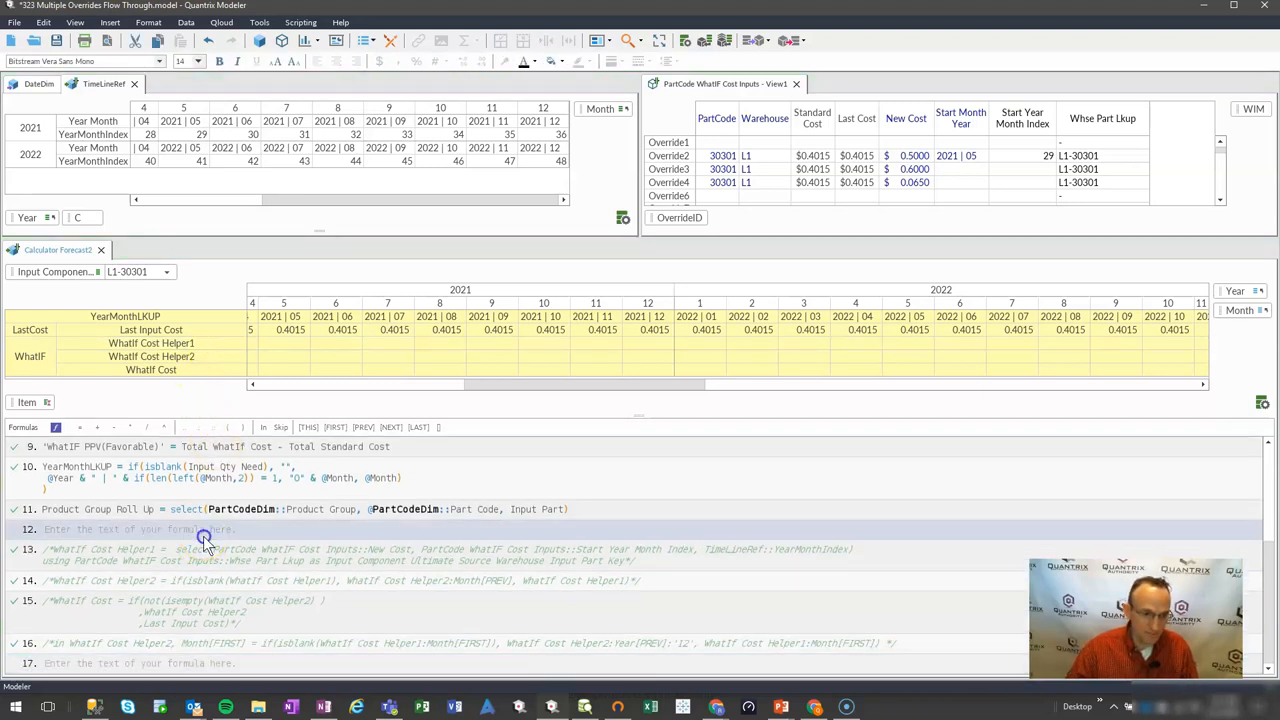
pyautogui.write('What')
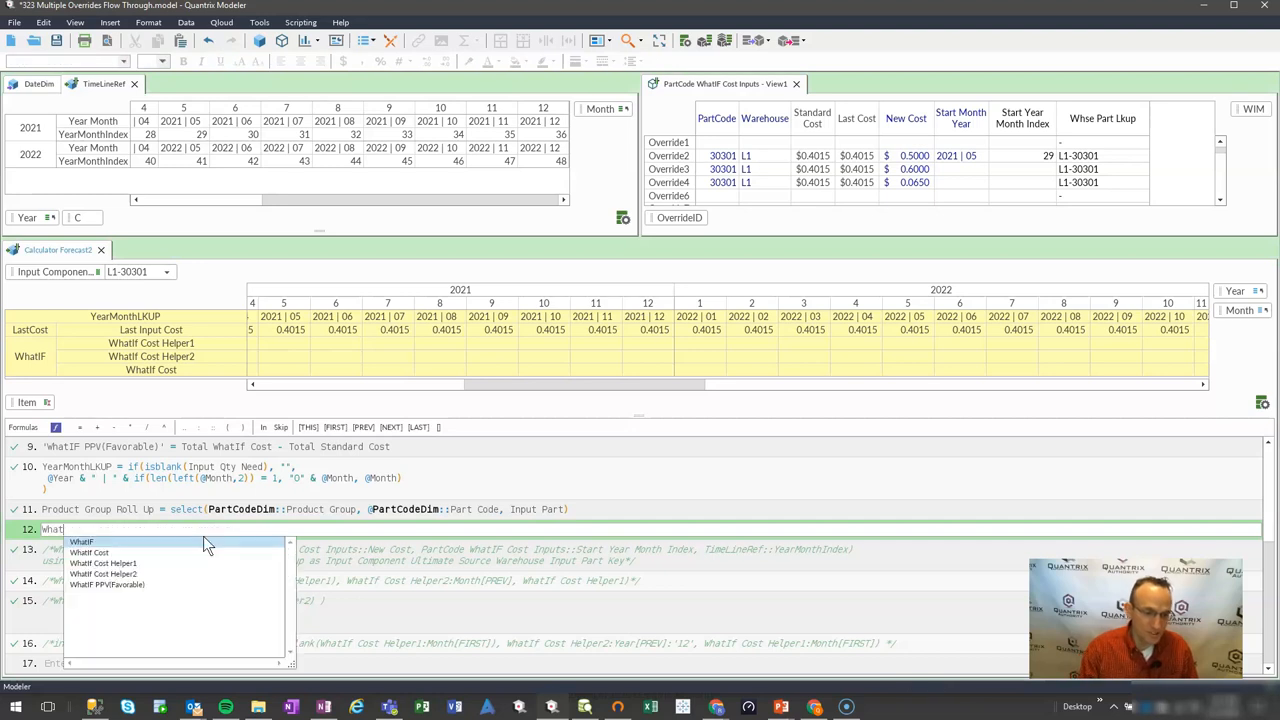
pyautogui.click(88, 552)
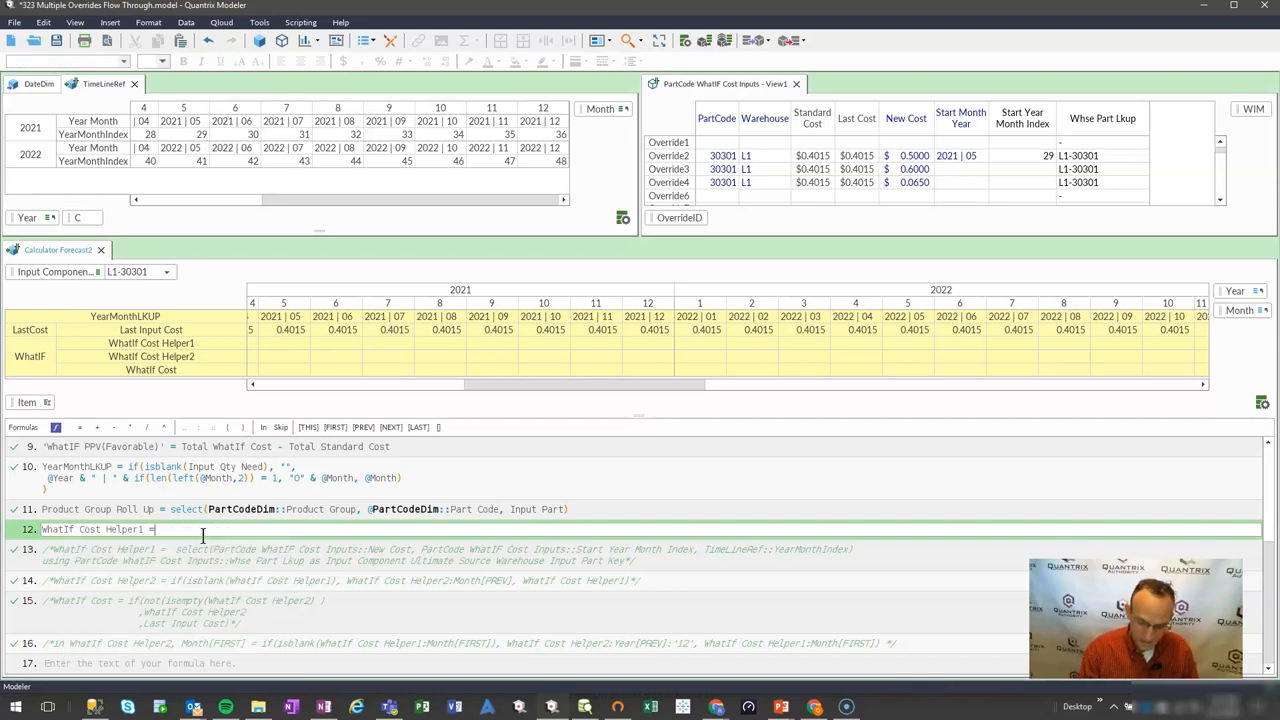
pyautogui.write('select(')
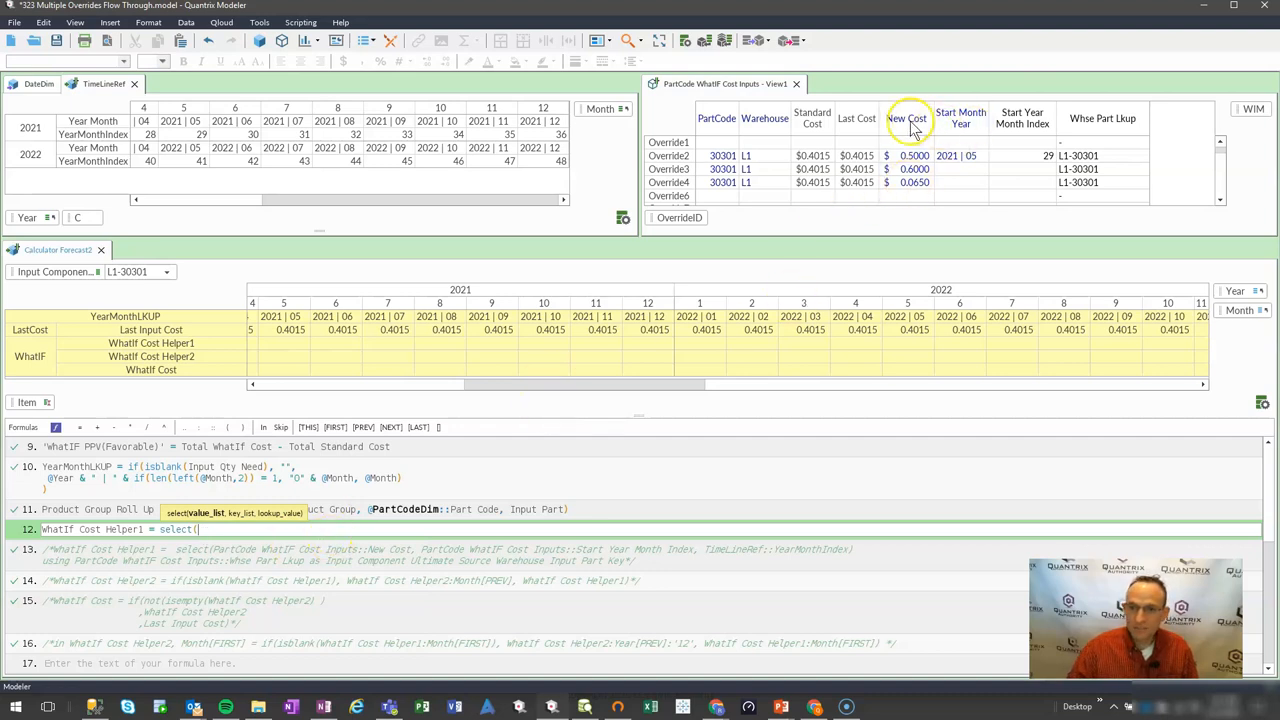
pyautogui.click(906, 118)
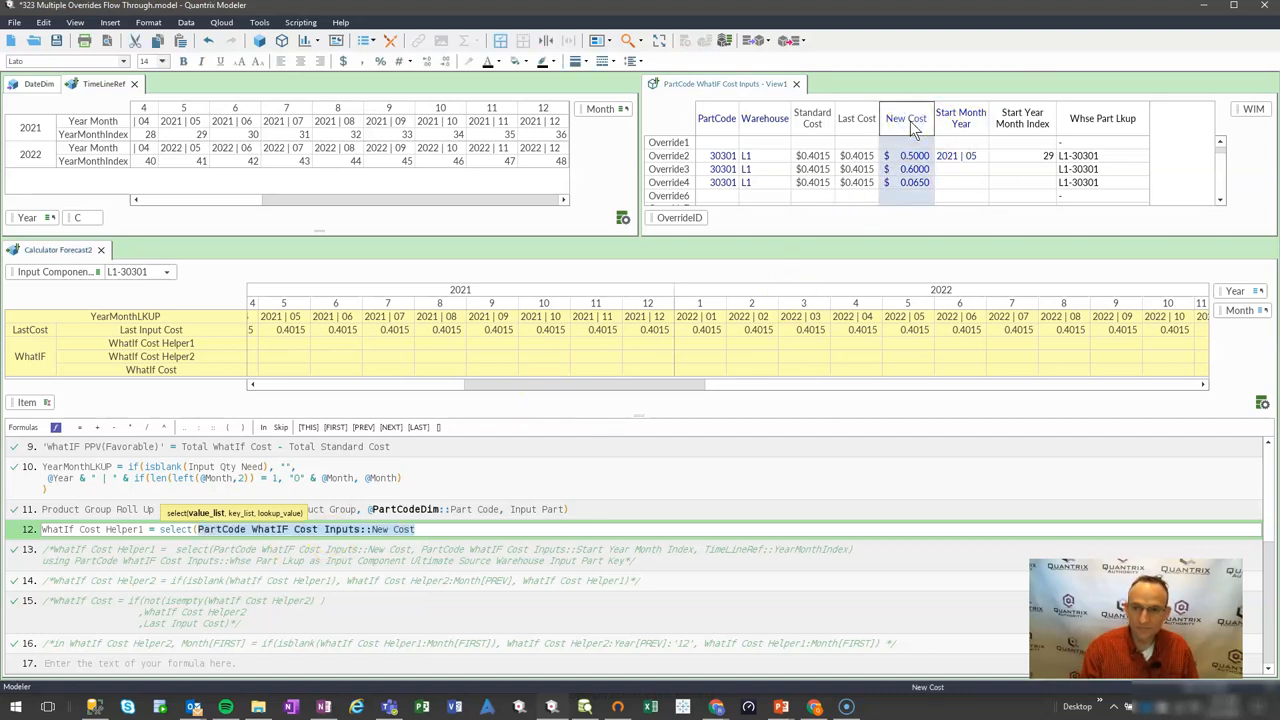
pyautogui.write(',')
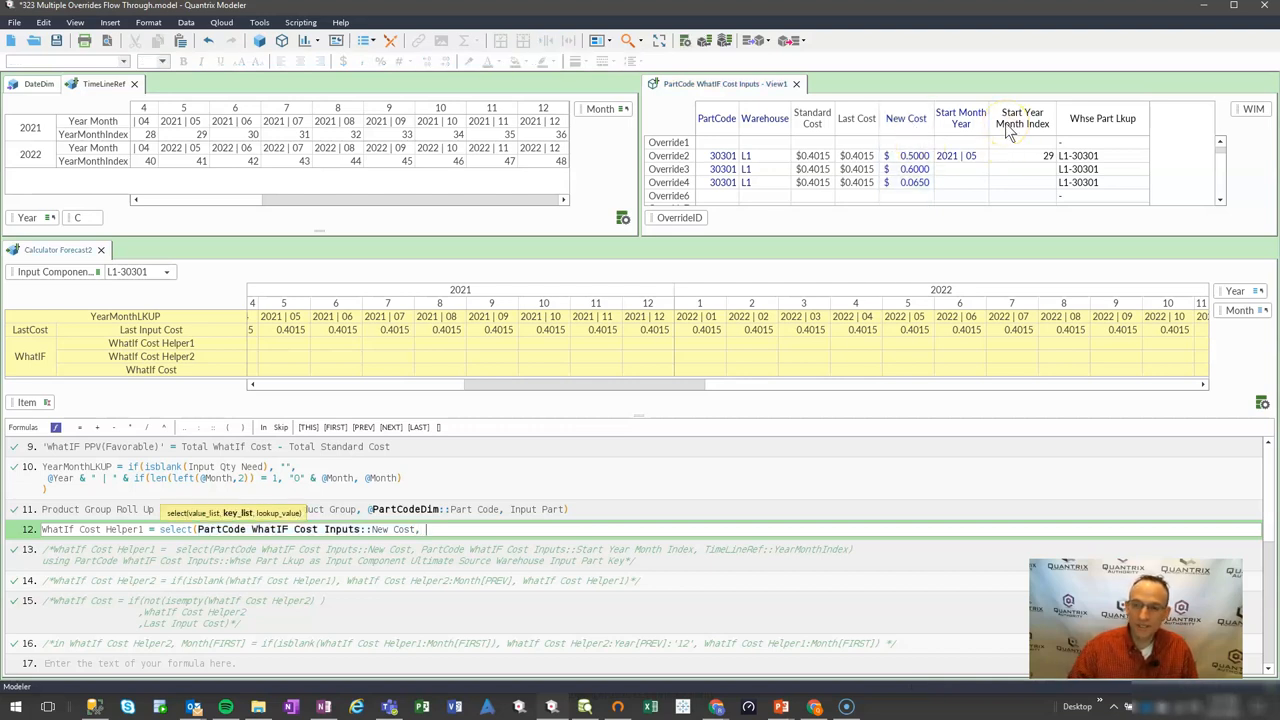
pyautogui.click(1022, 118)
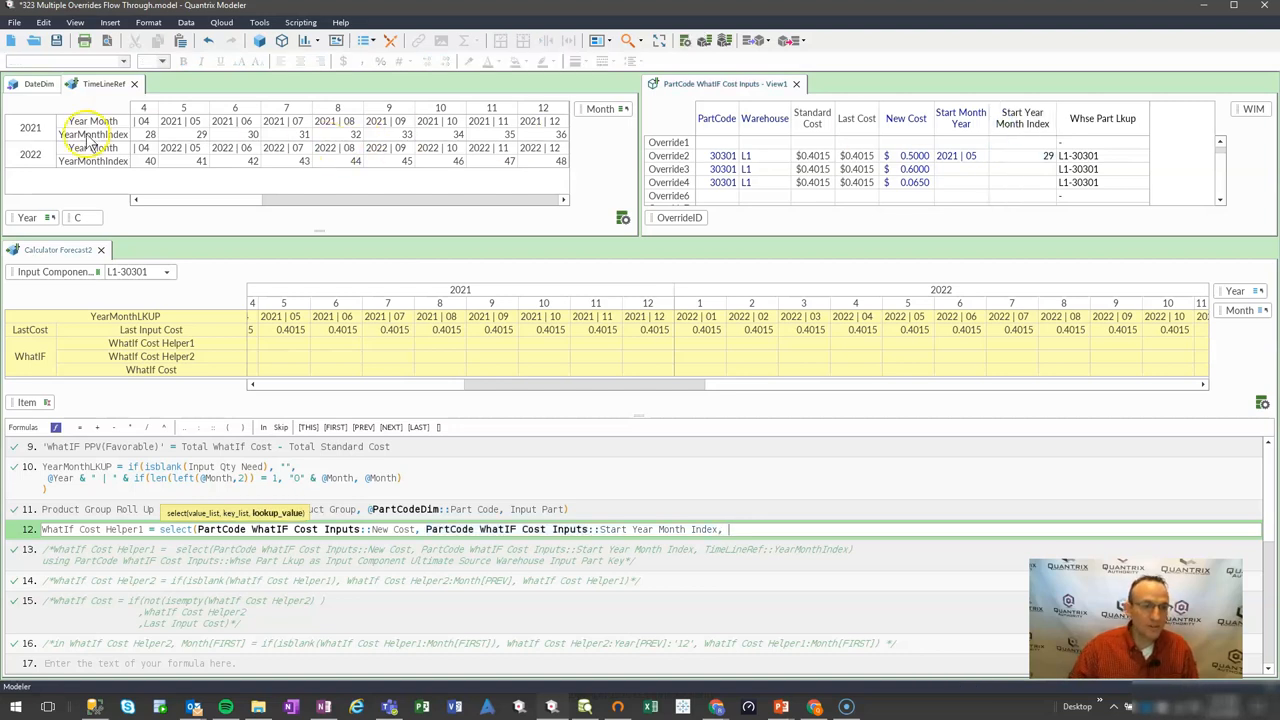
pyautogui.click(92, 134)
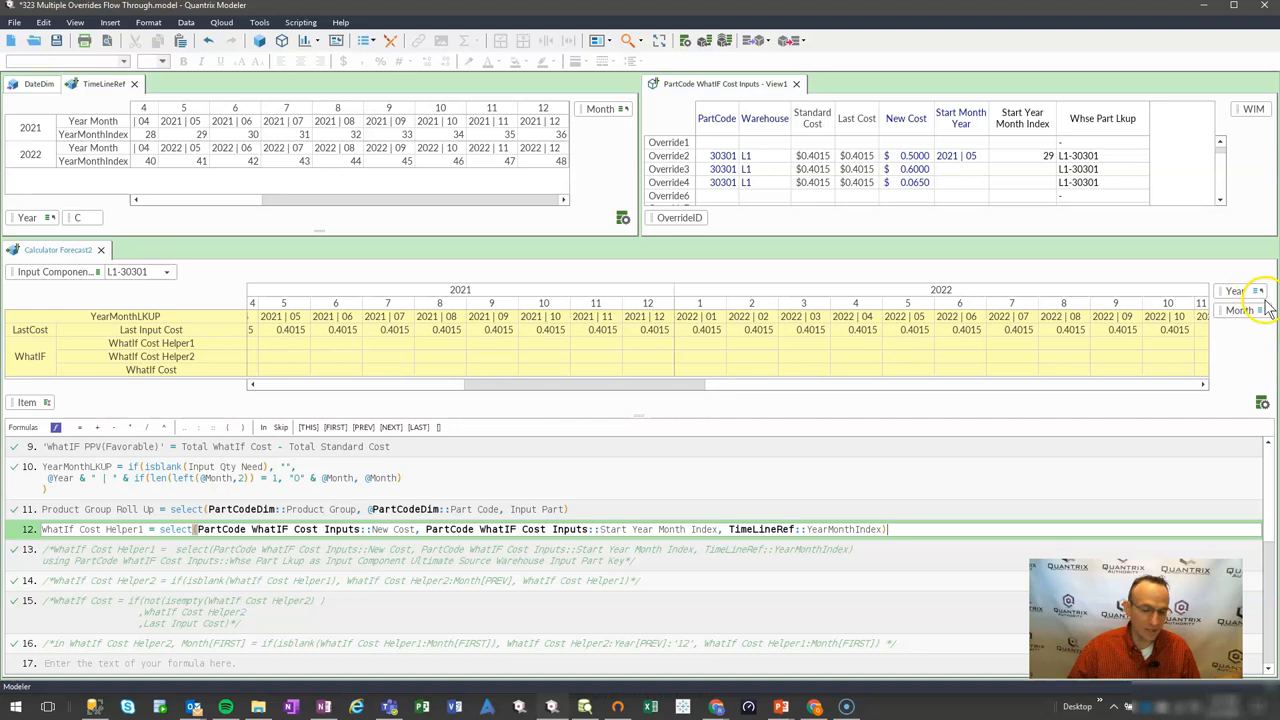
pyautogui.moveTo(1156, 492)
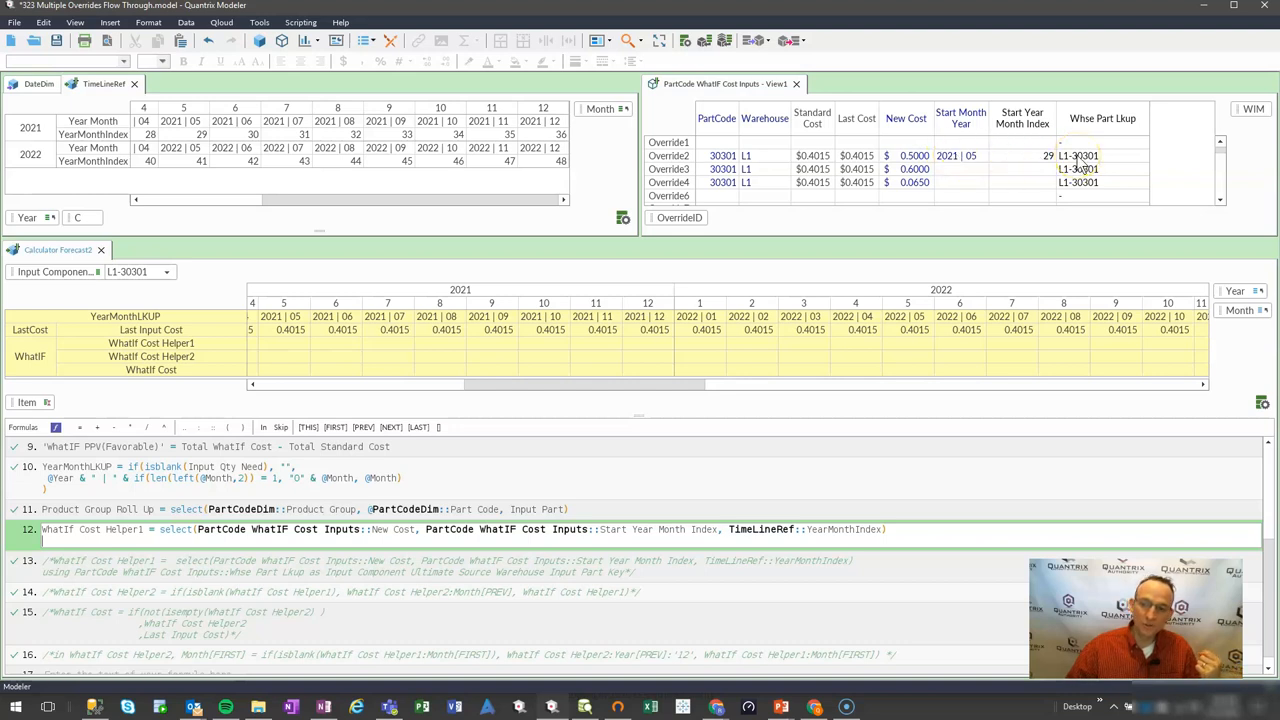
pyautogui.moveTo(1124, 128)
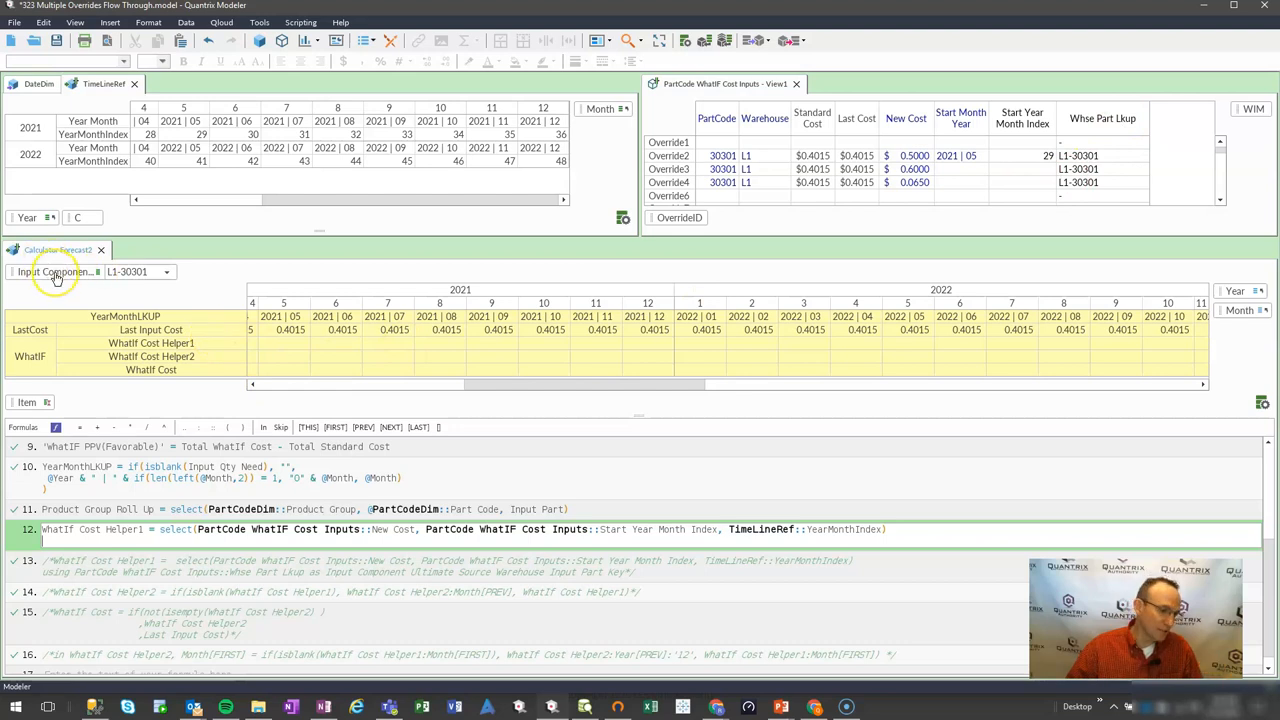
pyautogui.moveTo(700, 570)
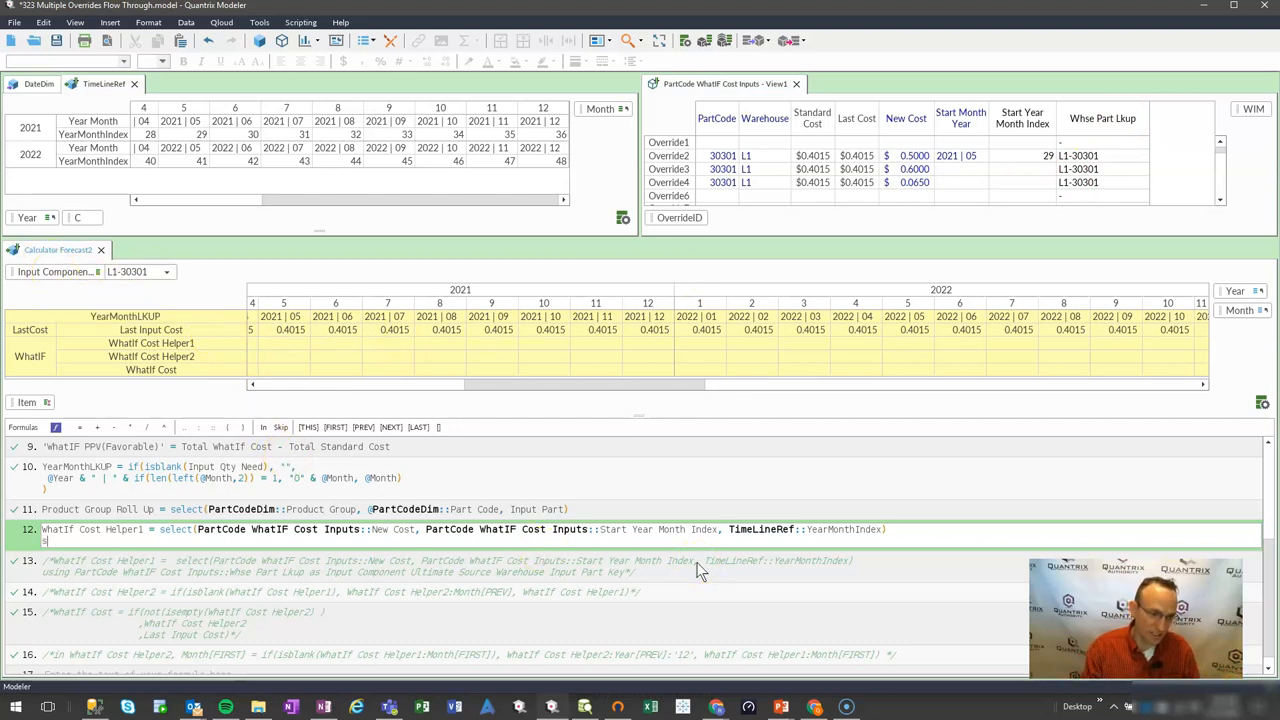
pyautogui.write('using')
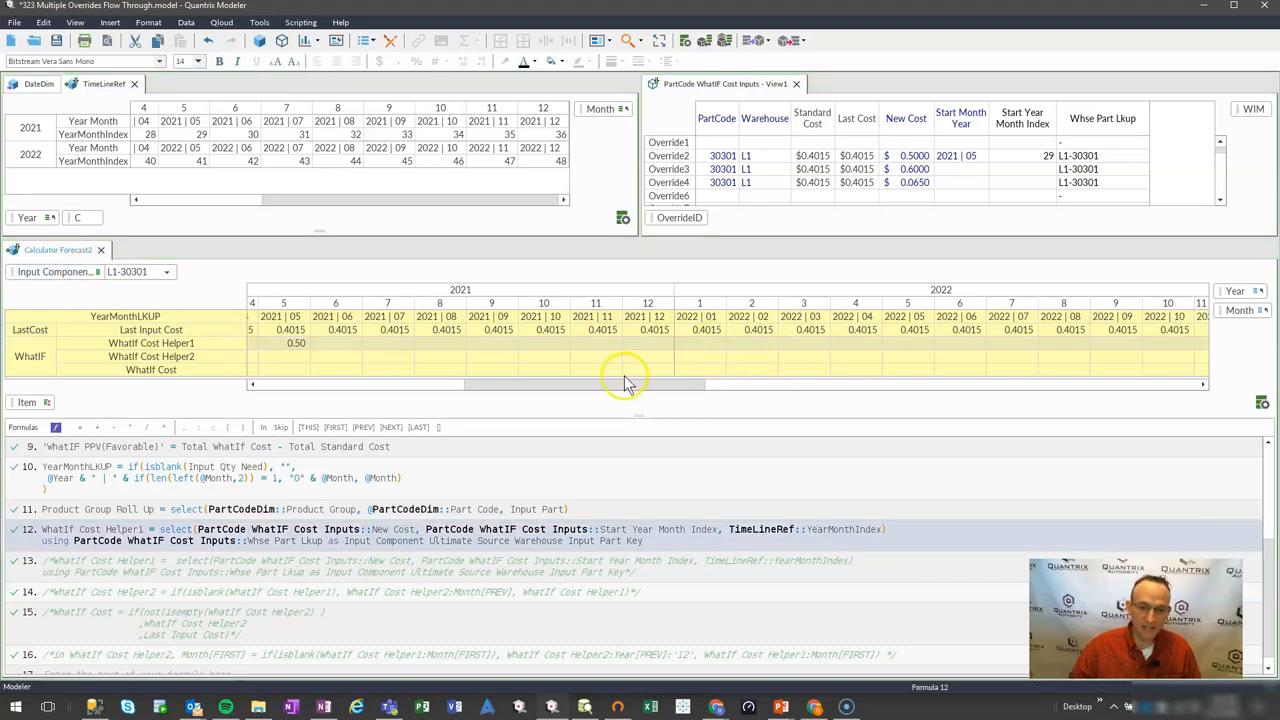
# - Set the second override's Start Month Year to 2021 | 11 and confirm 0.60 appears in Helper1
pyautogui.click(408, 344)
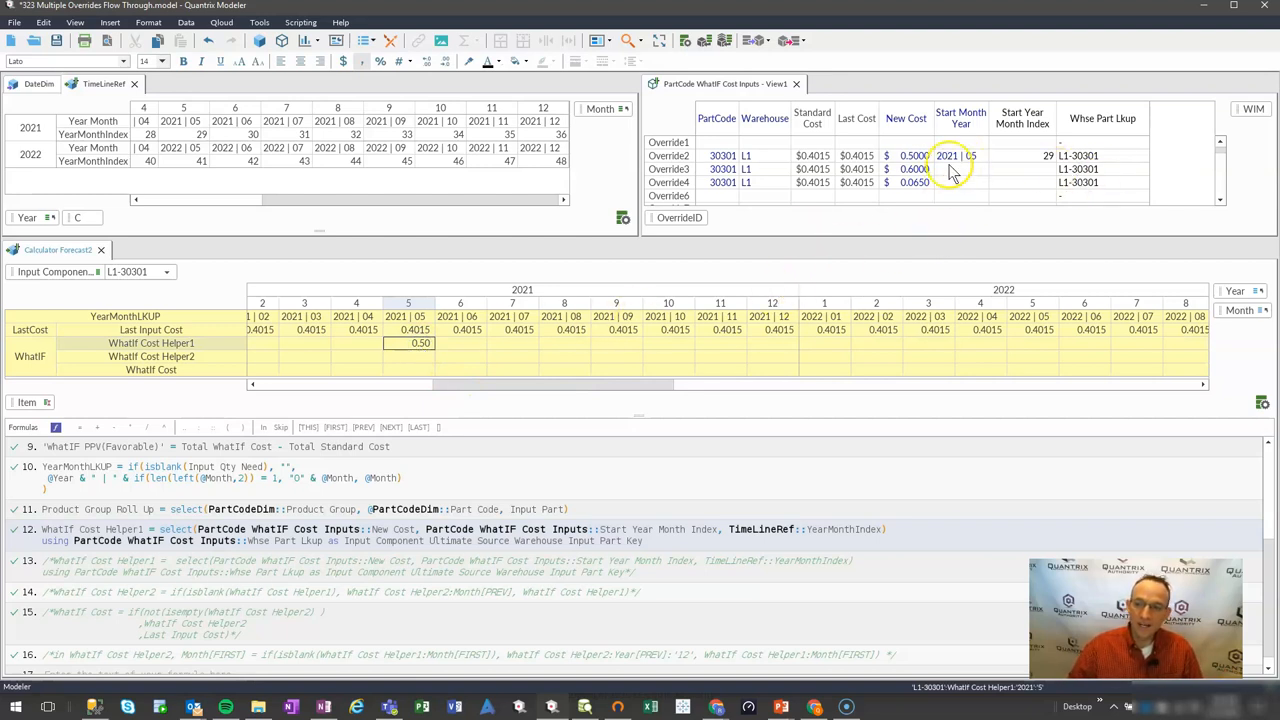
pyautogui.click(984, 168)
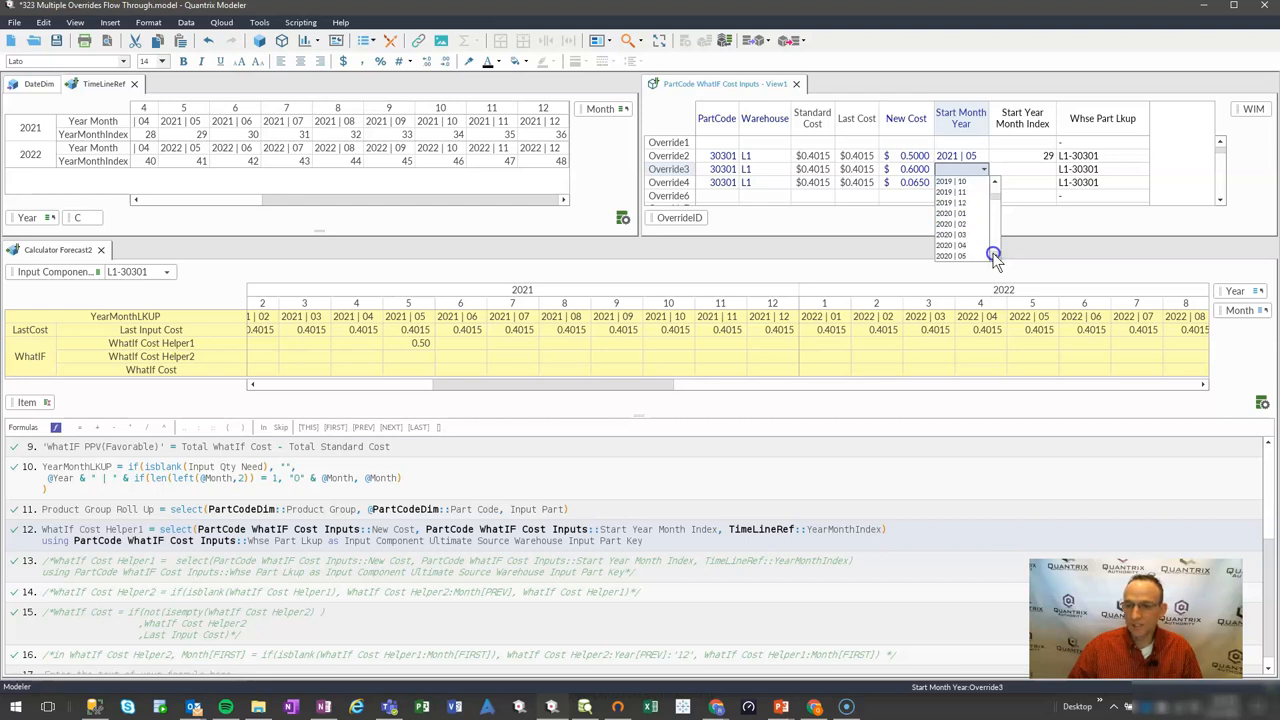
pyautogui.scroll(-3)
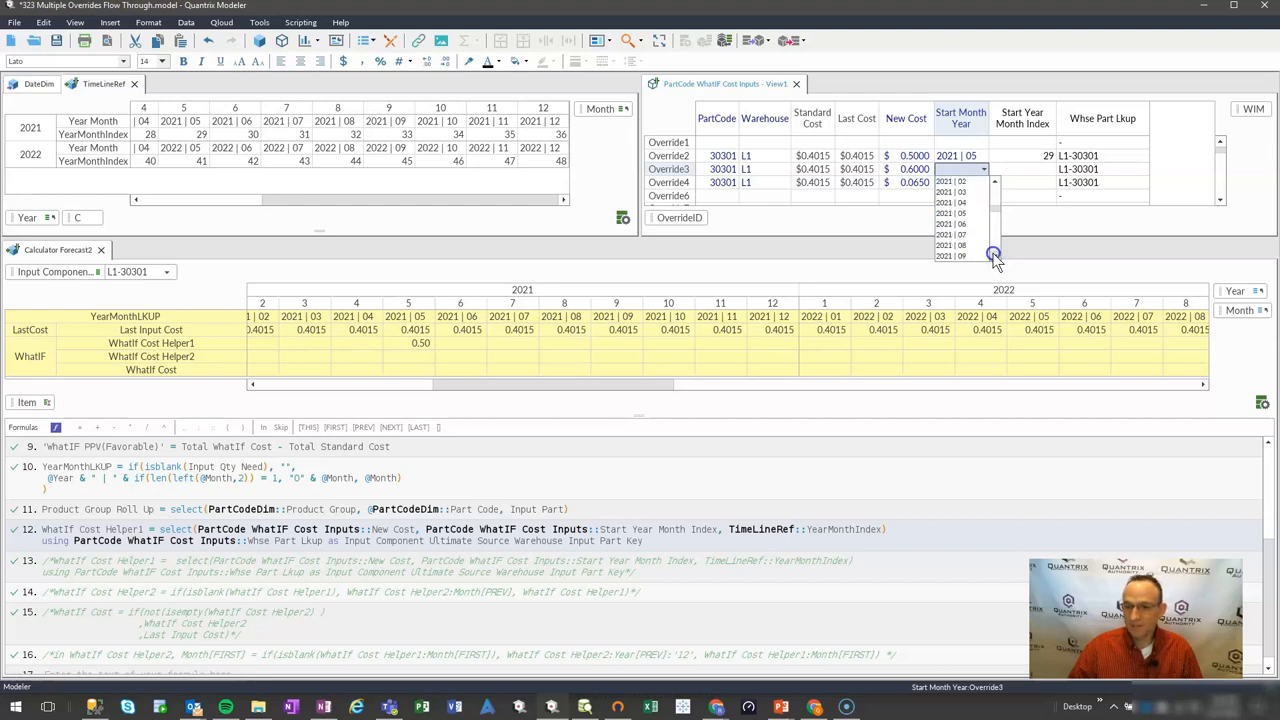
pyautogui.click(956, 256)
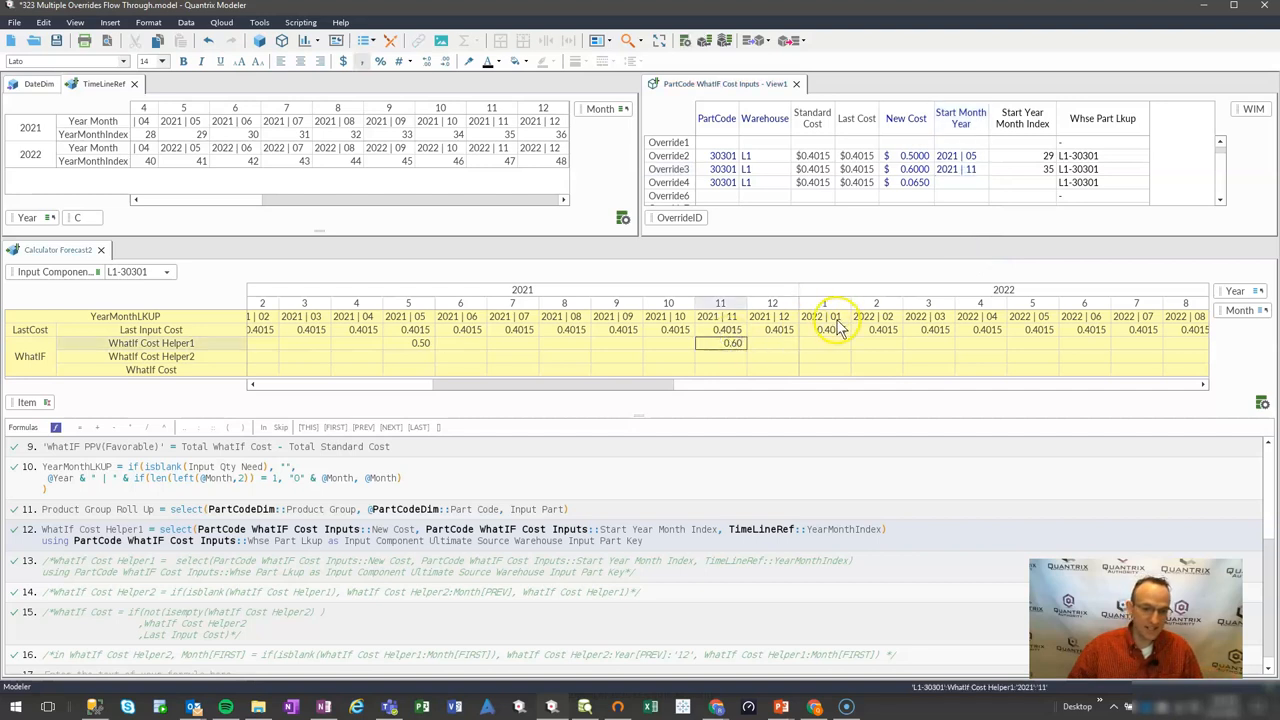
pyautogui.moveTo(330, 364)
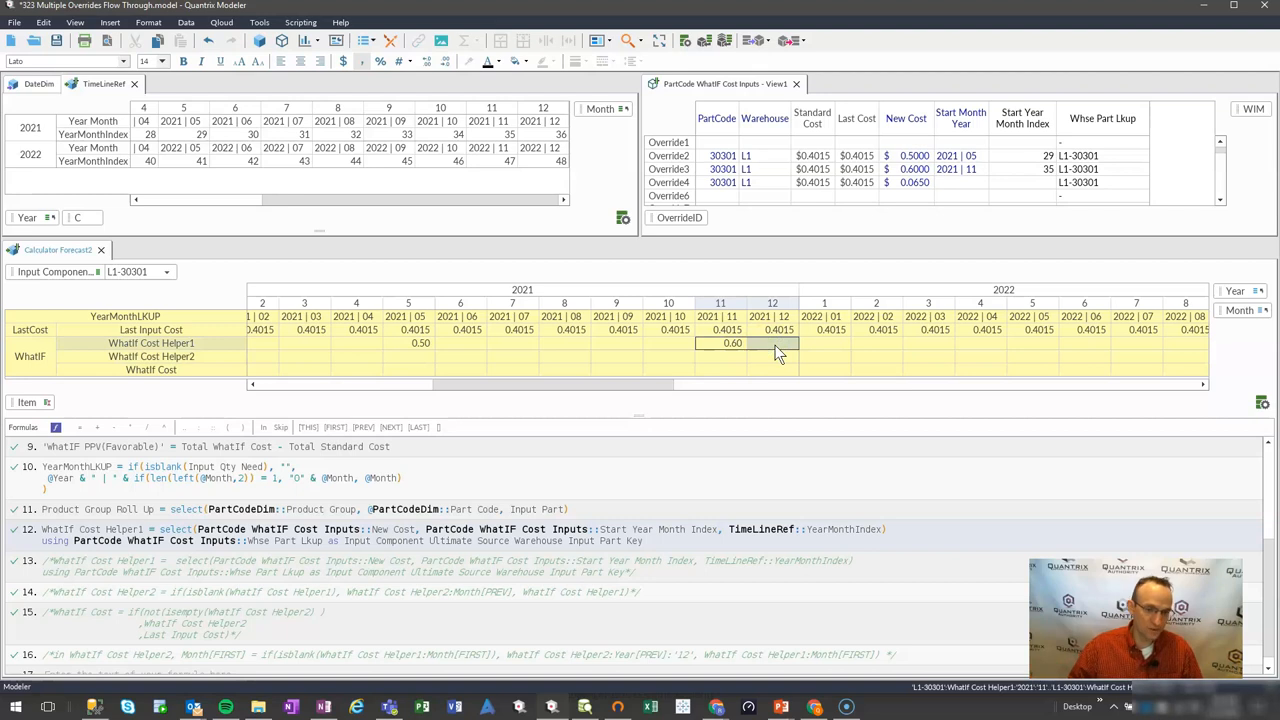
pyautogui.click(152, 356)
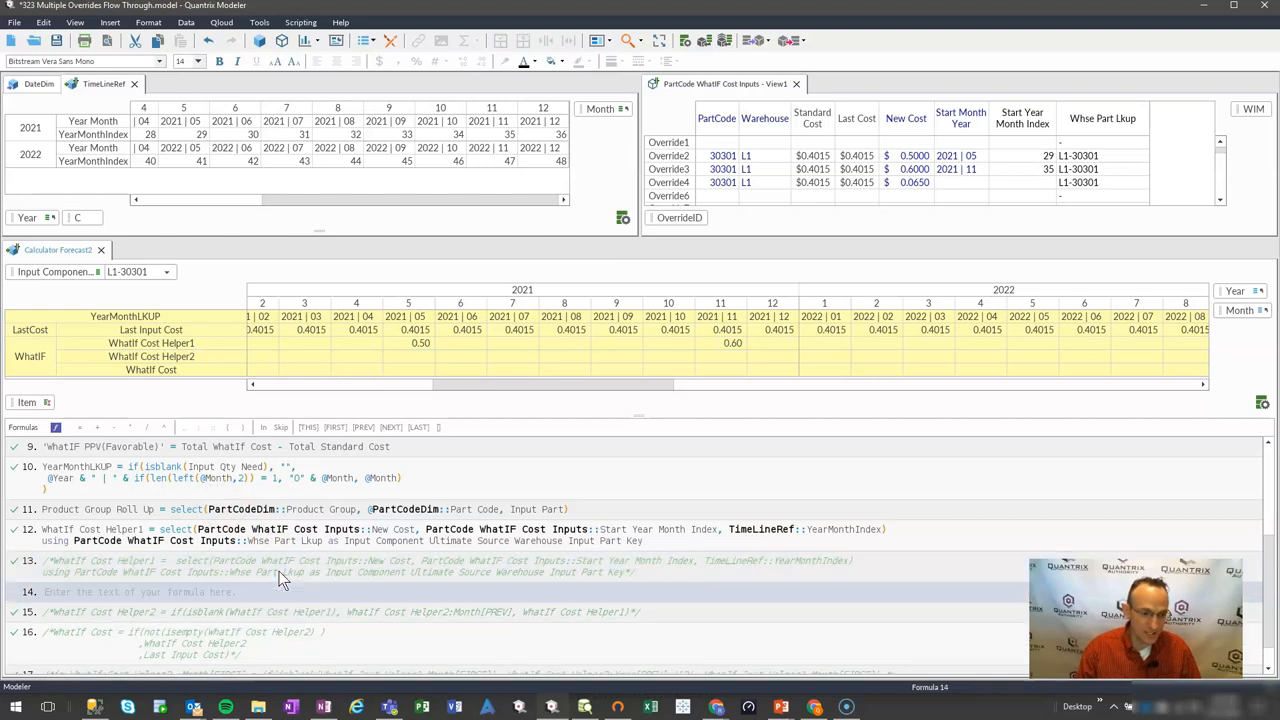
# - Enter WhatIf Cost Helper2 = isblank(WhatIf Cost Helper1, WhatIf Cost Helper2:Month[PREV], WhatIf Cost Helper1)
pyautogui.write('whatif')
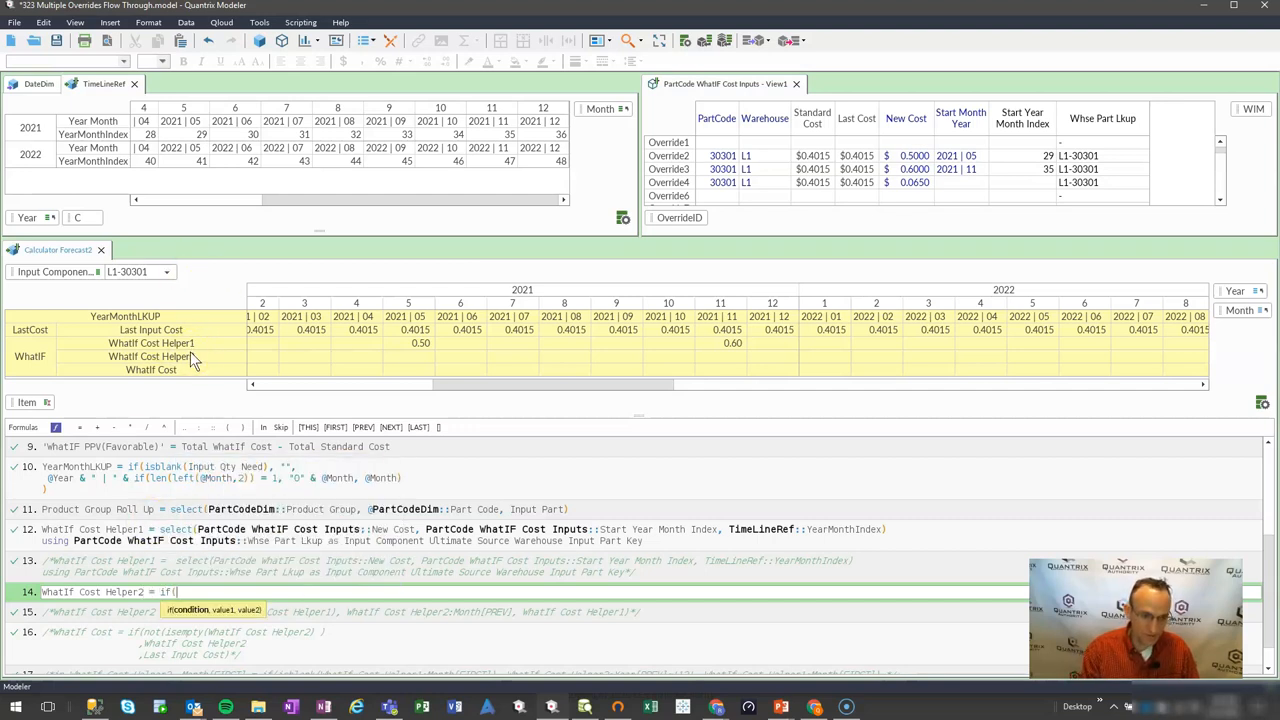
pyautogui.write('isblank(WhatIf Cost Helper1')
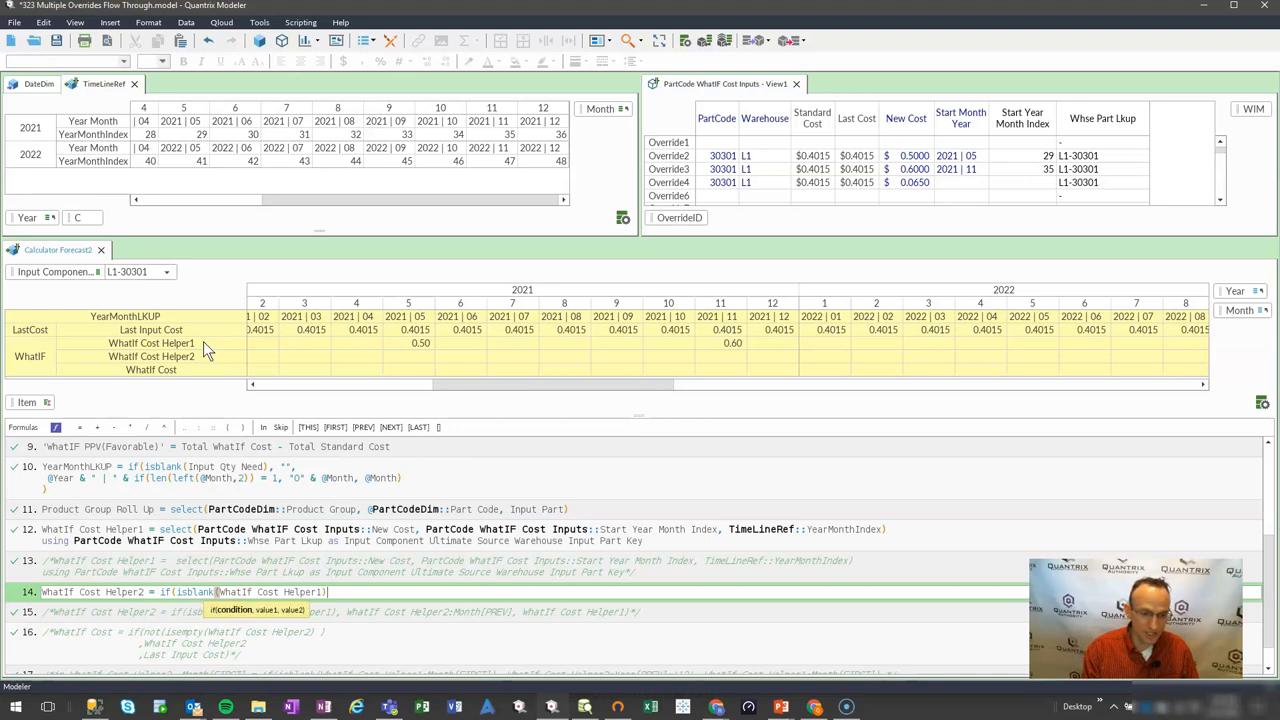
pyautogui.write('wha')
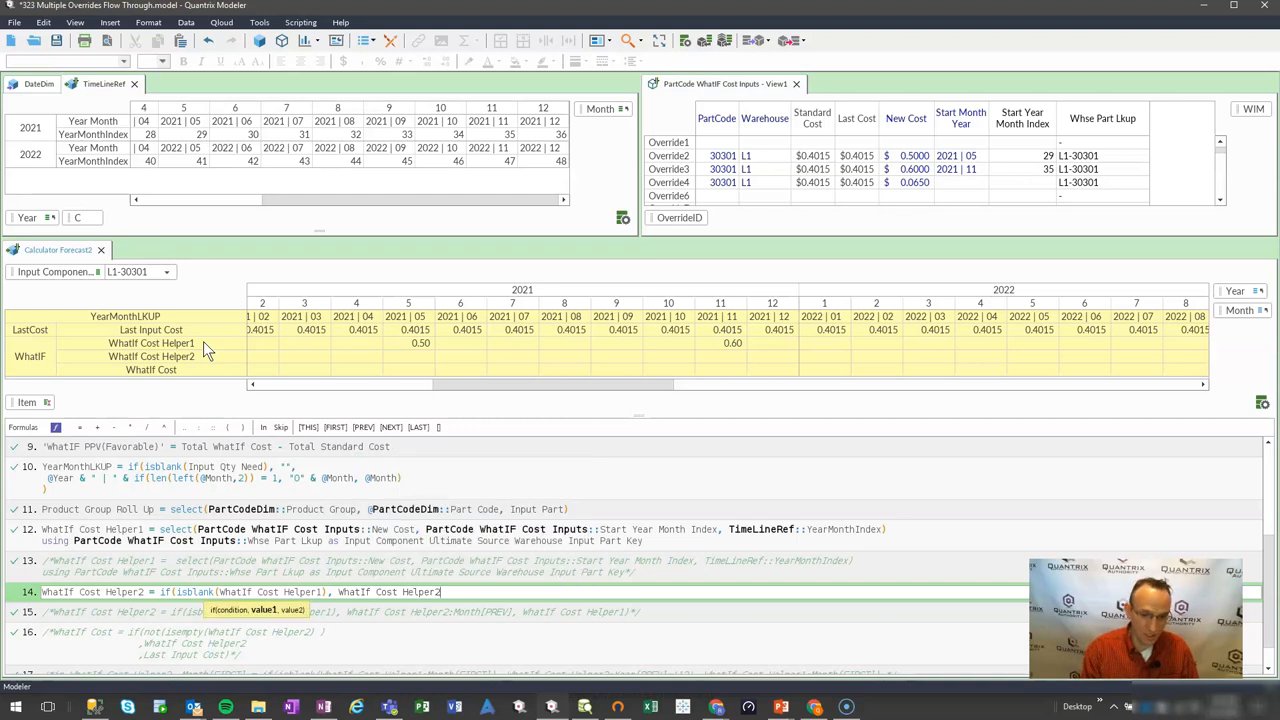
pyautogui.write(':Month')
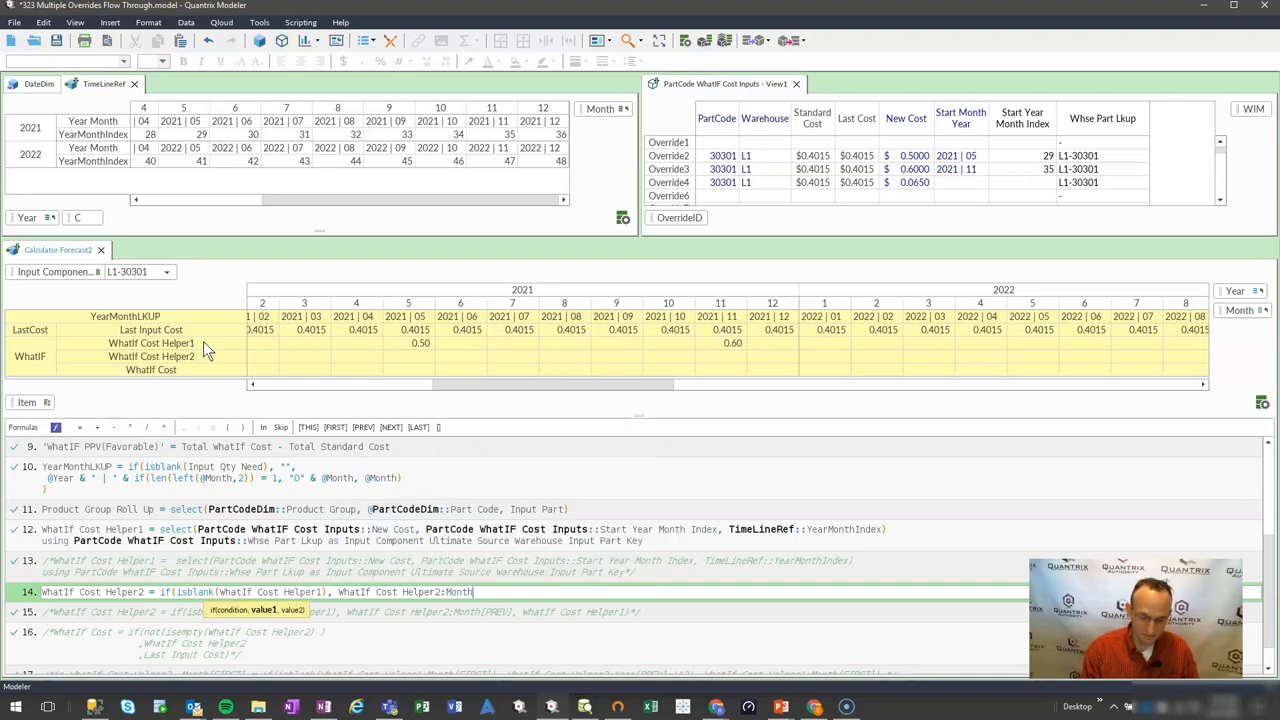
pyautogui.write('[PREV]')
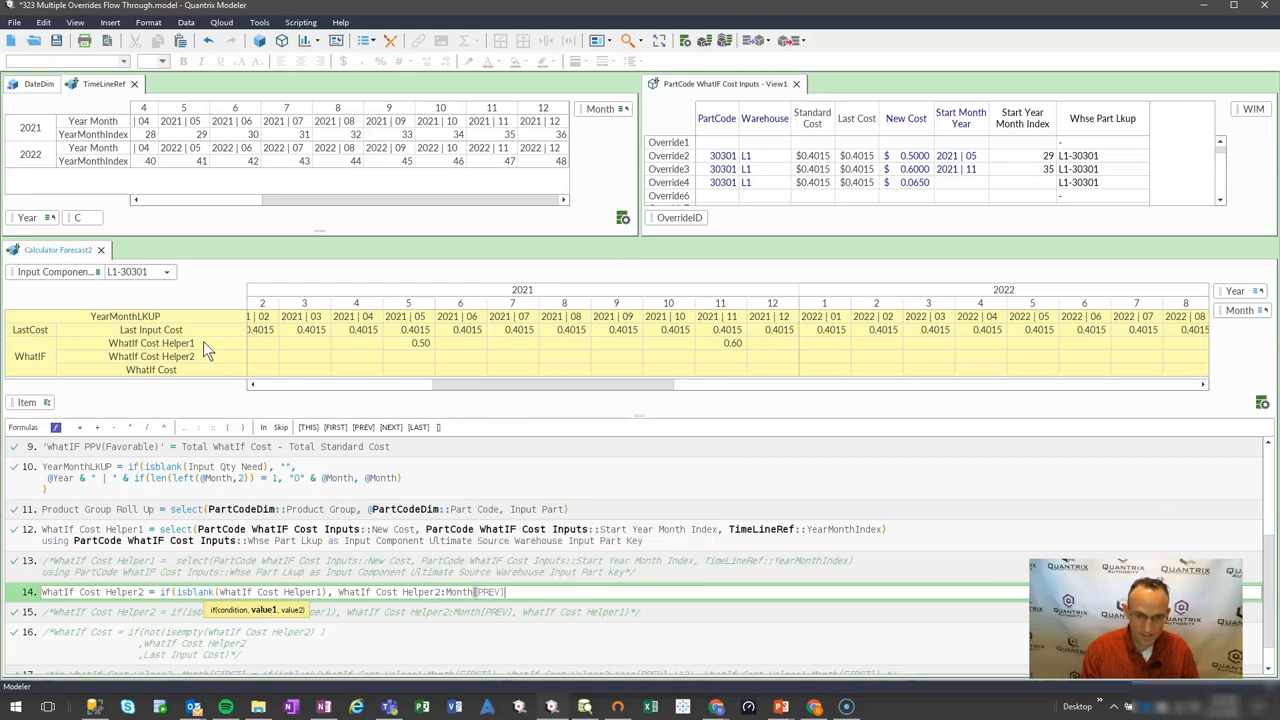
pyautogui.write('what')
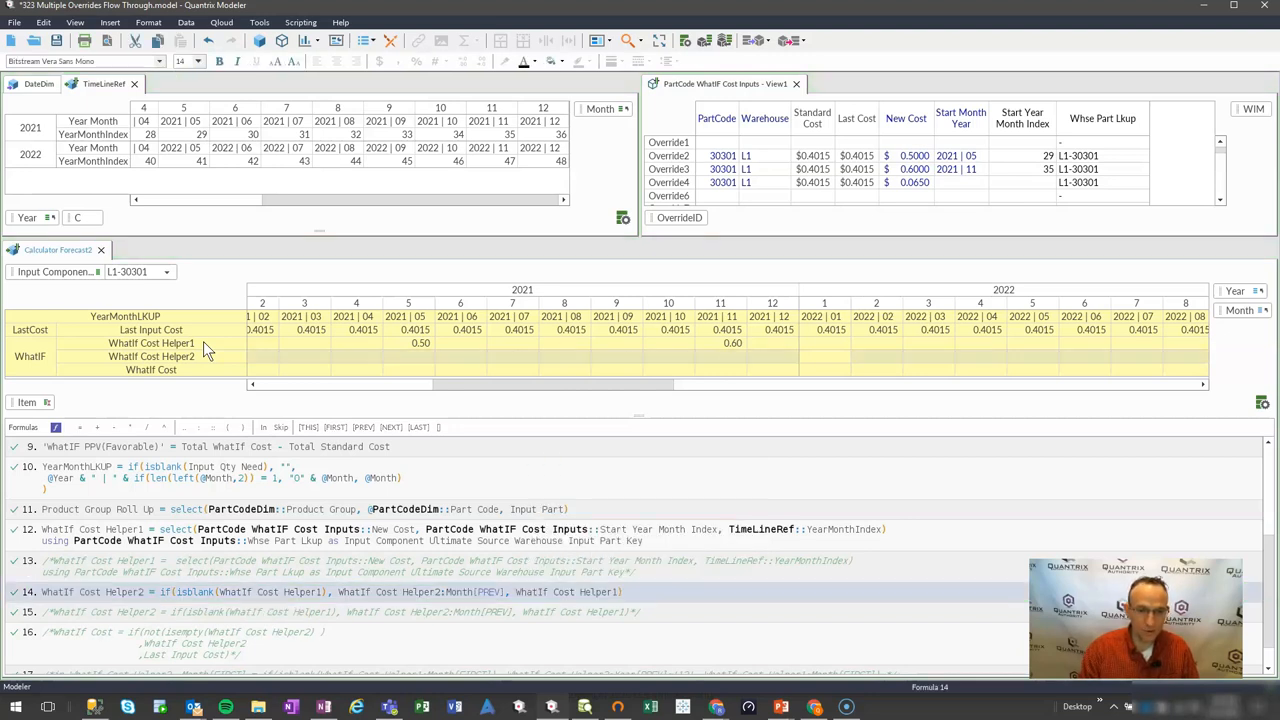
# - Commit the Helper2 formula and verify 0.50 carries from 2021|05–06 and 0.60 from 2021|11–12
pyautogui.click(408, 356)
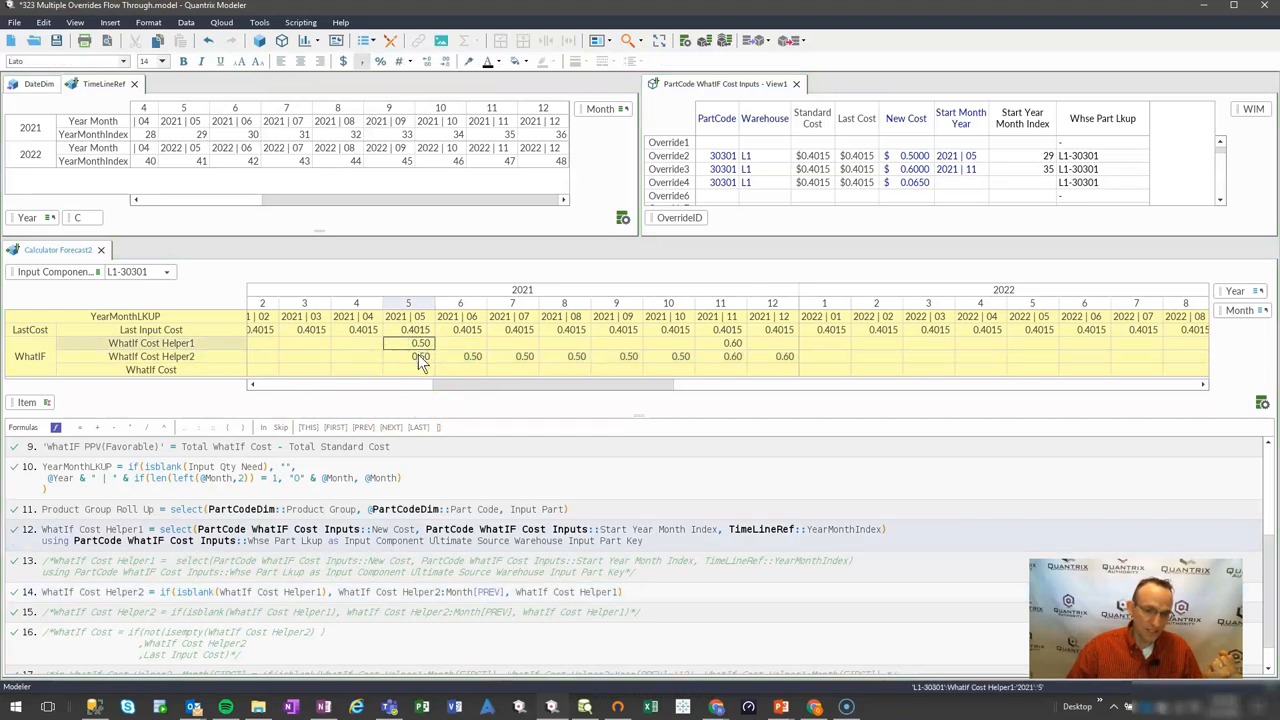
pyautogui.click(420, 344)
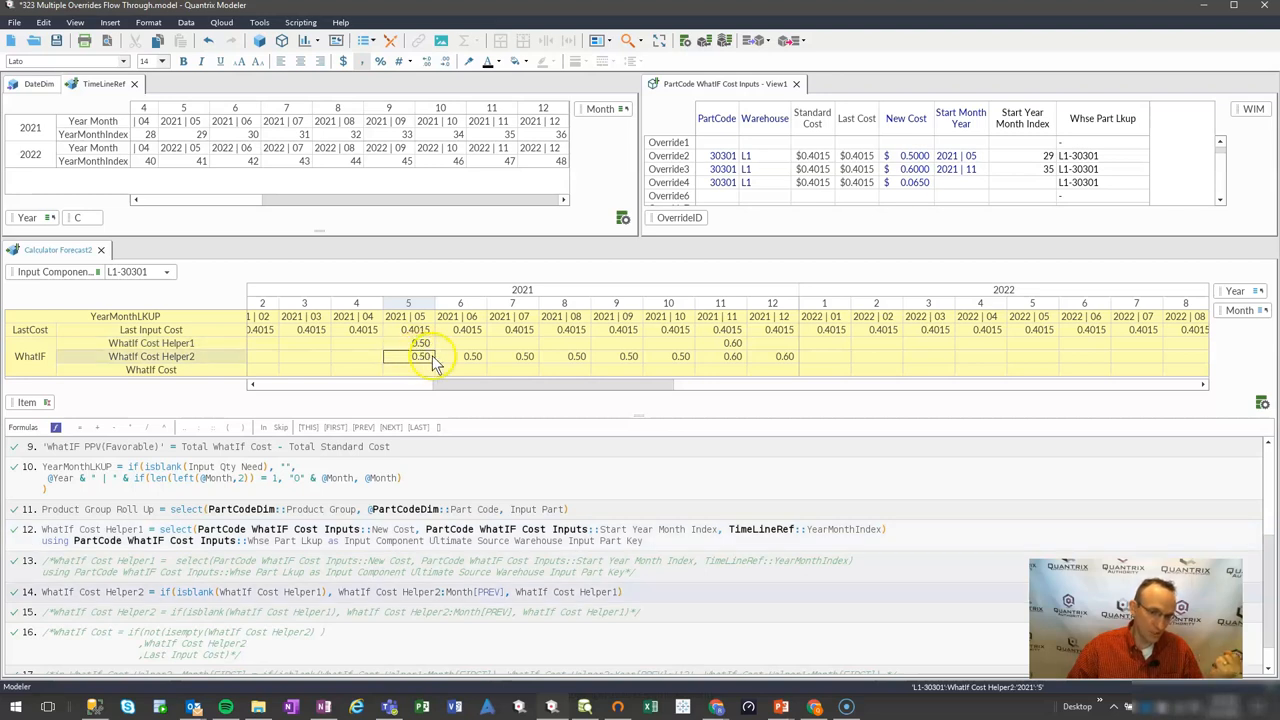
pyautogui.click(472, 356)
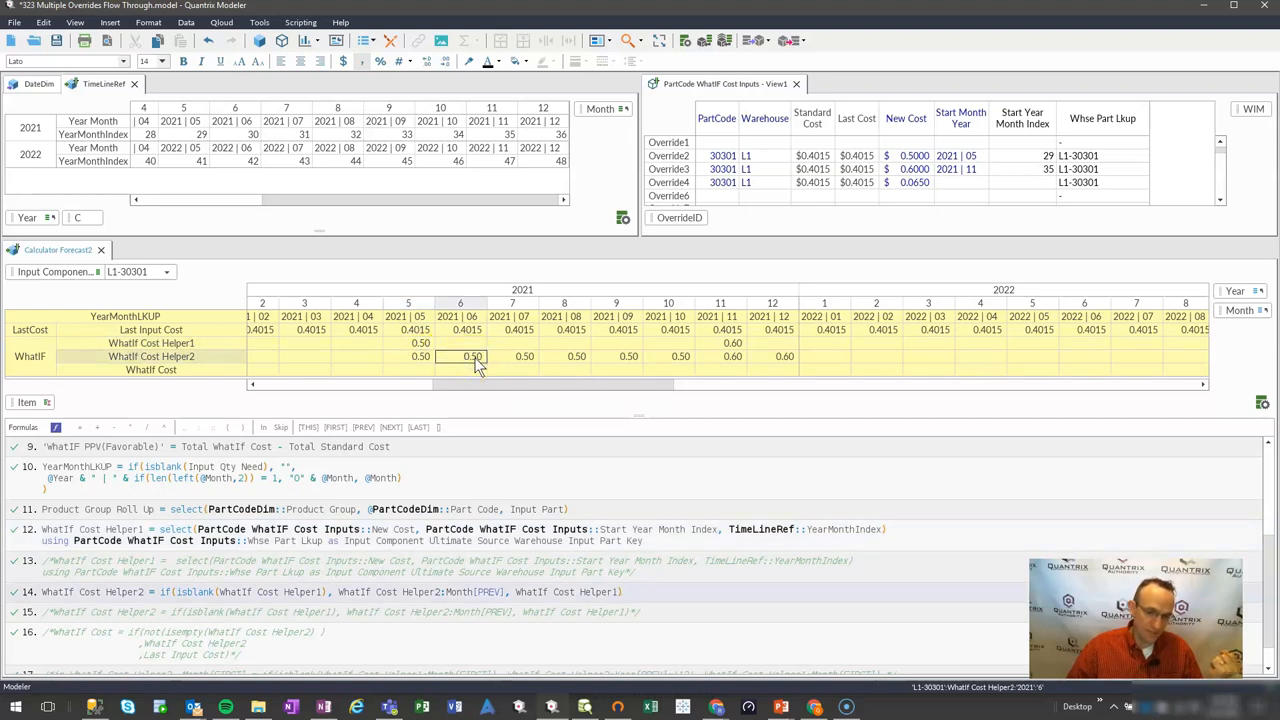
pyautogui.click(460, 356)
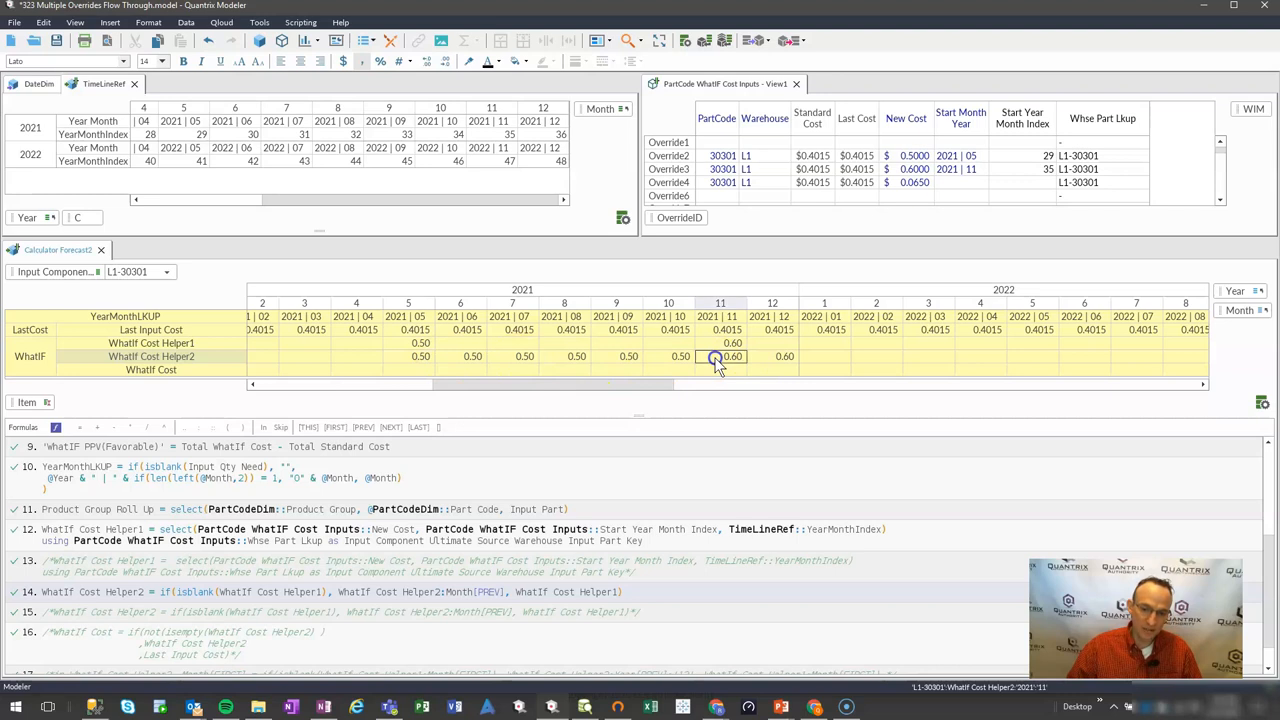
pyautogui.moveTo(716, 356)
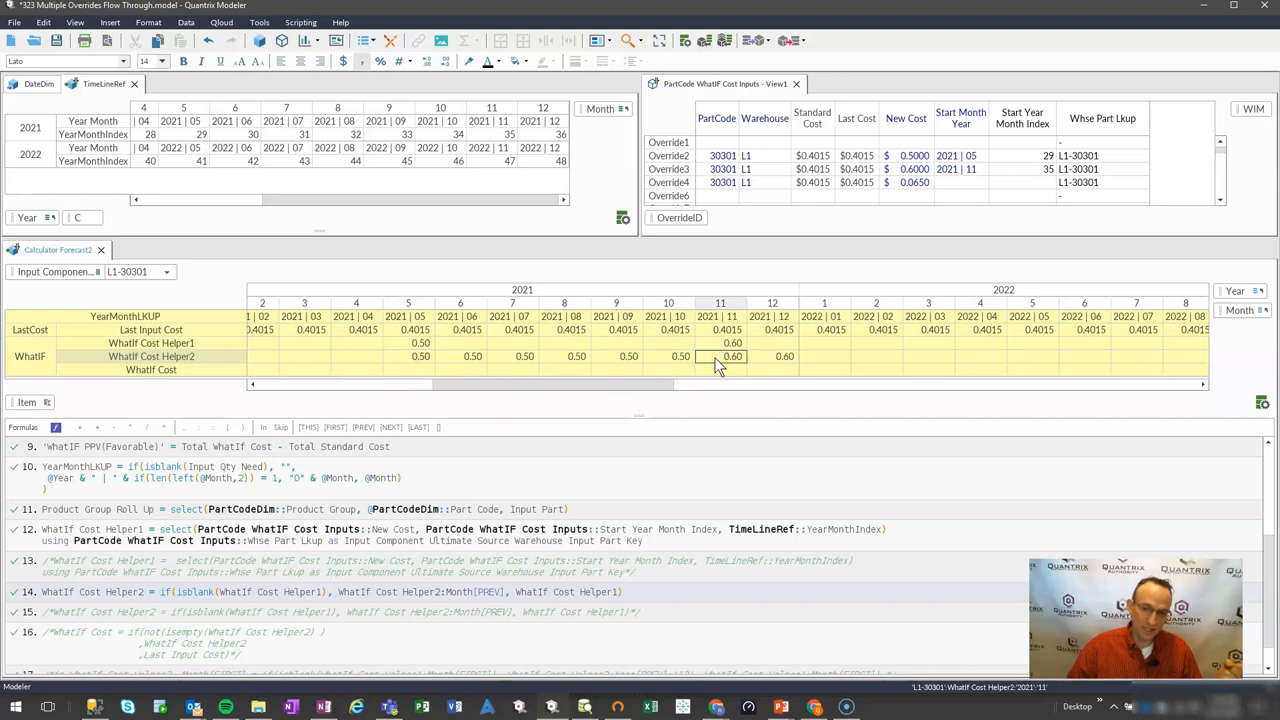
pyautogui.click(732, 344)
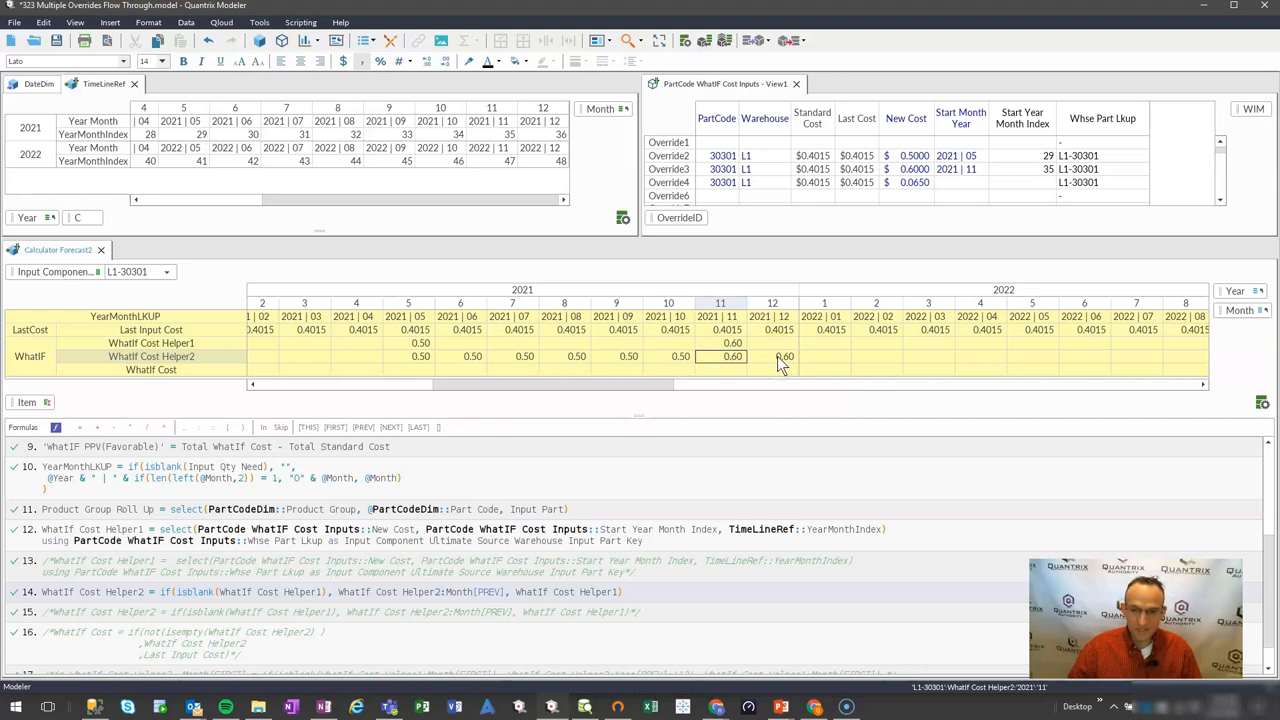
pyautogui.click(772, 356)
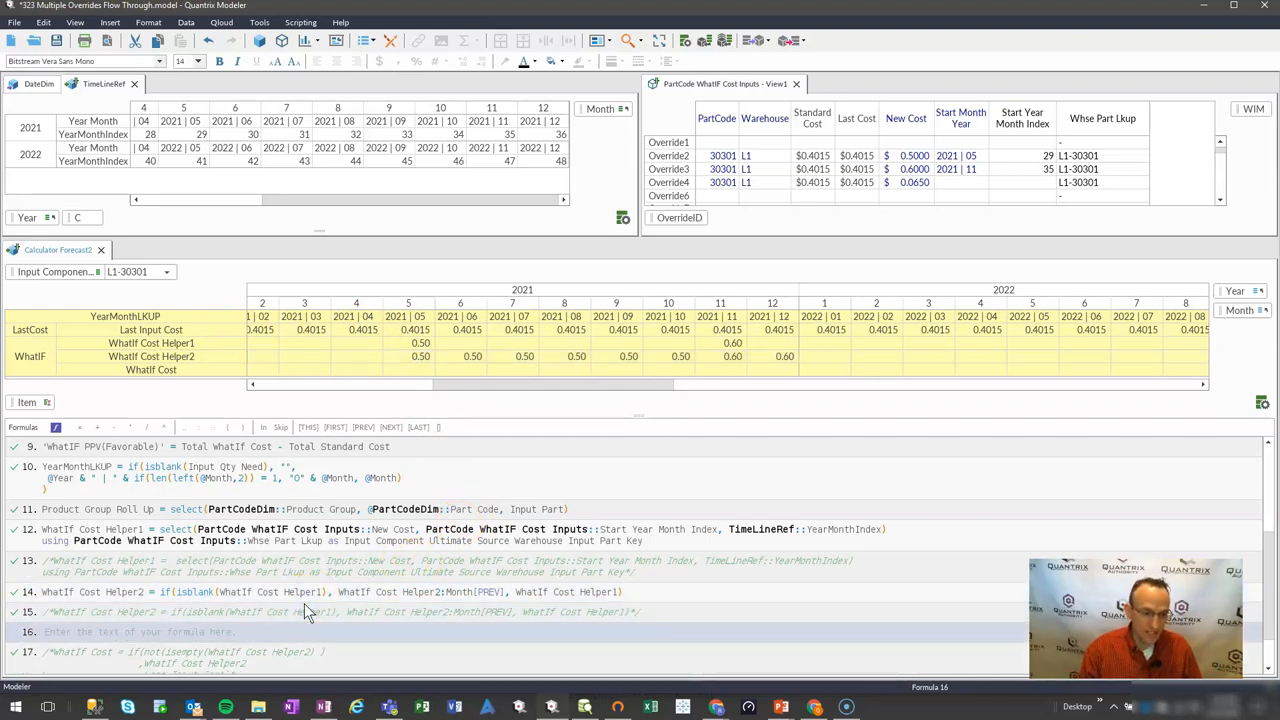
# - Enter WhatIf Cost = if(isempty(WhatIf Cost Helper2), Last Input Cost, WhatIf Cost Helper2) and check 0.40/0.60 values
pyautogui.write('w')
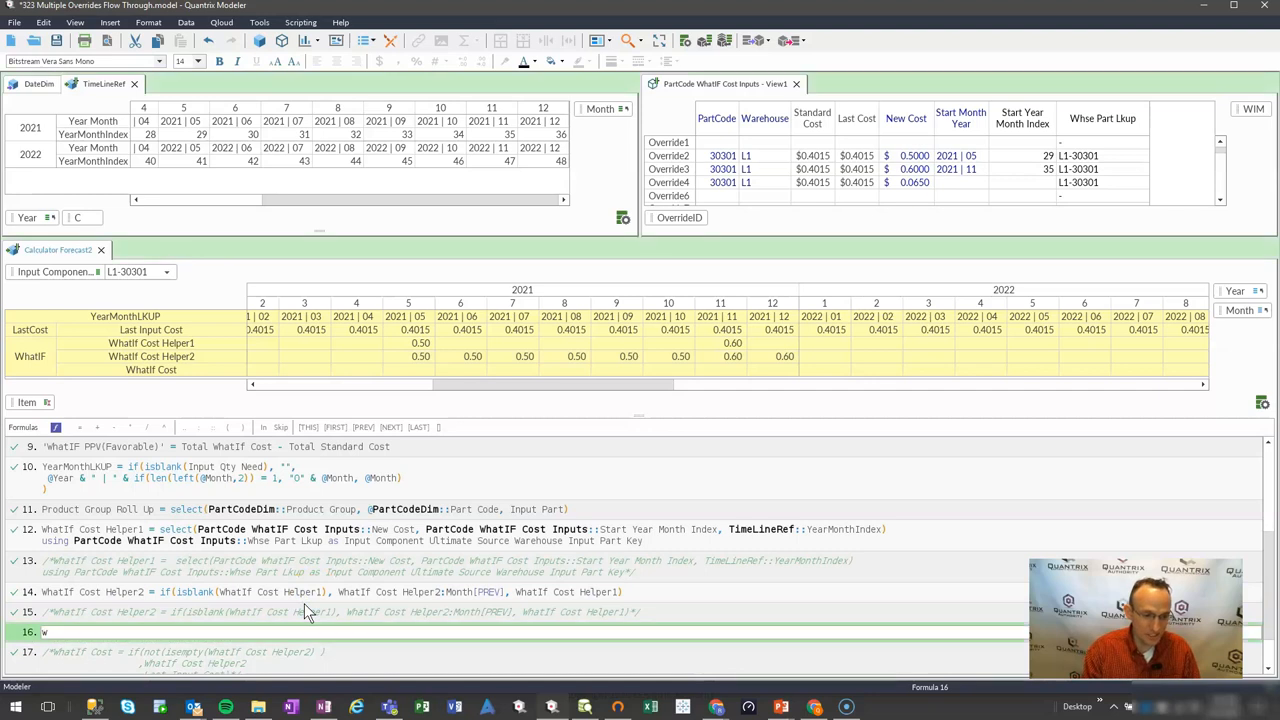
pyautogui.write('hatIf Cost')
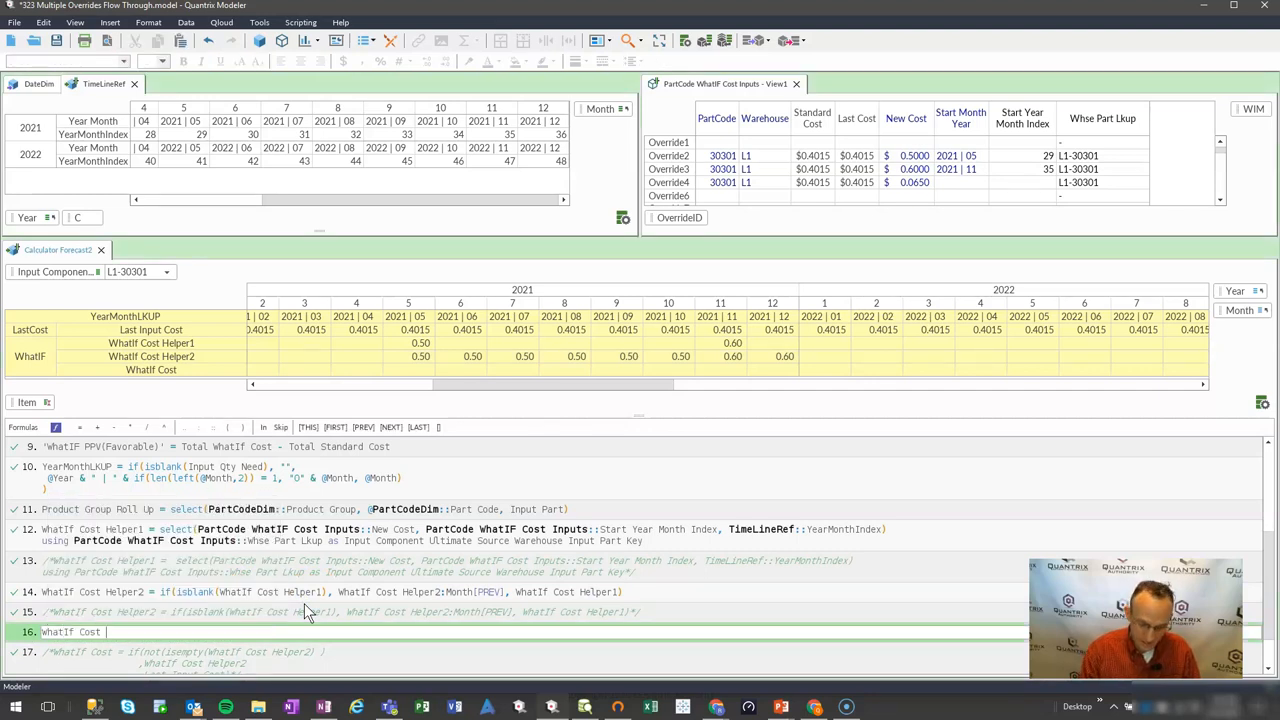
pyautogui.write('if(isempty(WhatIf Cost Helper2')
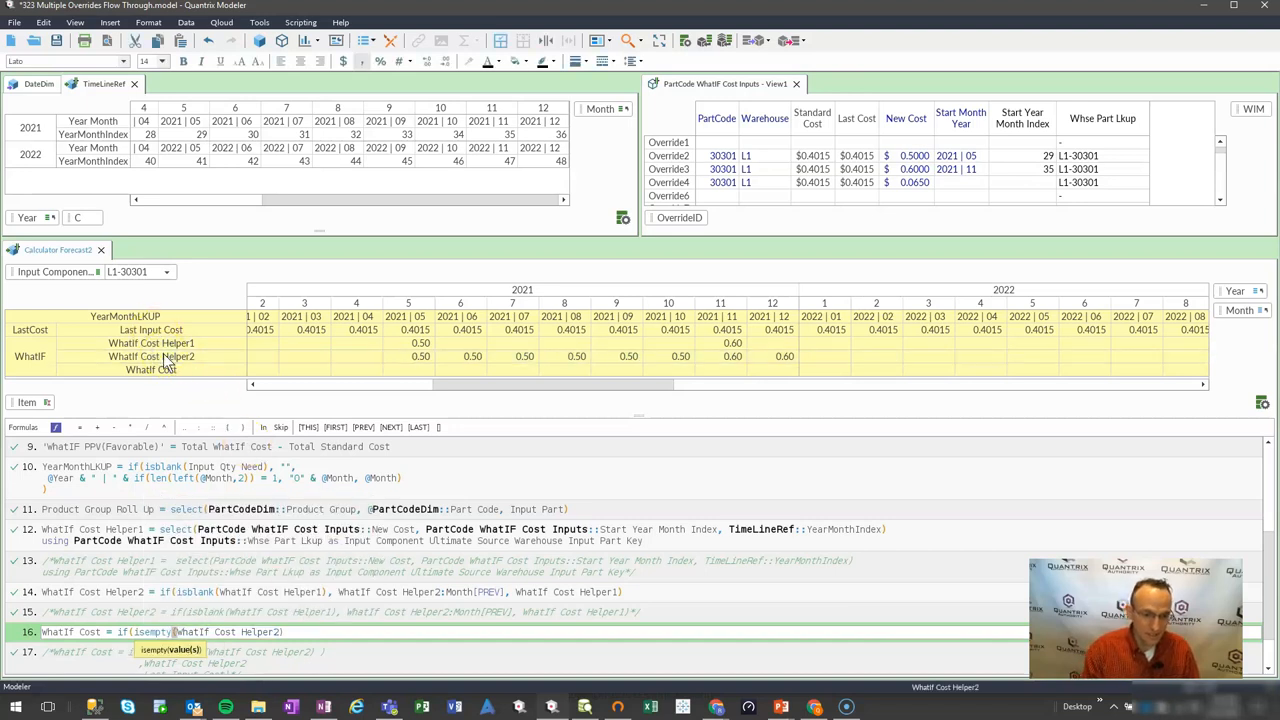
pyautogui.click(152, 330)
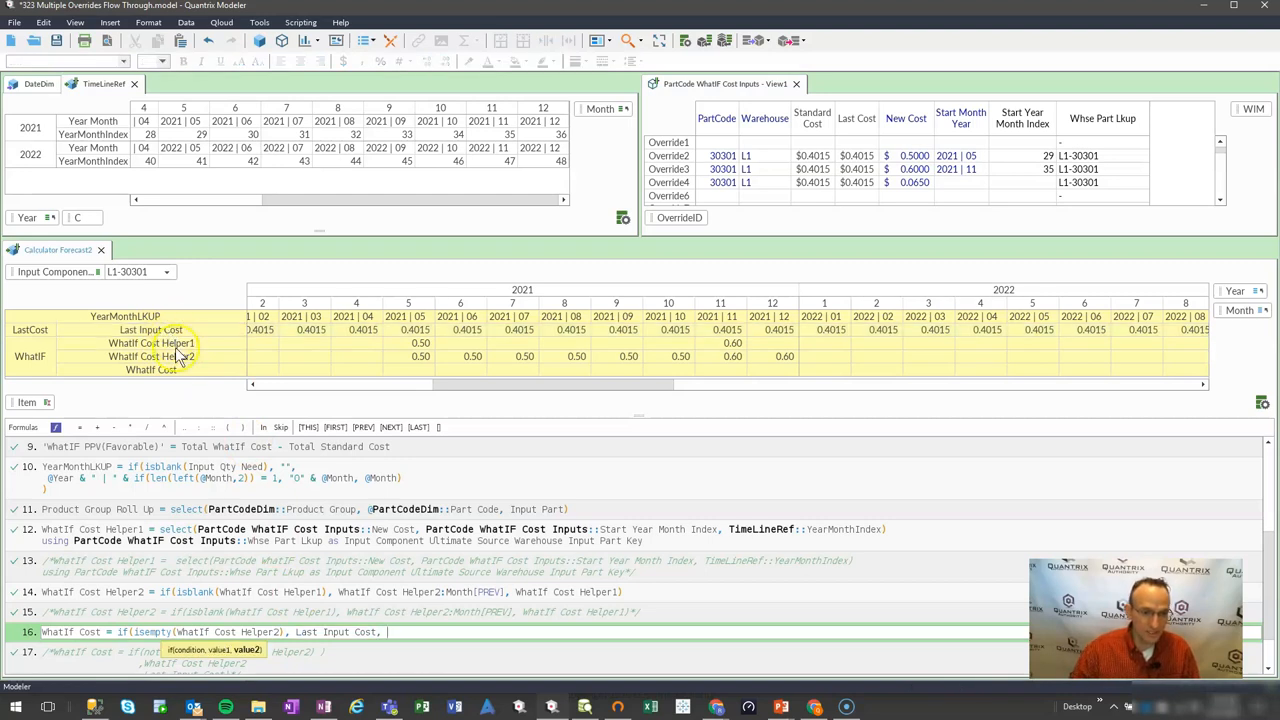
pyautogui.click(152, 356)
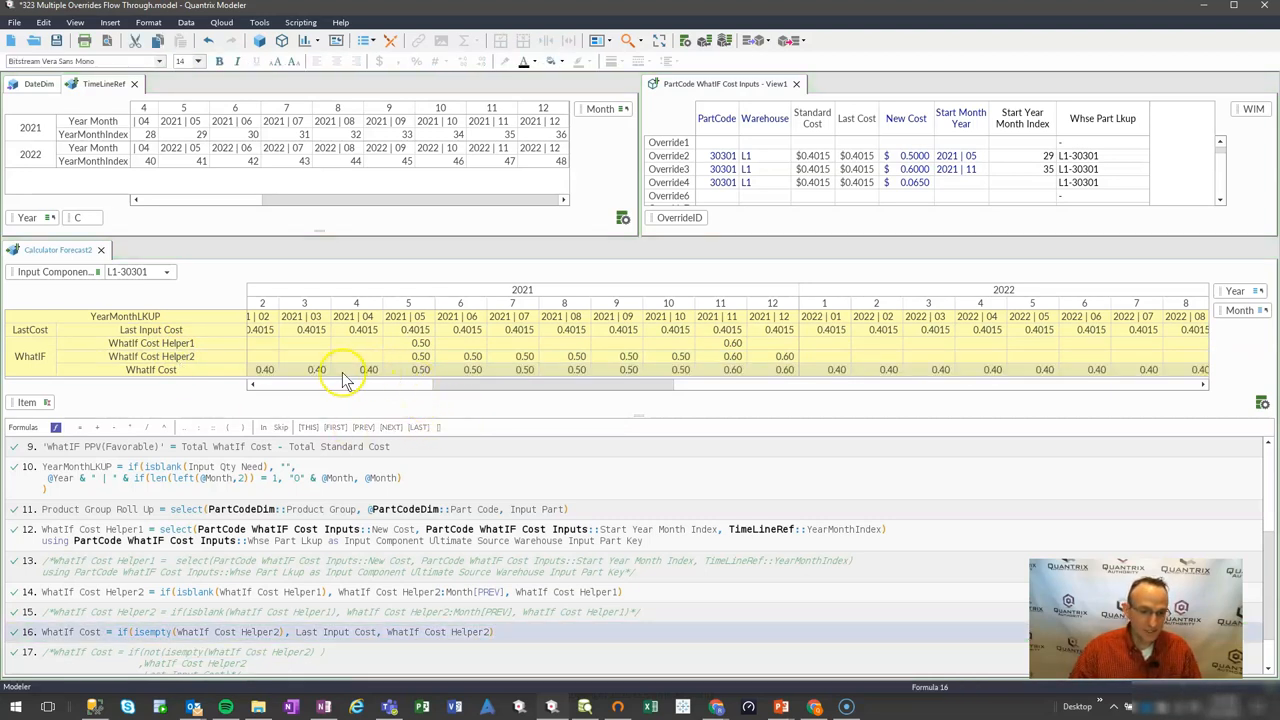
pyautogui.click(316, 368)
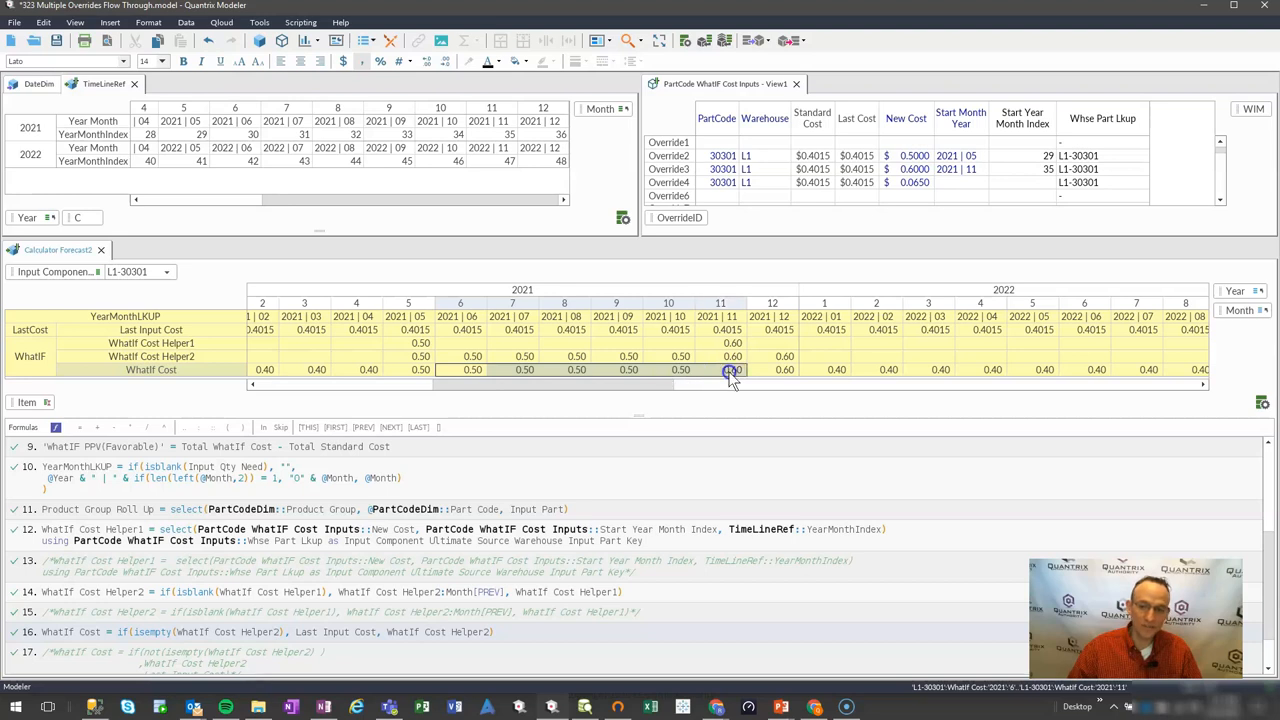
pyautogui.click(824, 368)
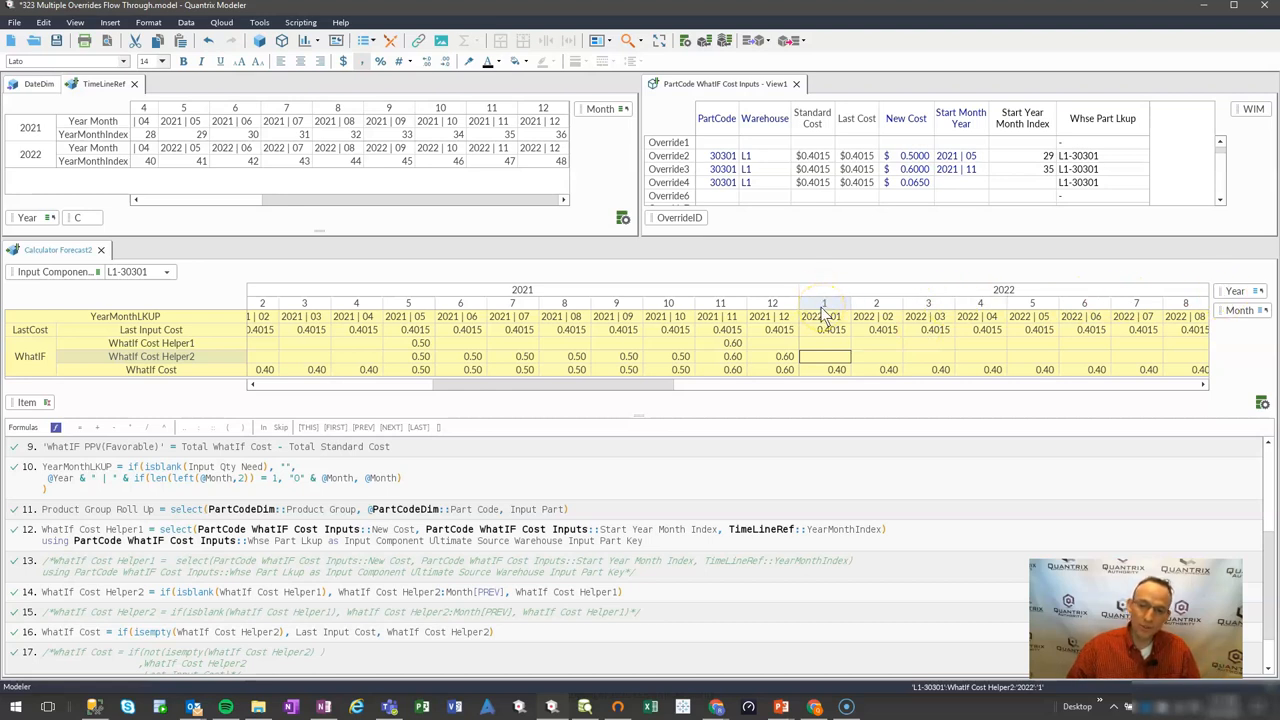
pyautogui.moveTo(784, 304)
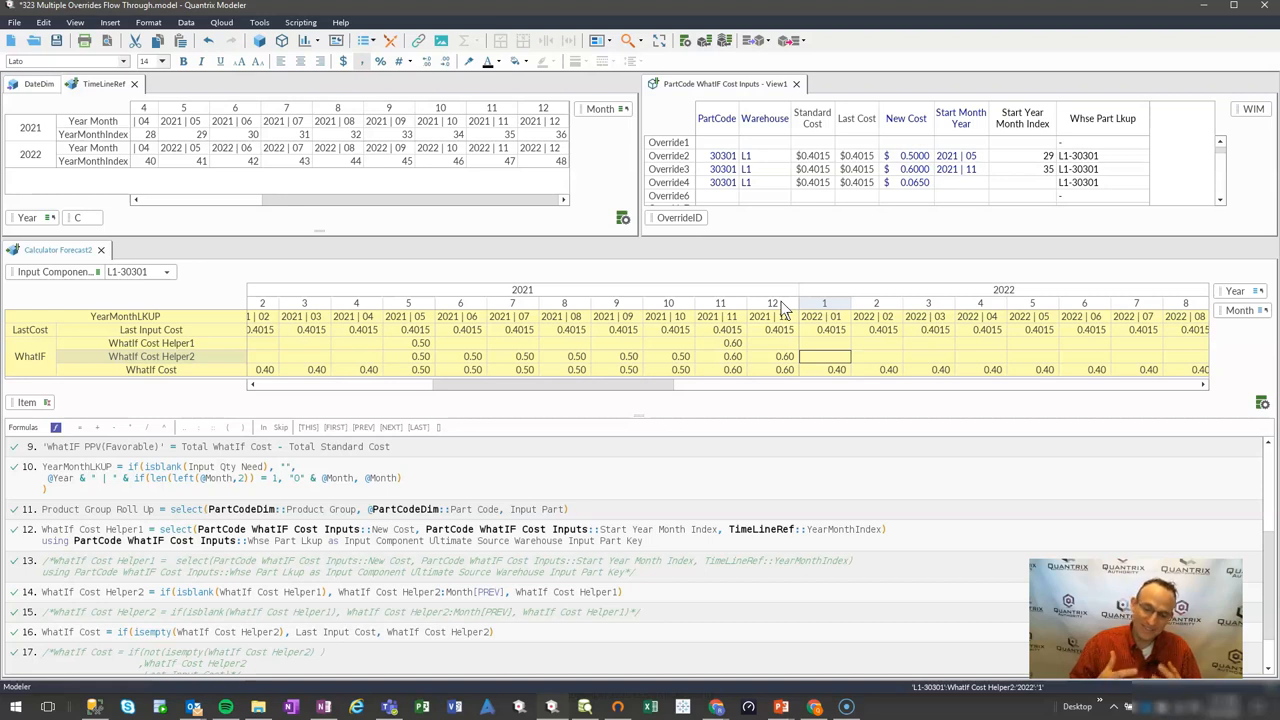
pyautogui.moveTo(1224, 316)
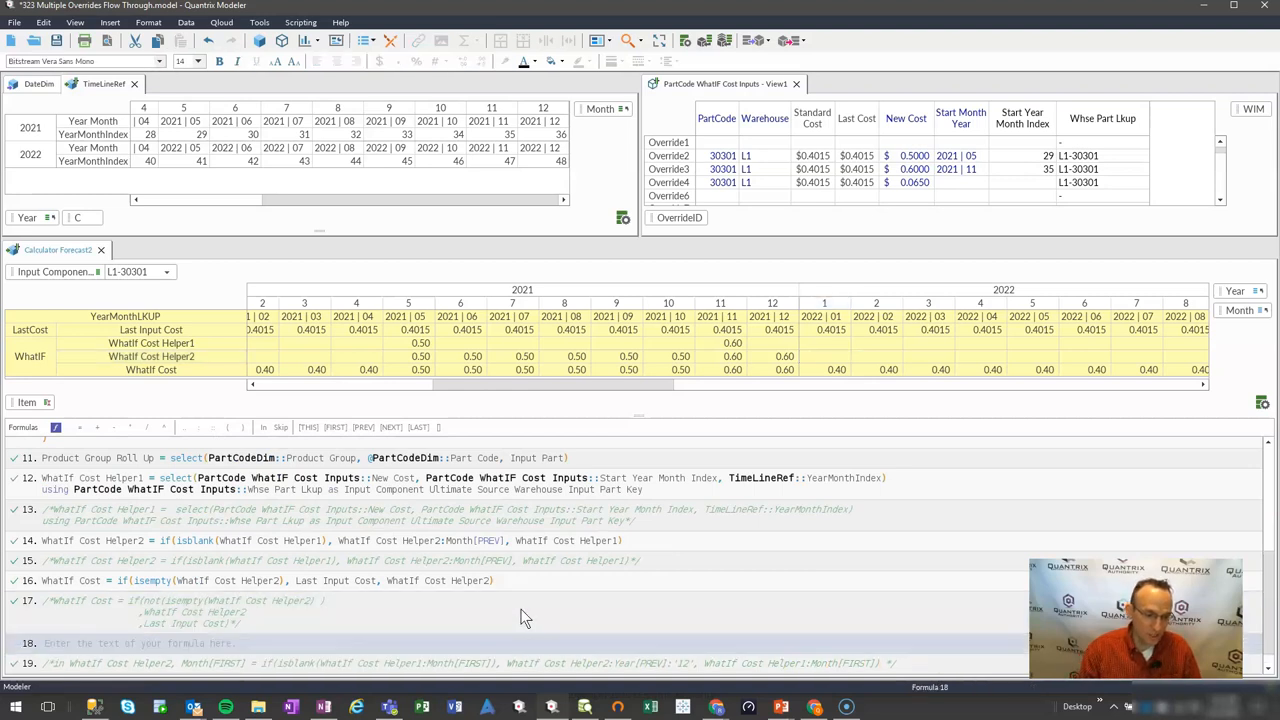
# - Enter Helper2 Month[FIRST] = if(isblank(Helper1:Month[FIRST]), Helper2:Year[PREV]:'12', Helper1:Month[FIRST])
pyautogui.write('in')
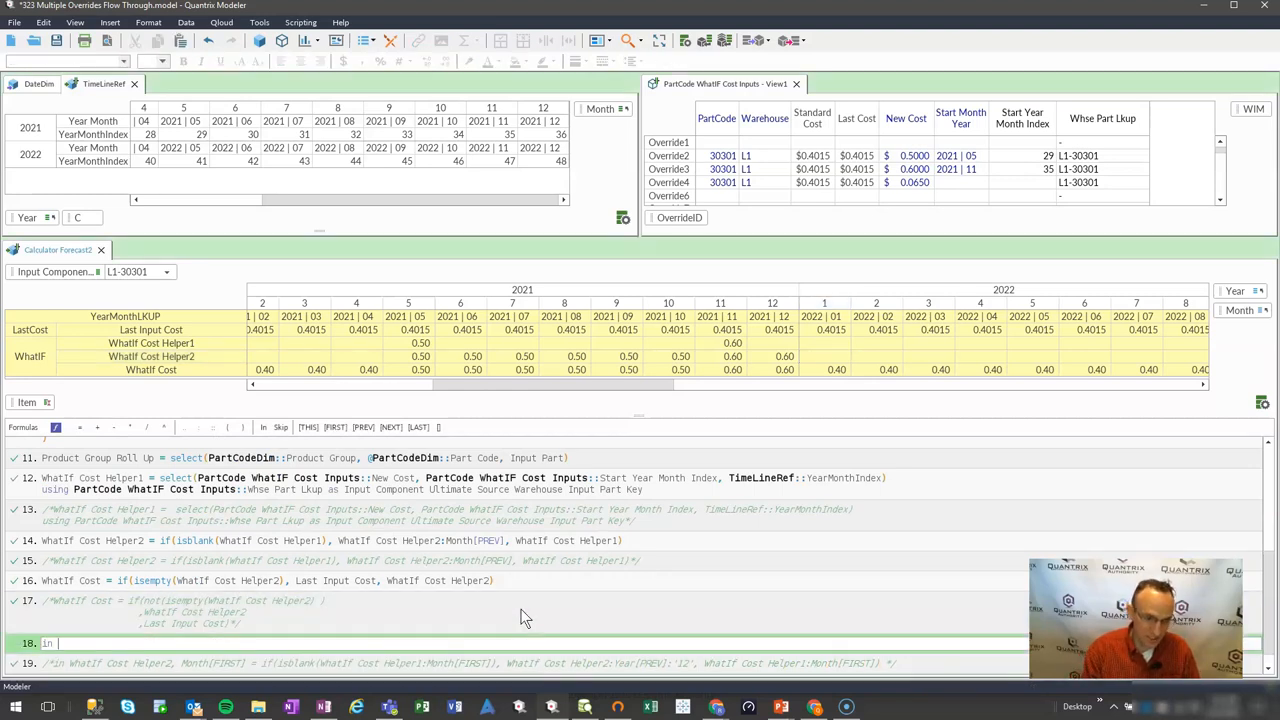
pyautogui.write('whatif')
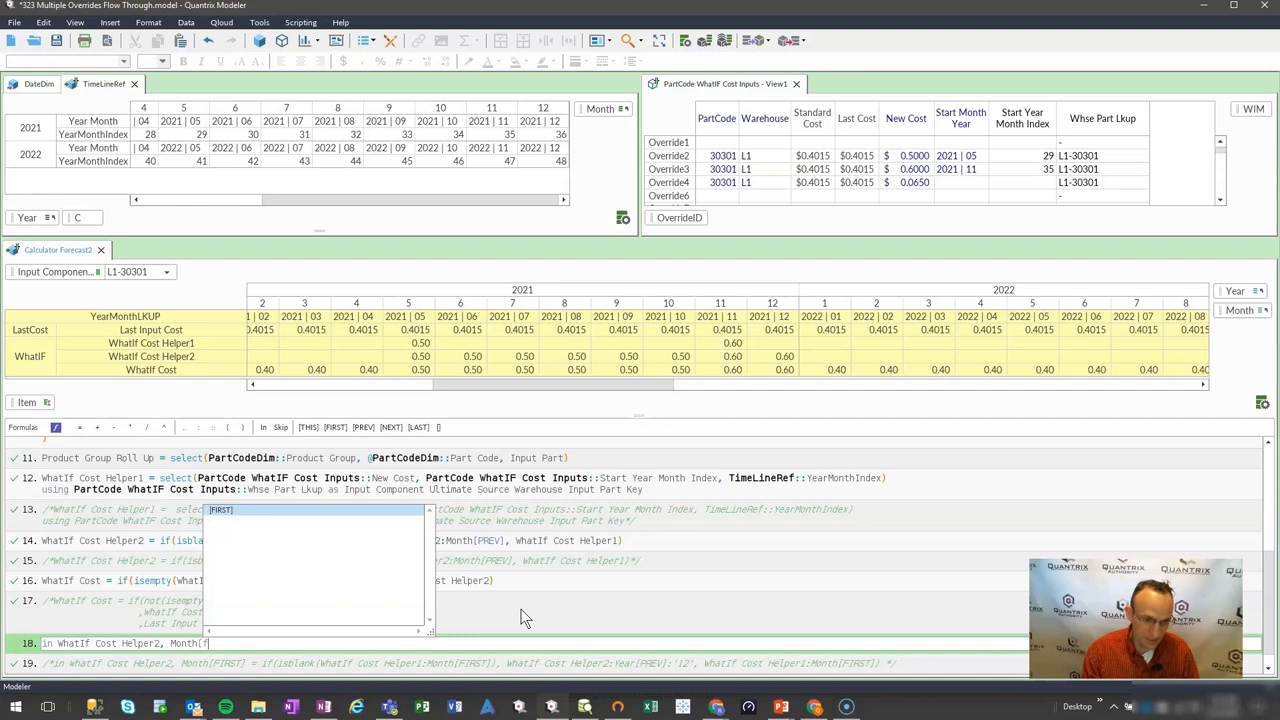
pyautogui.write('=')
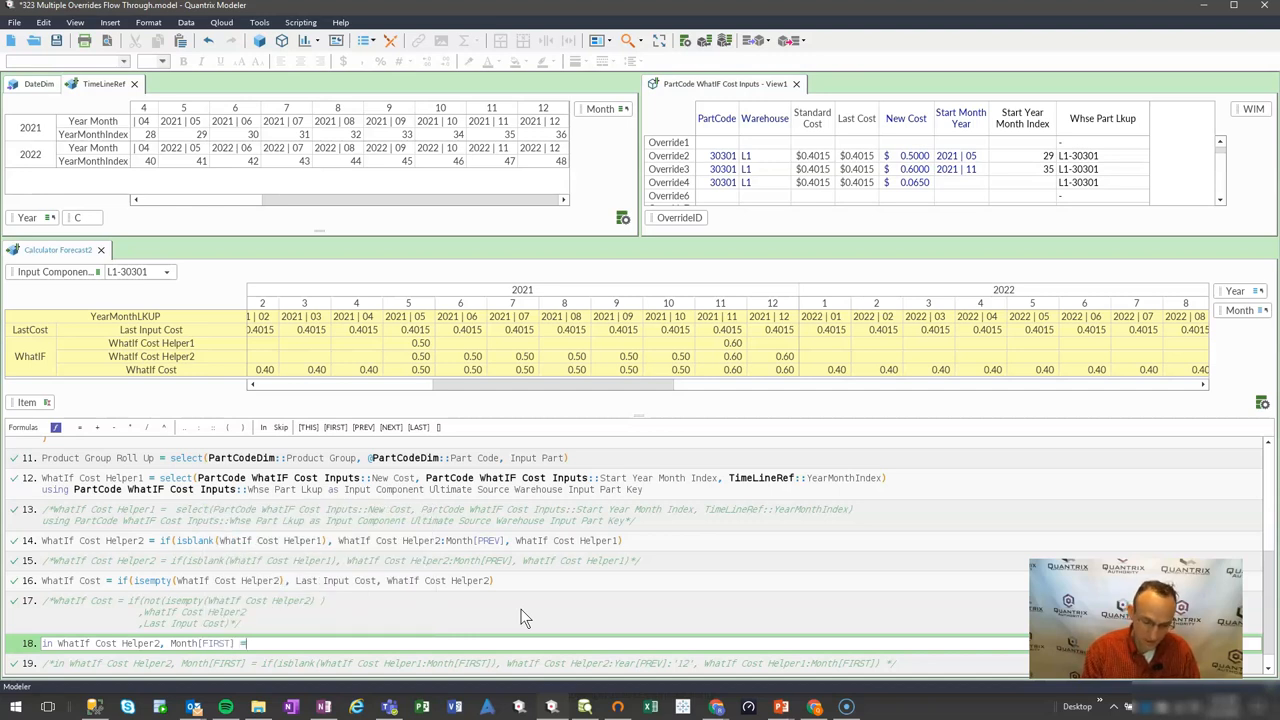
pyautogui.write('if(')
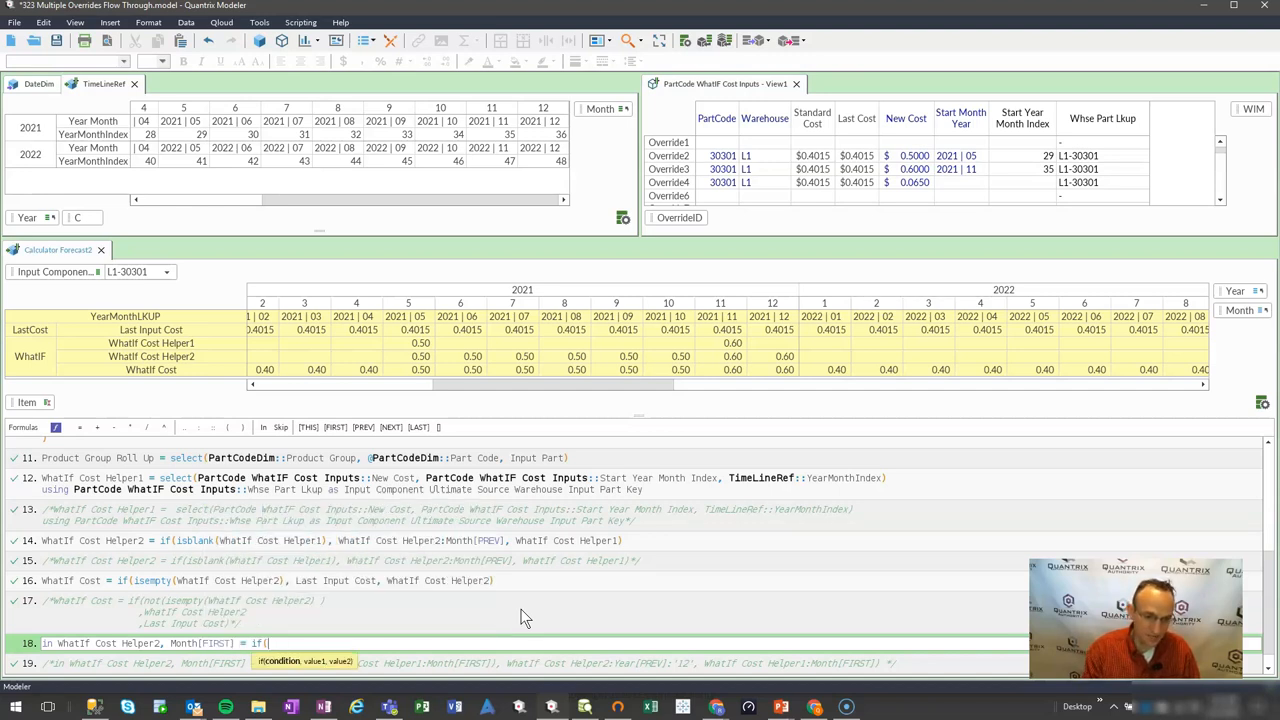
pyautogui.write('isblank(WhatIf Cost Helper1:month[FIRST]), WhatIf Cost Helper2')
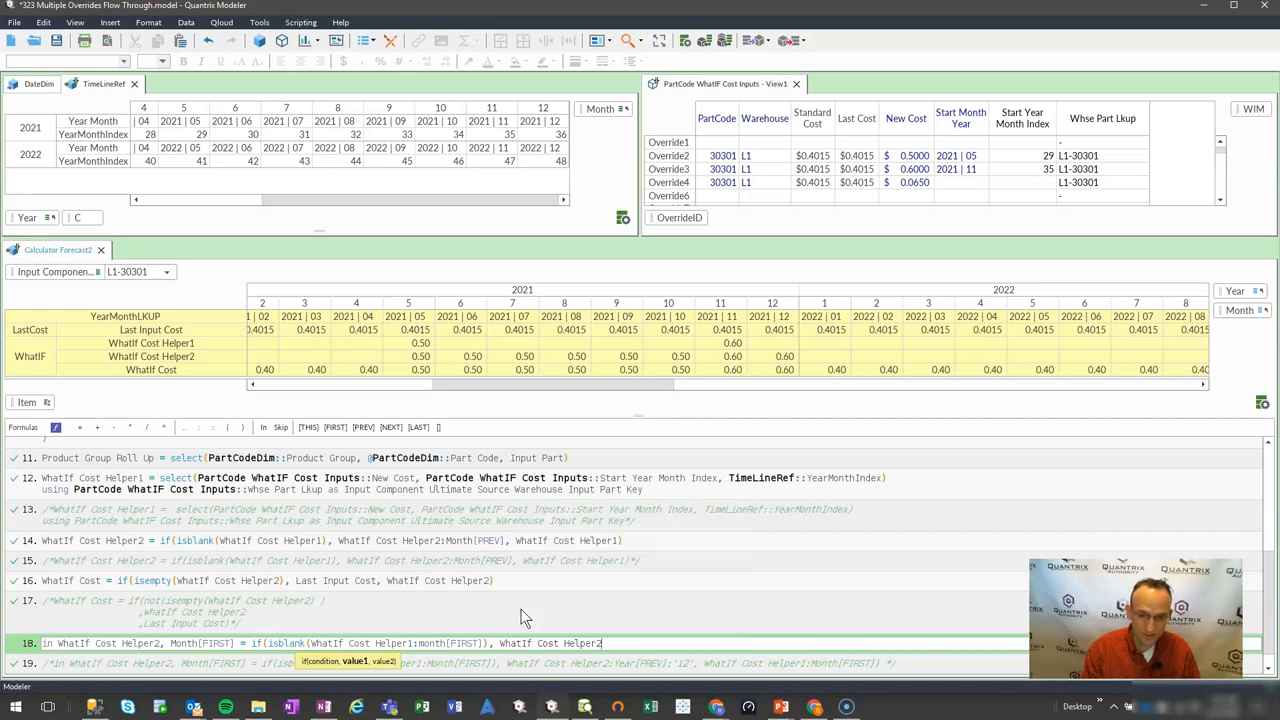
pyautogui.write(":year[PREV]:'12',")
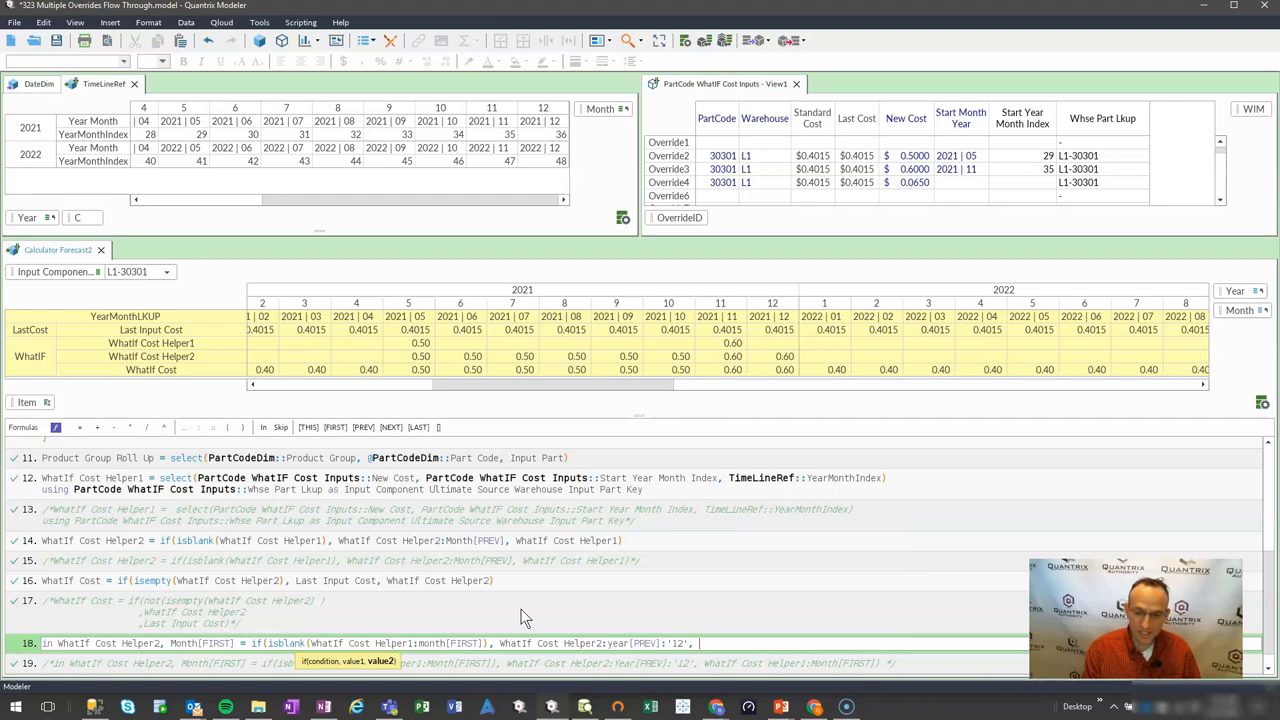
pyautogui.write('wha')
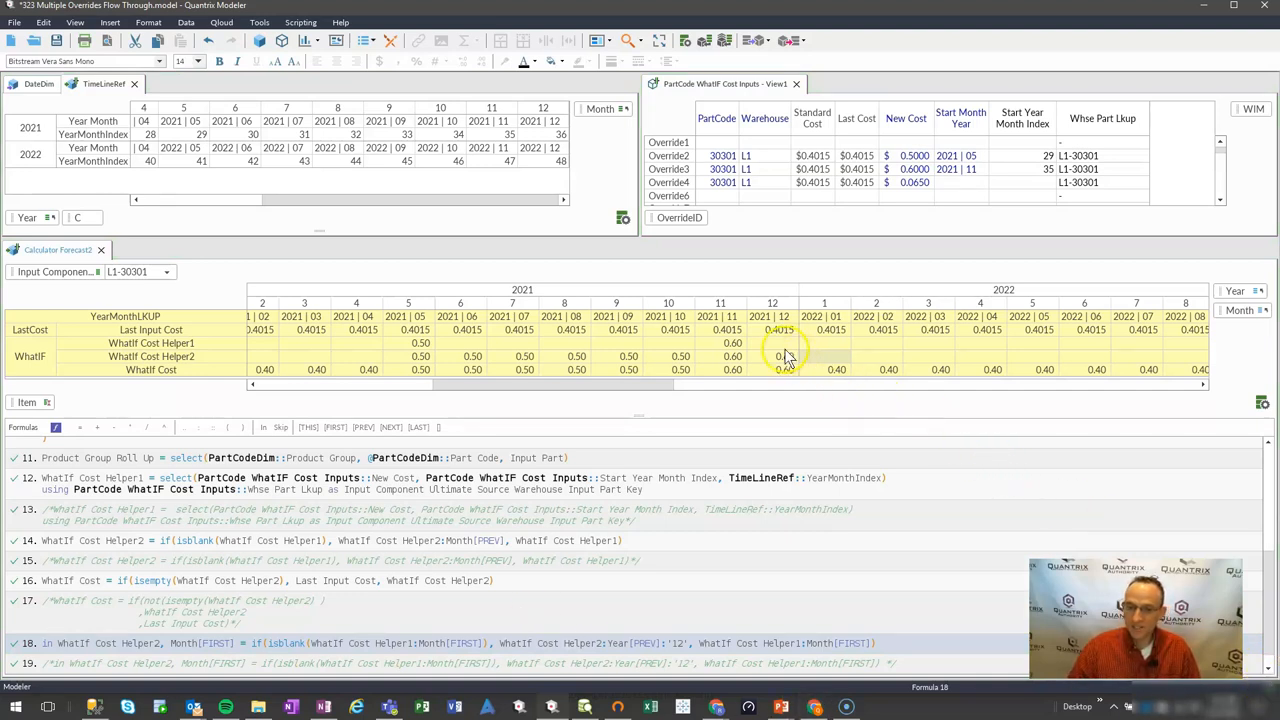
pyautogui.moveTo(860, 360)
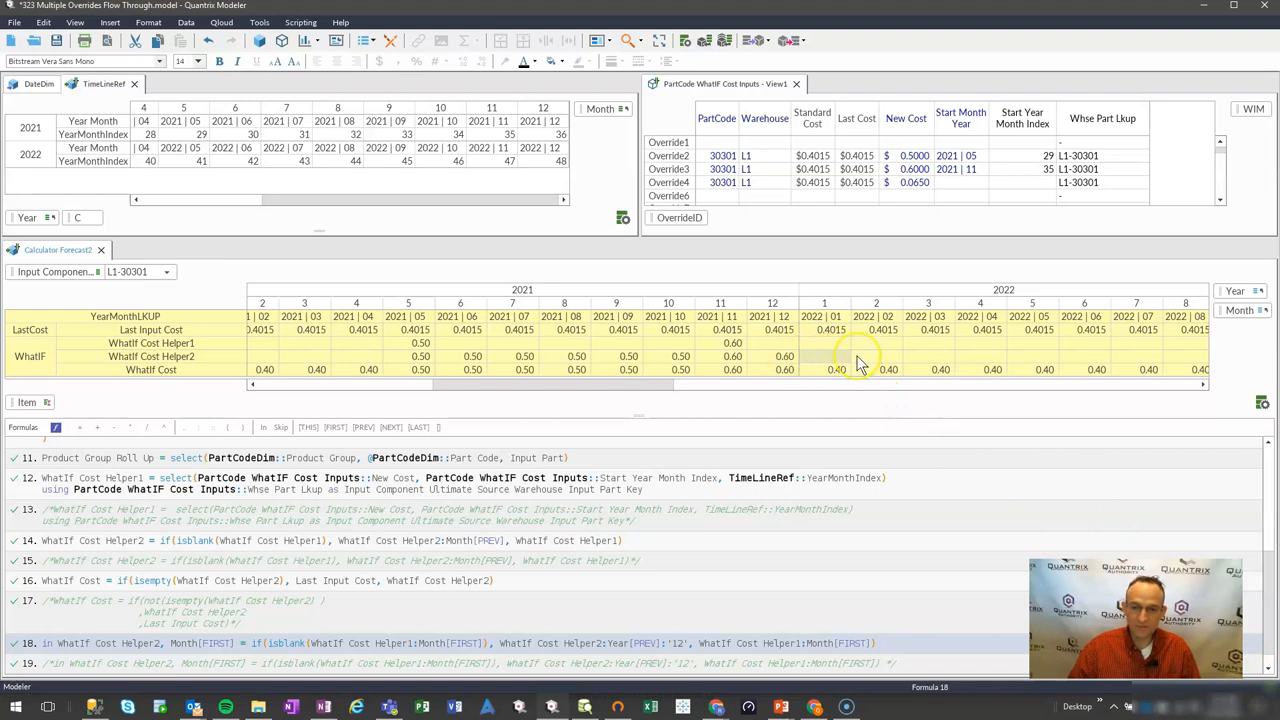
pyautogui.click(824, 356)
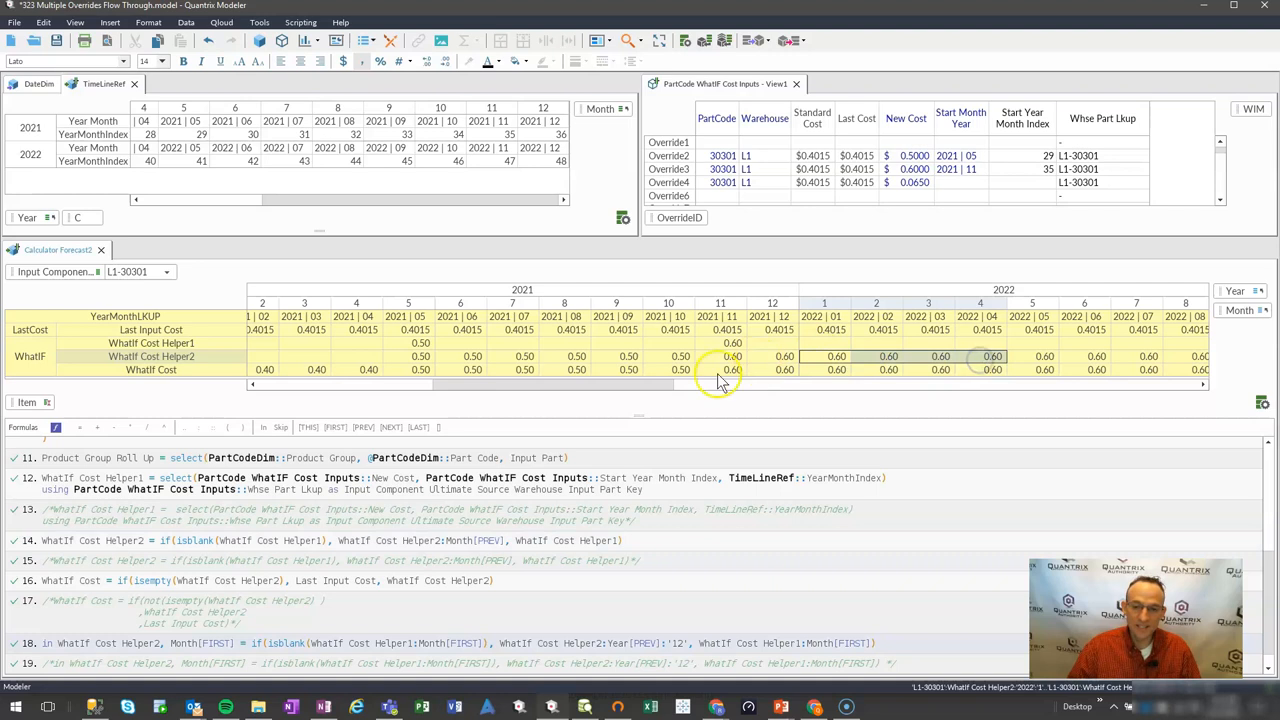
pyautogui.moveTo(720, 386); pyautogui.dragTo(570, 386)
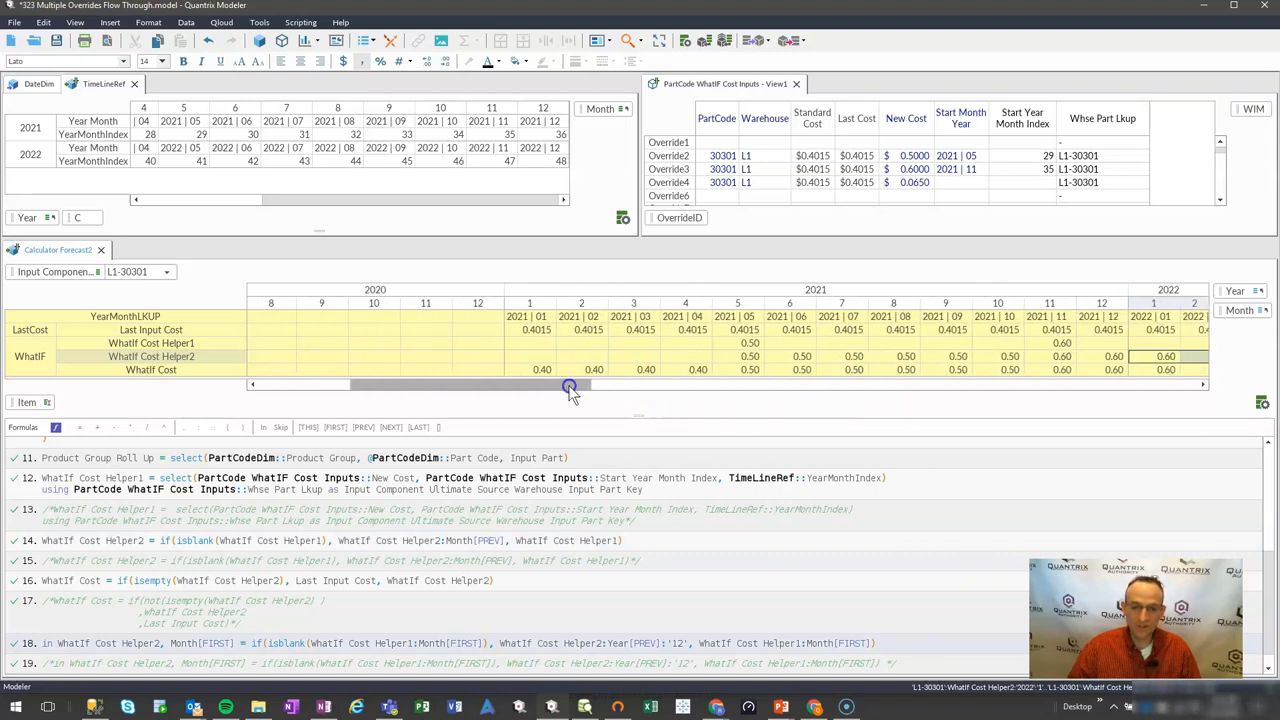
pyautogui.moveTo(570, 386); pyautogui.dragTo(720, 386)
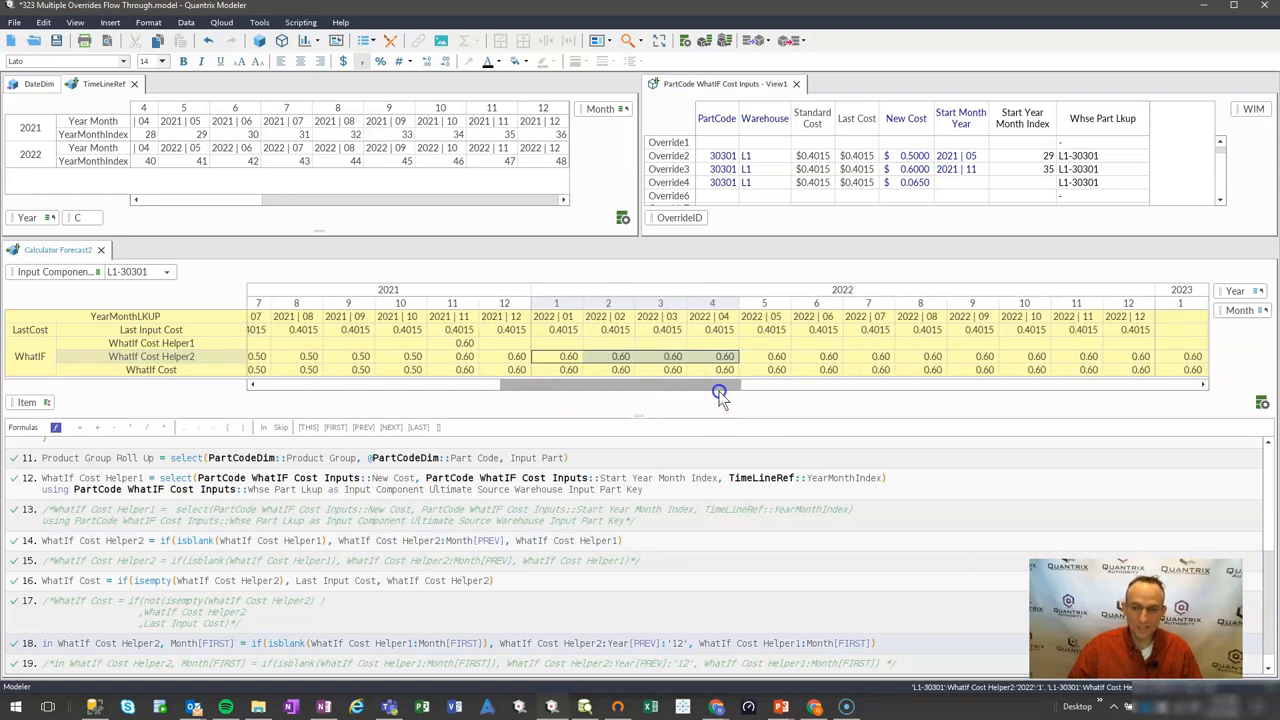
pyautogui.click(960, 182)
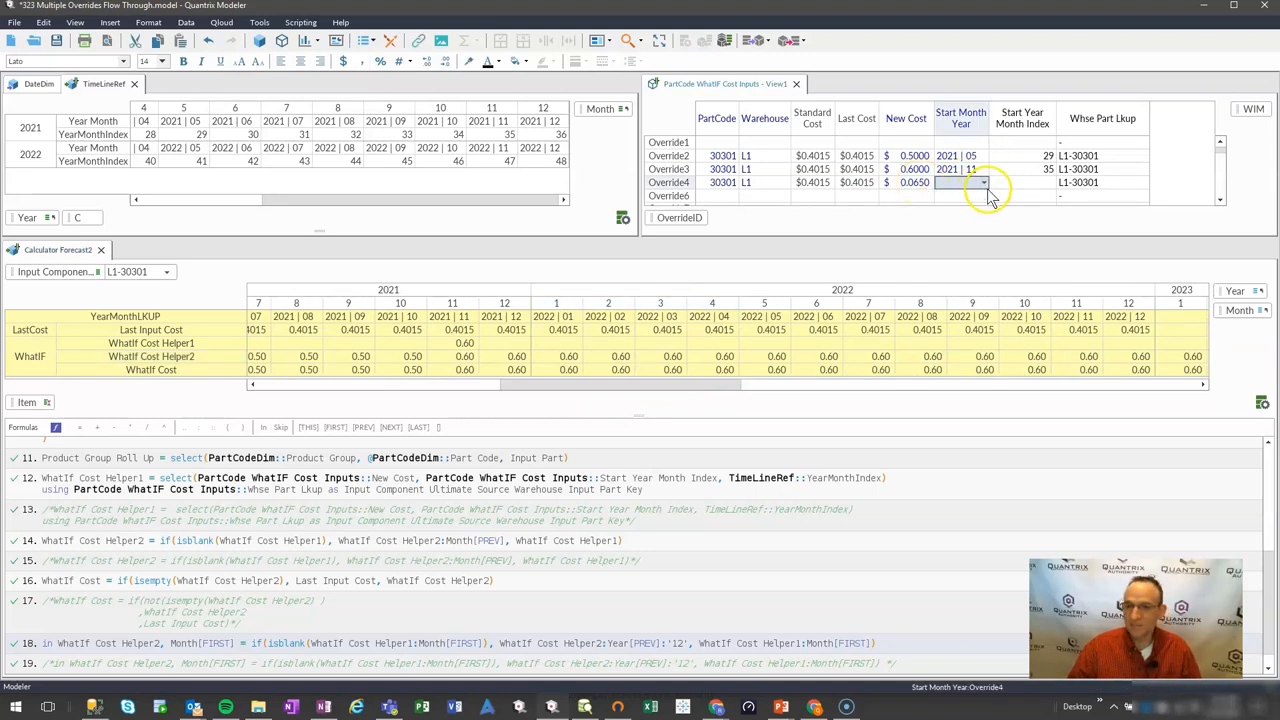
# - Set the fourth override's Start Month Year to 2022 | 01 and confirm 0.07 in January 2022
pyautogui.click(984, 184)
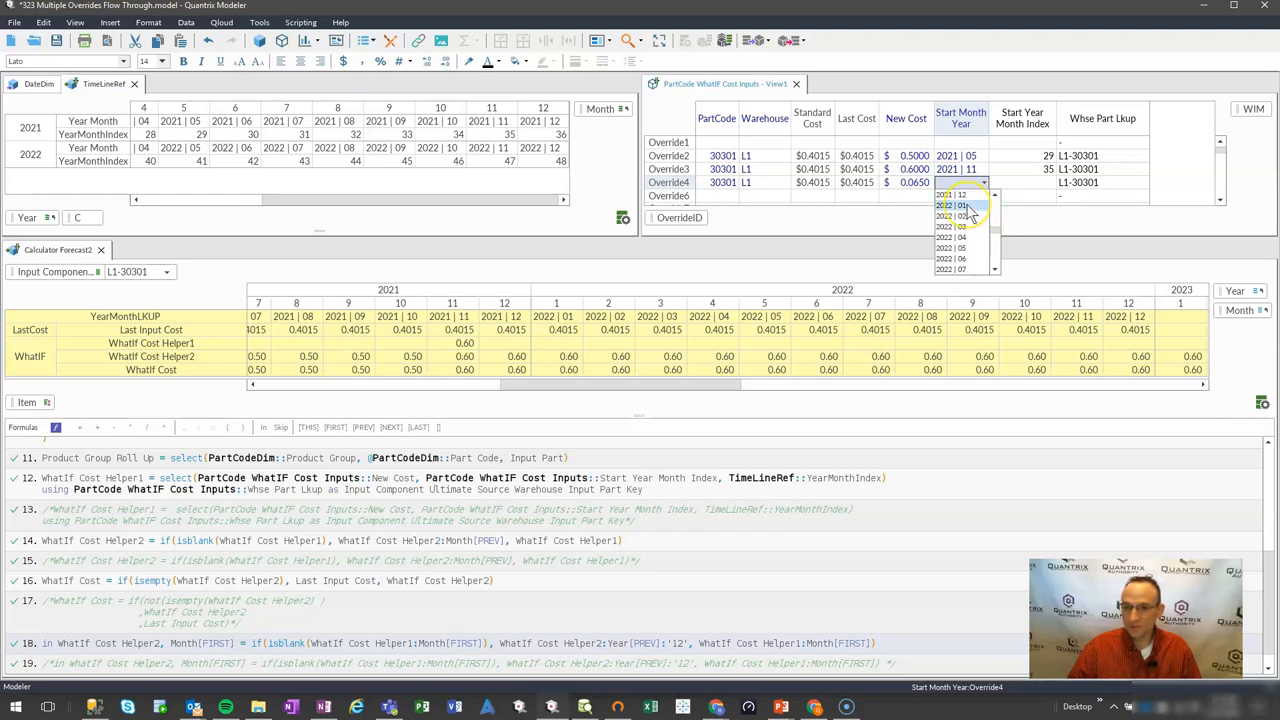
pyautogui.click(956, 204)
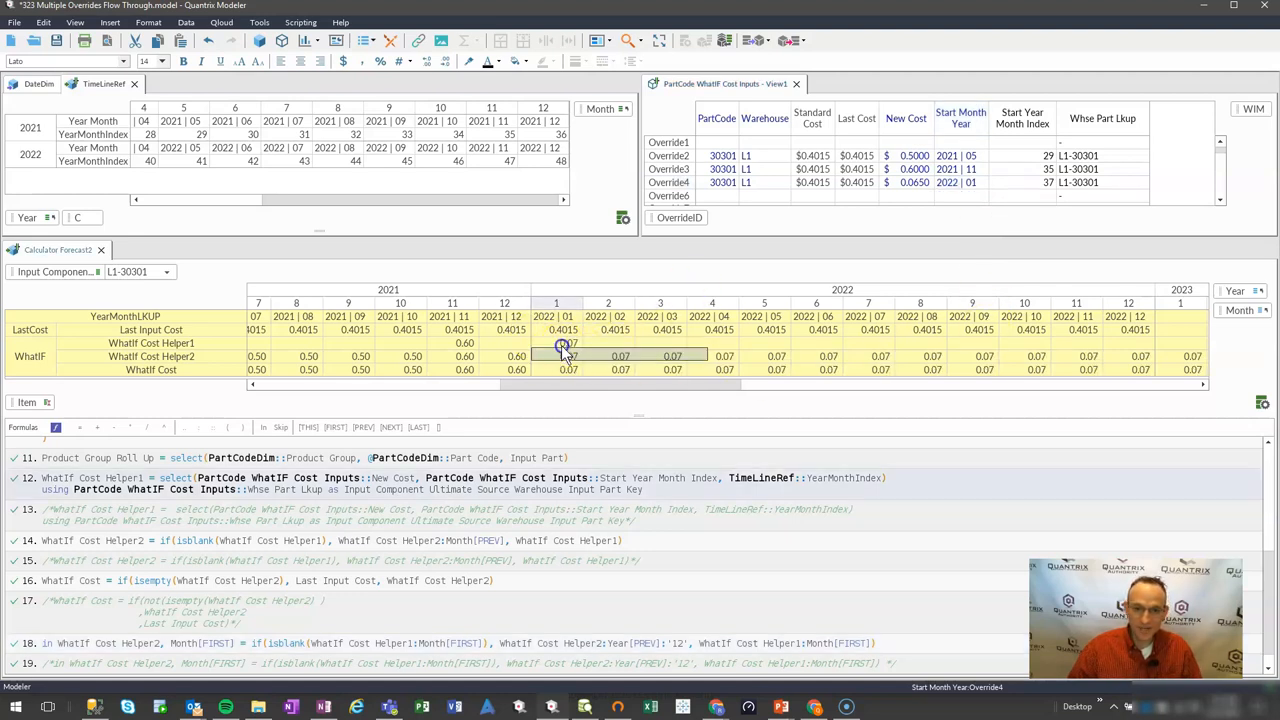
pyautogui.click(568, 356)
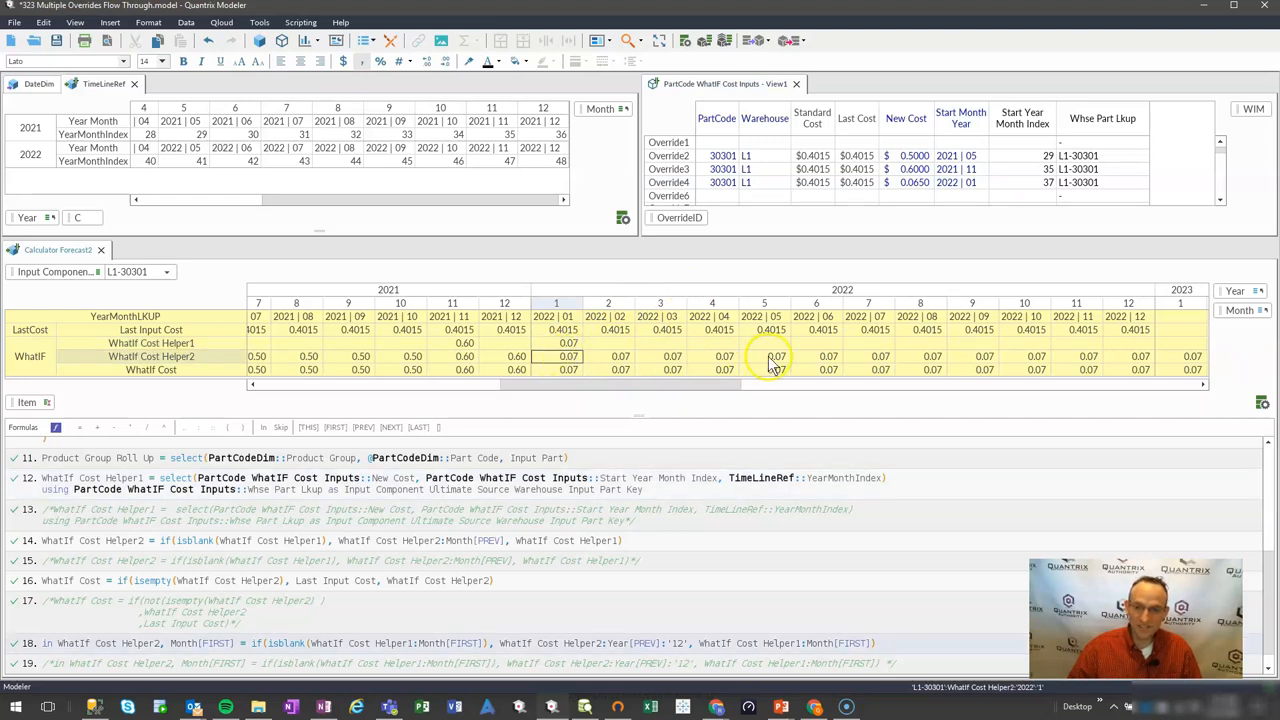
pyautogui.moveTo(640, 398)
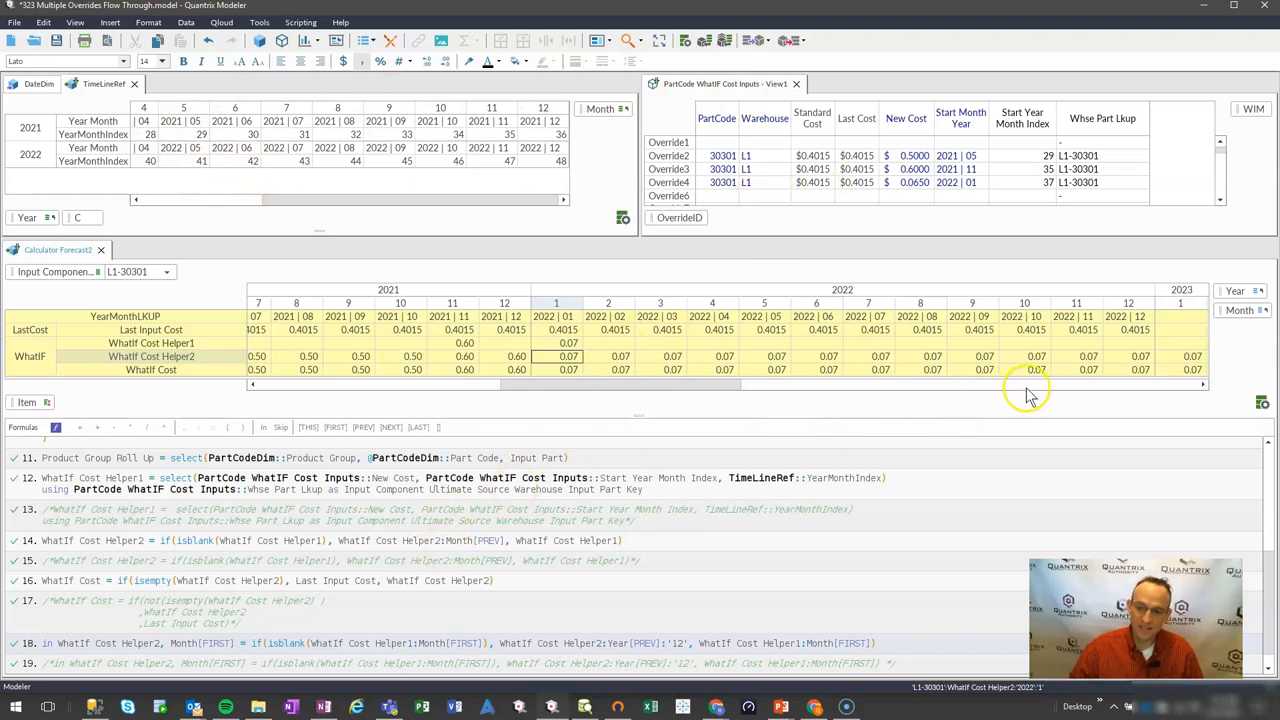
pyautogui.moveTo(1030, 390)
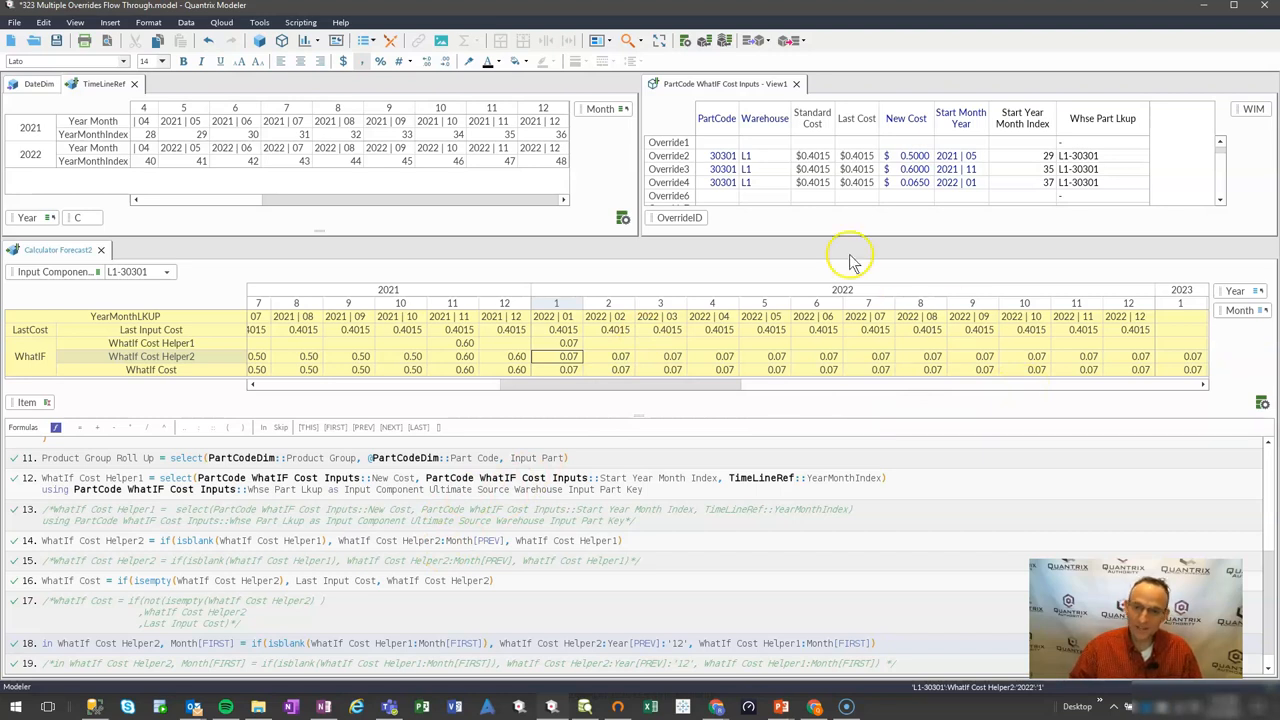
# - List the available part codes in the Input Component filter above the Calculation Forecast grid
pyautogui.click(764, 196)
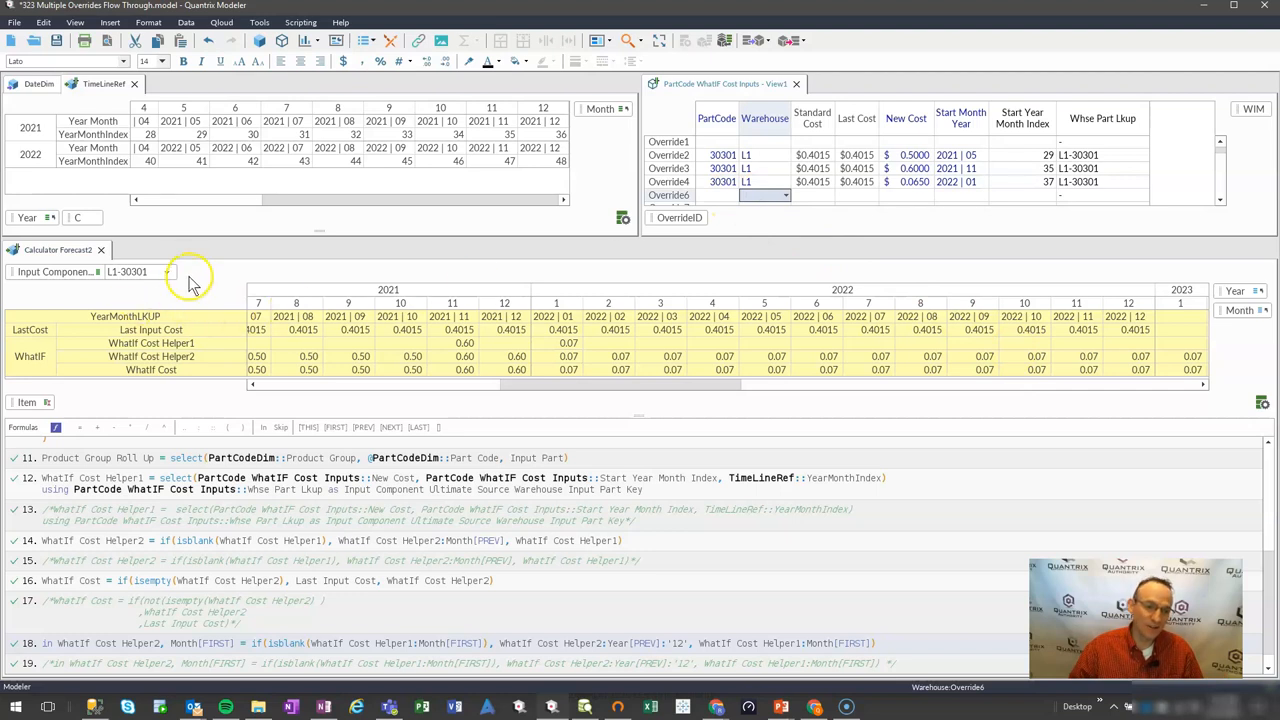
pyautogui.click(168, 272)
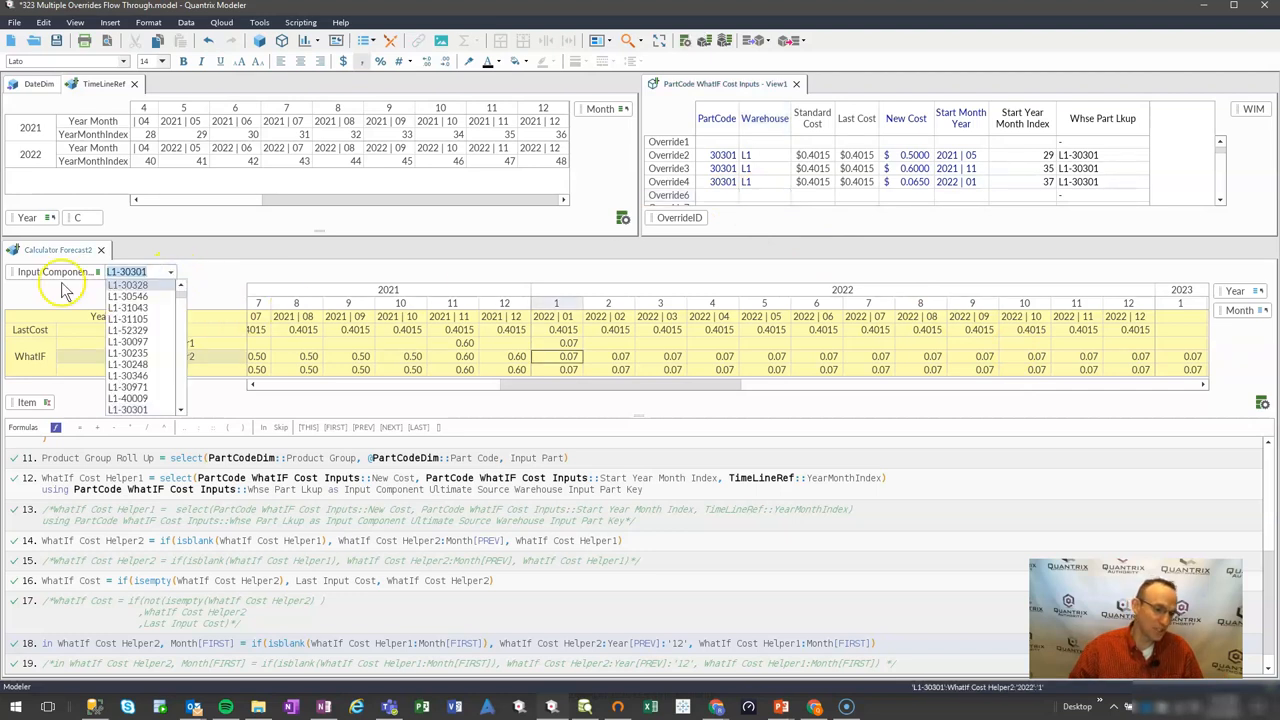